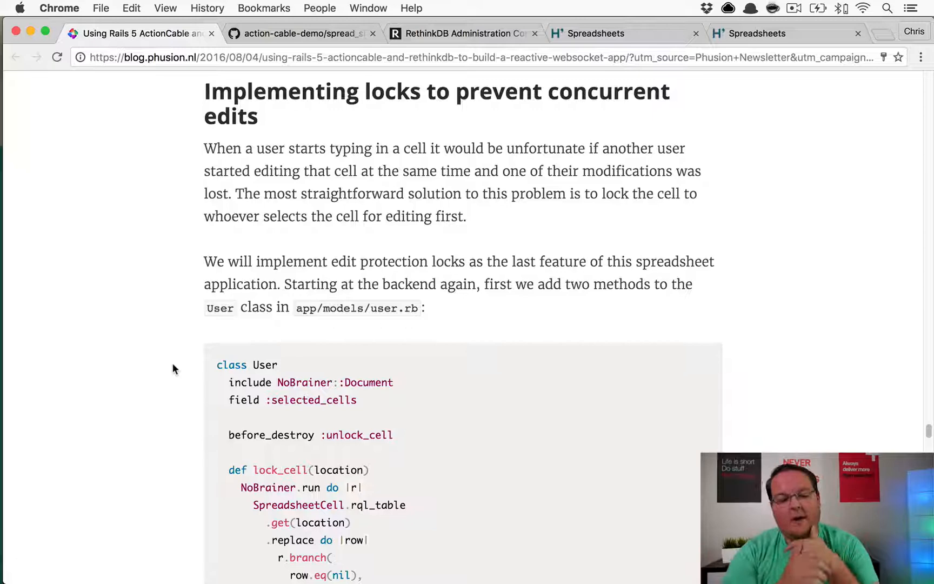
Step: Scroll down the page and double-click cells in the spreadsheet grid
scroll("down", 3)
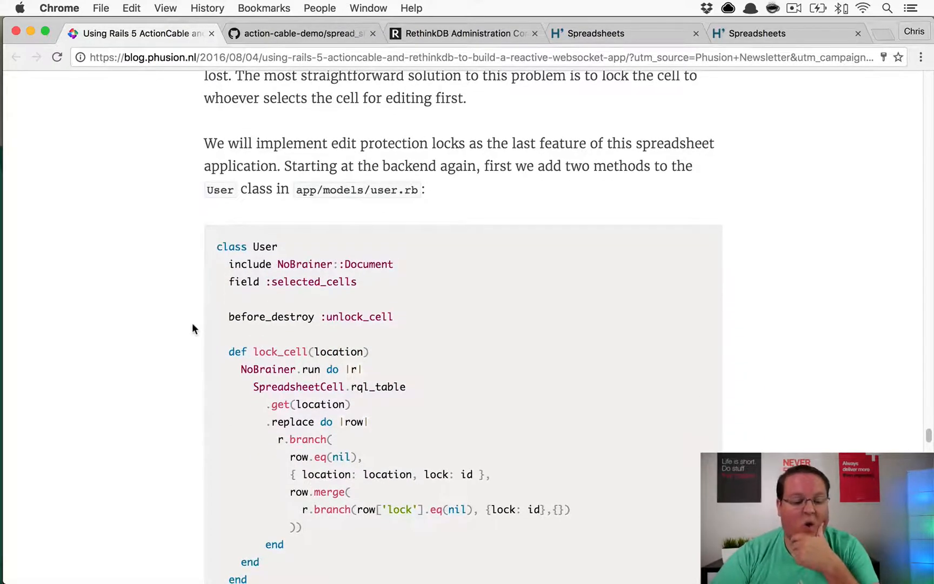
scroll("down", 3)
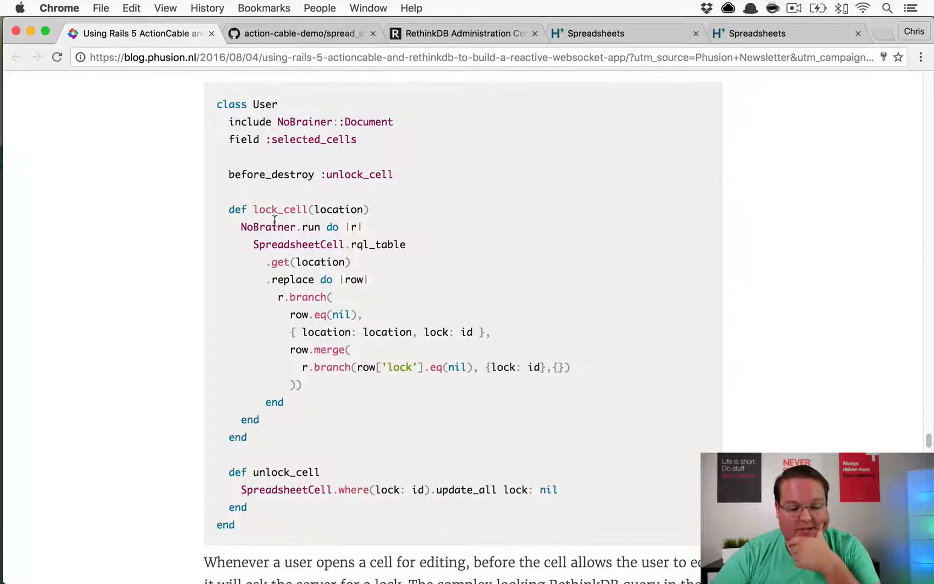
scroll("down", 3)
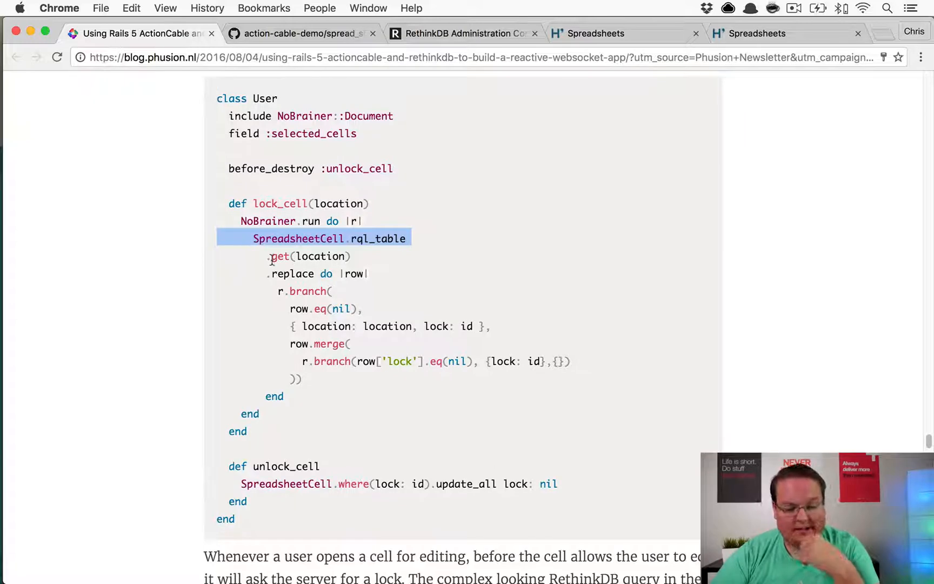
left_click(311, 282)
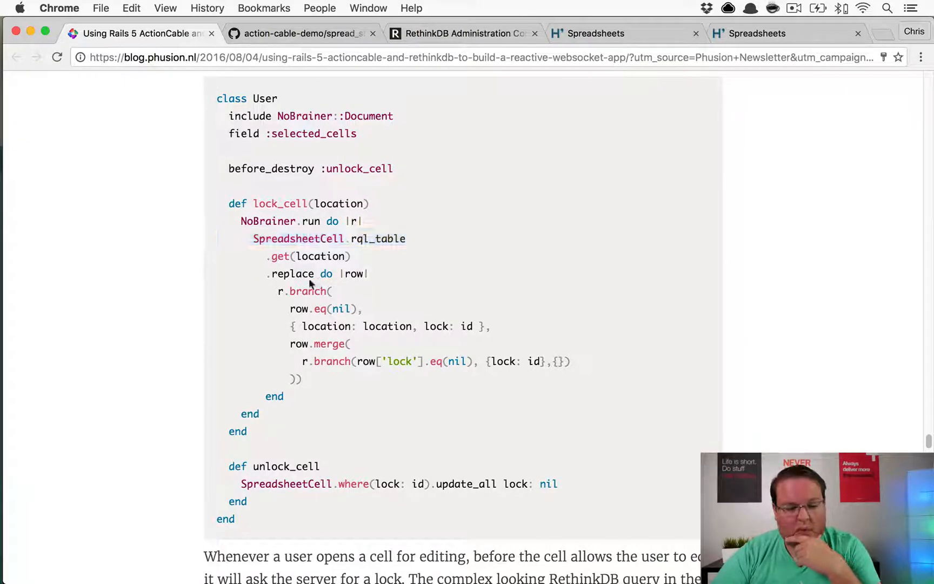
double_click(292, 273)
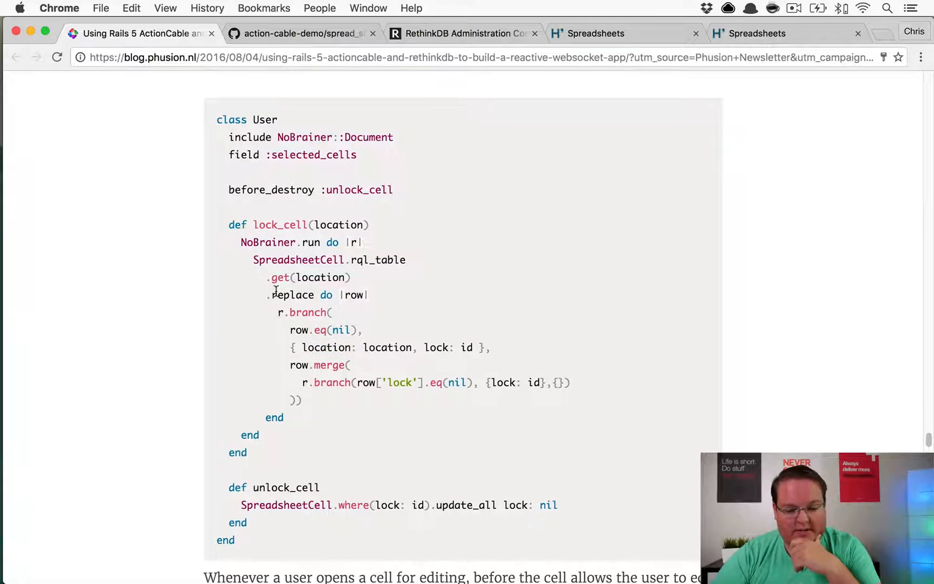
mouse_move(303, 269)
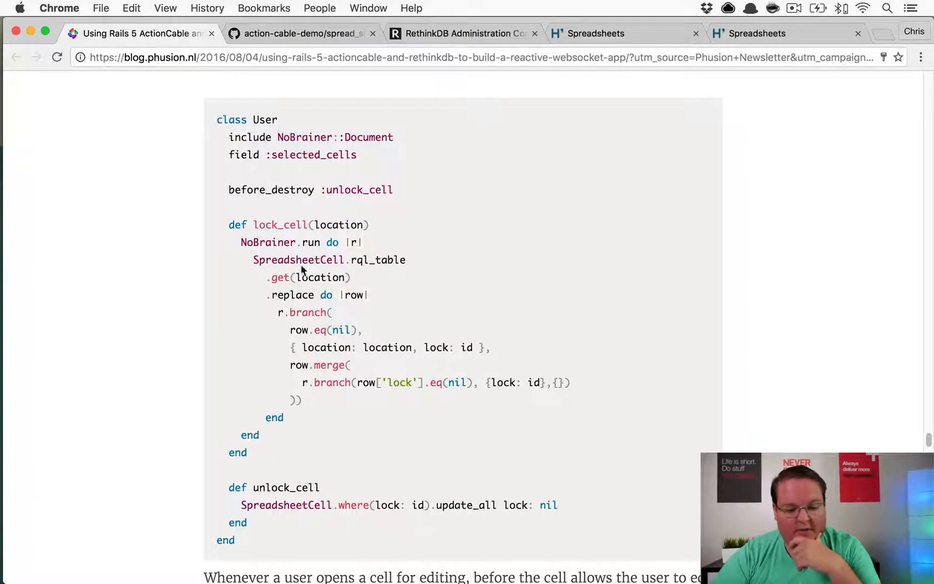
mouse_move(320, 250)
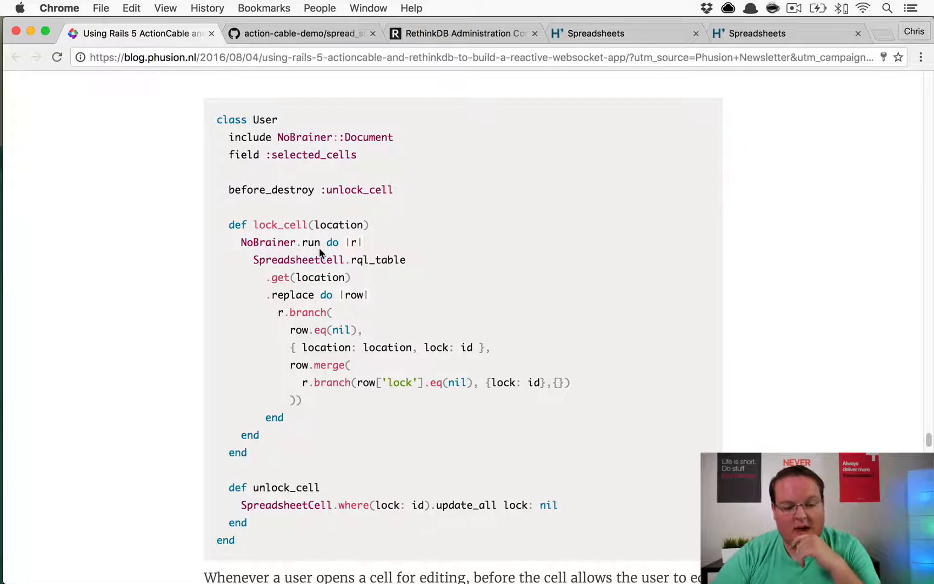
mouse_move(306, 277)
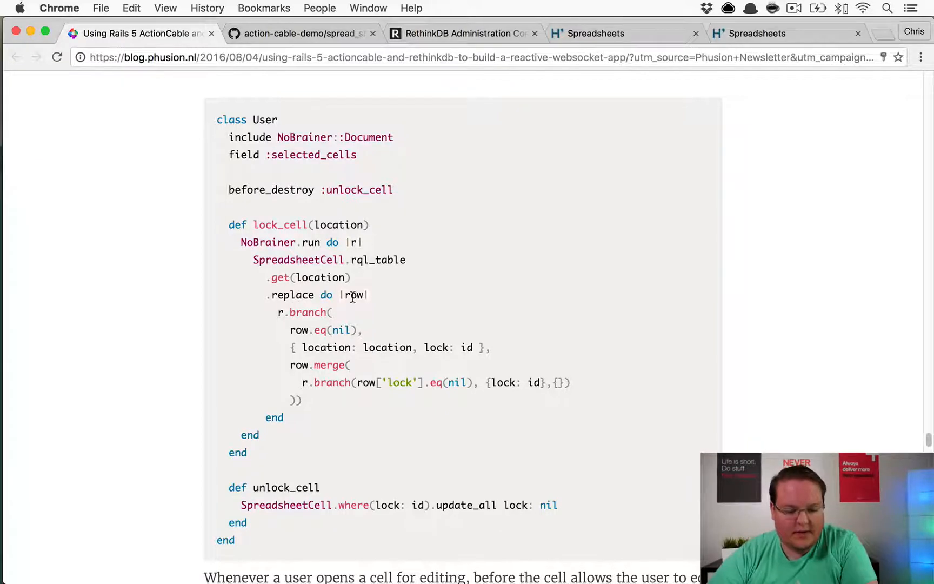
double_click(308, 313)
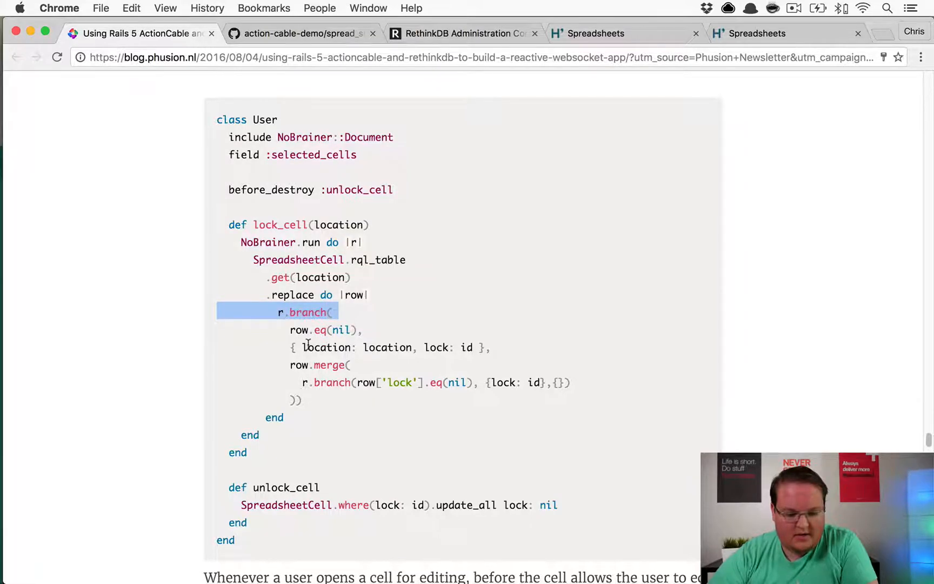
mouse_move(345, 341)
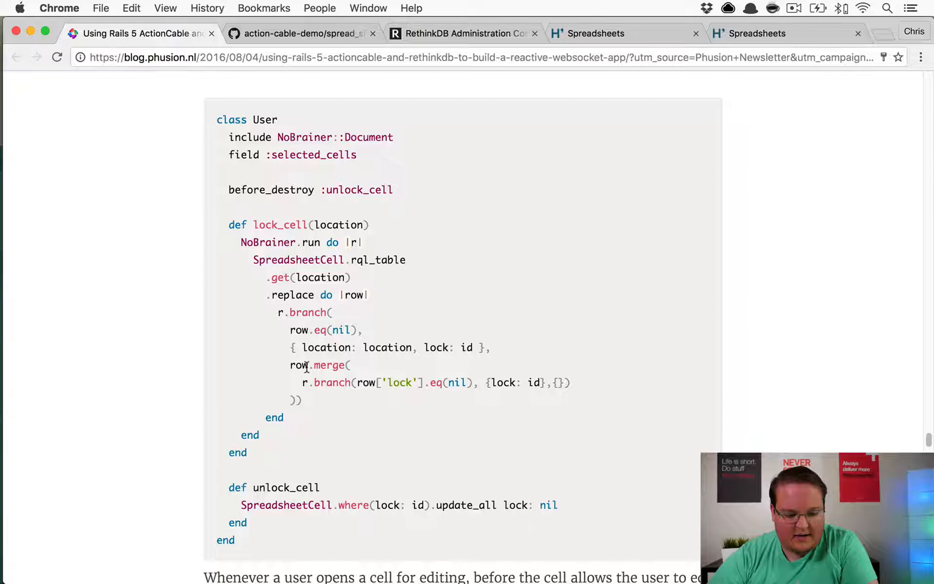
Step: Scroll up and down through the page content
scroll("down", 3)
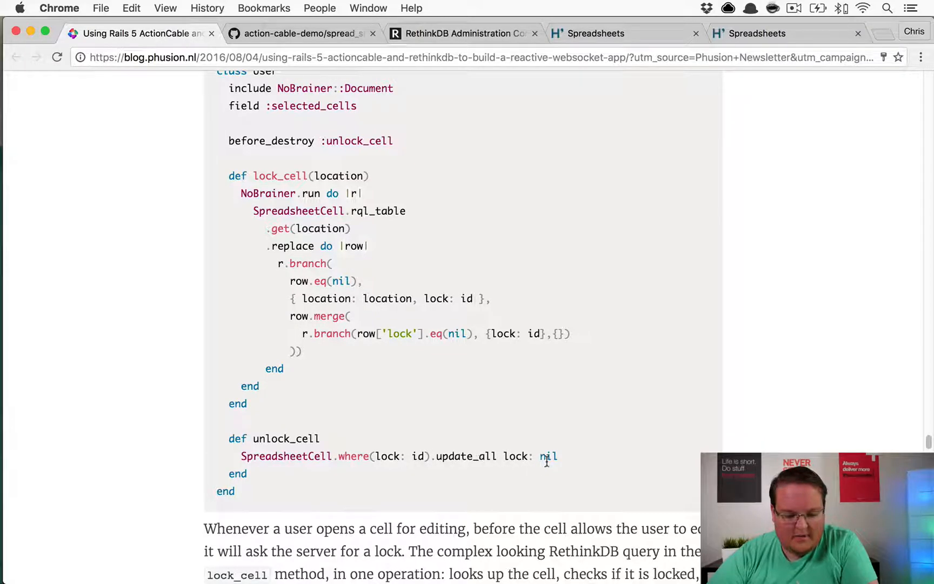
scroll("up", 3)
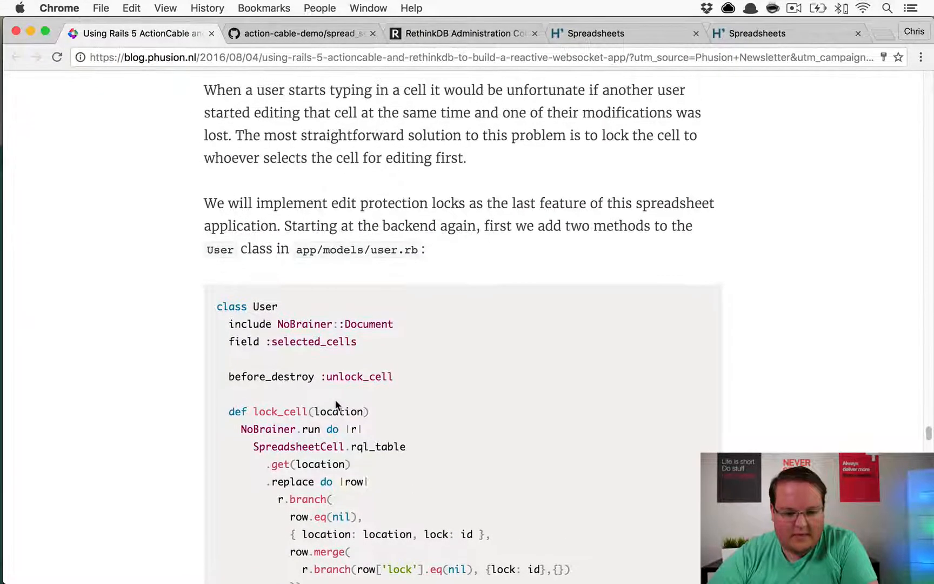
scroll("down", 3)
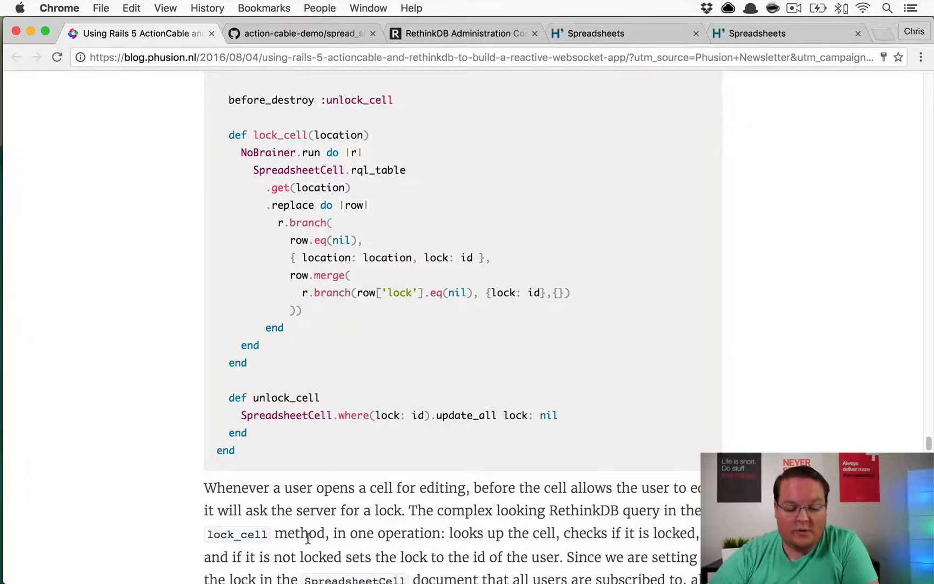
scroll("down", 3)
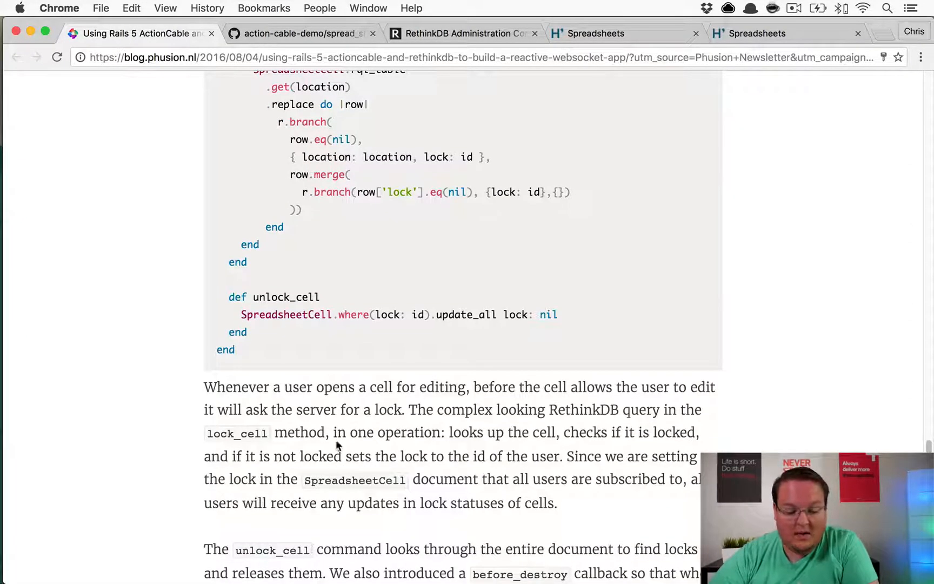
mouse_move(308, 409)
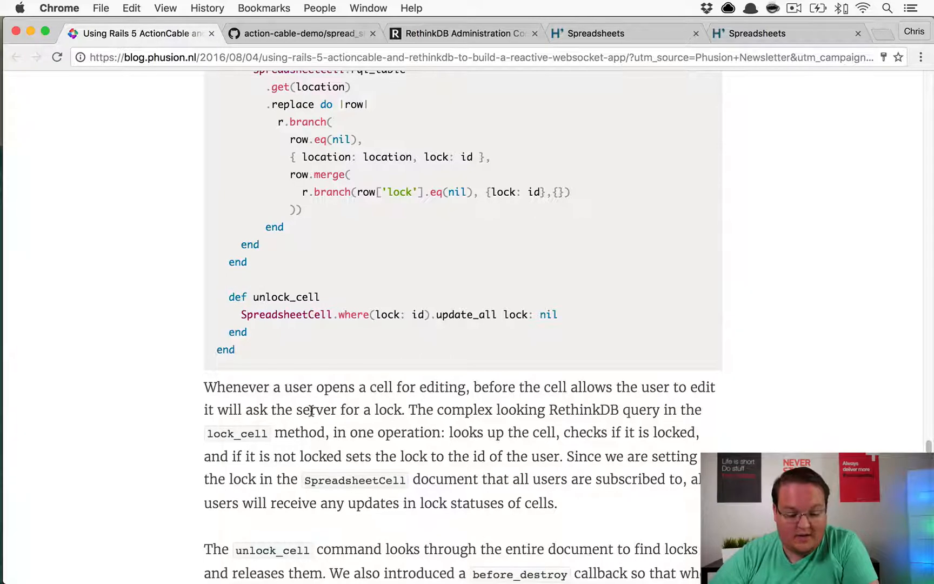
scroll("down", 3)
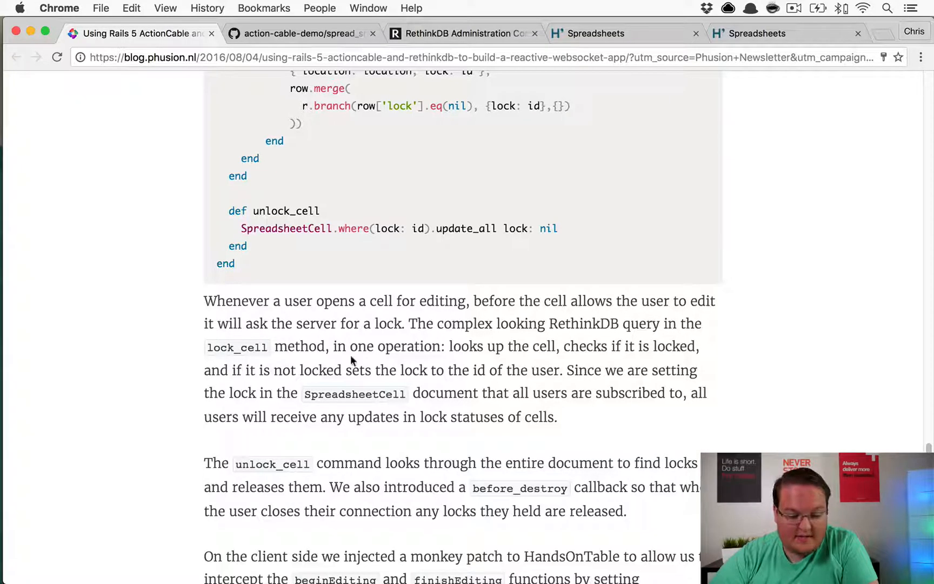
mouse_move(494, 365)
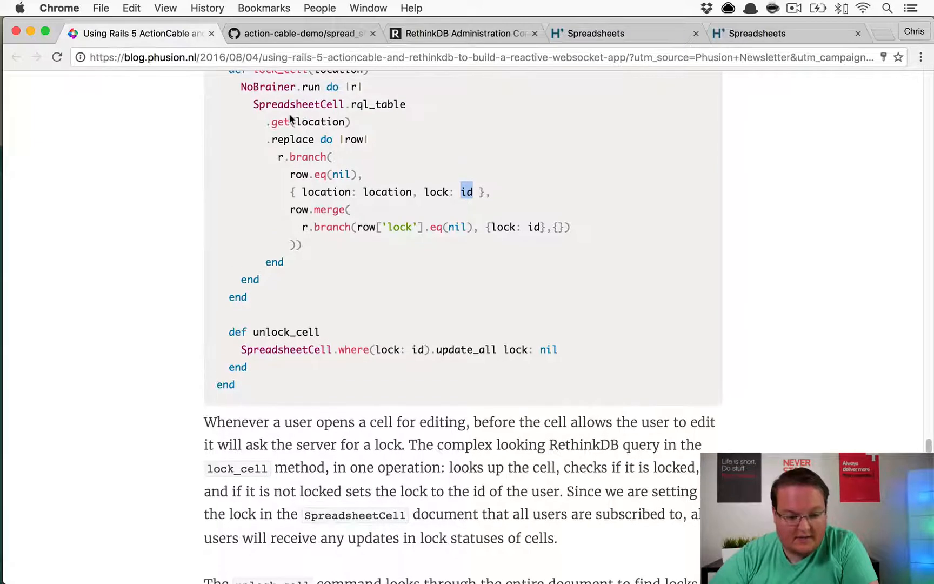
mouse_move(327, 177)
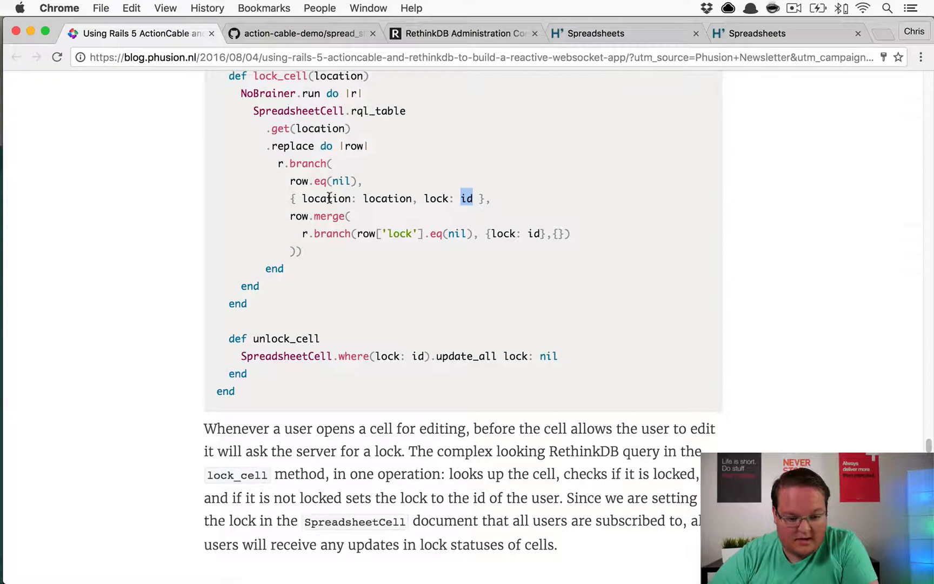
mouse_move(356, 198)
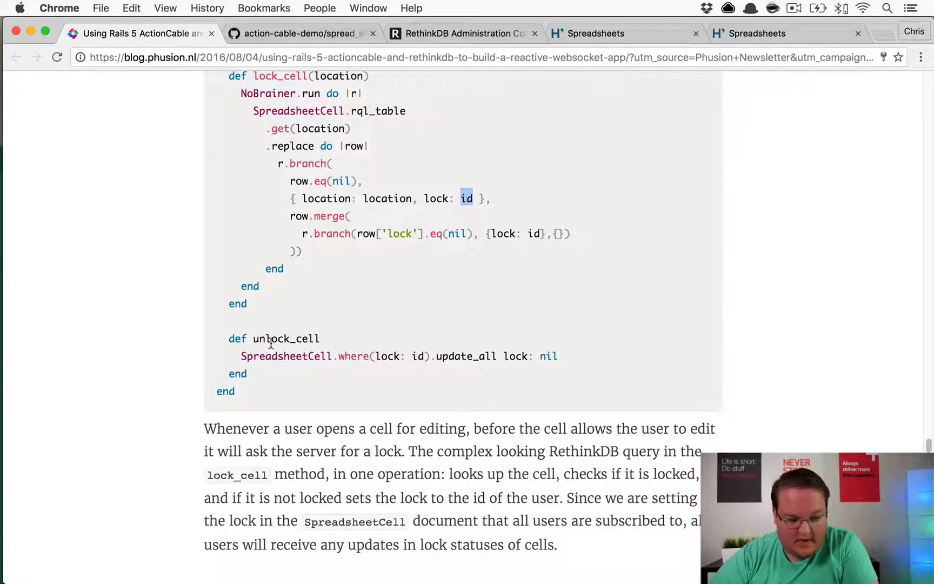
scroll("down", 3)
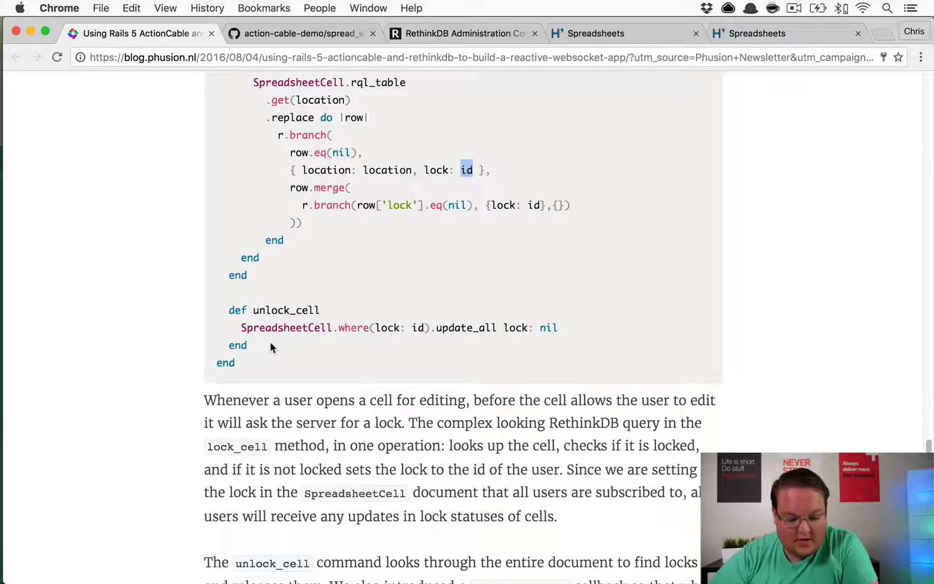
scroll("down", 3)
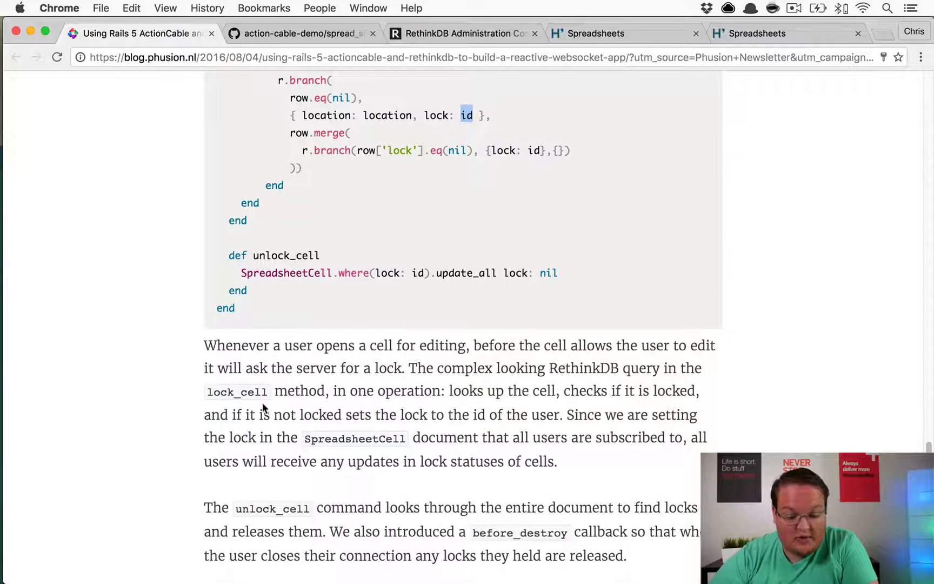
scroll("down", 3)
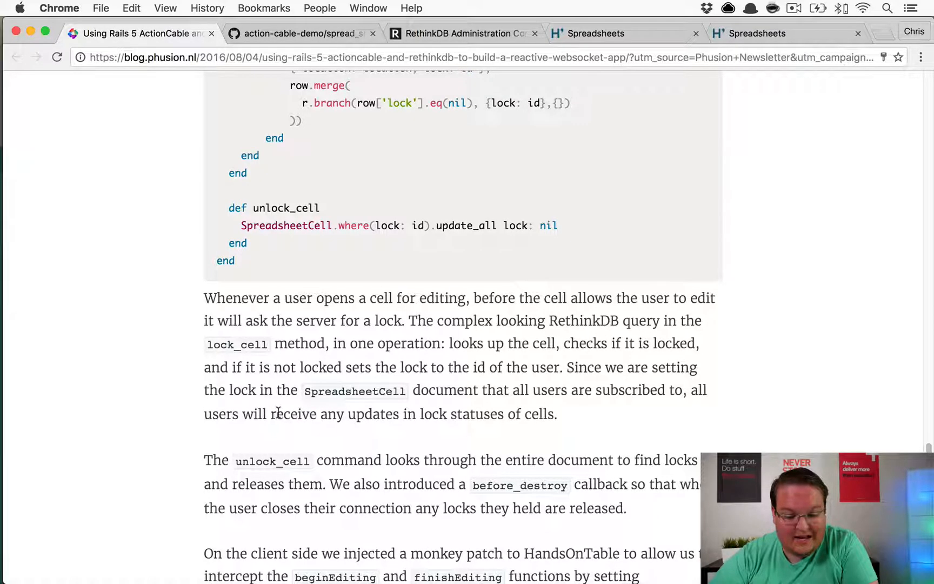
scroll("up", 3)
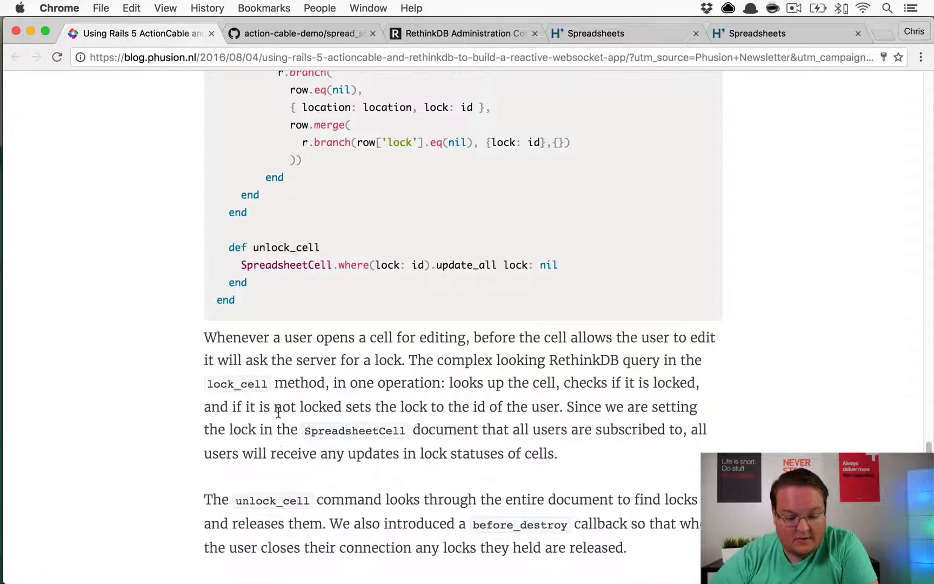
scroll("down", 3)
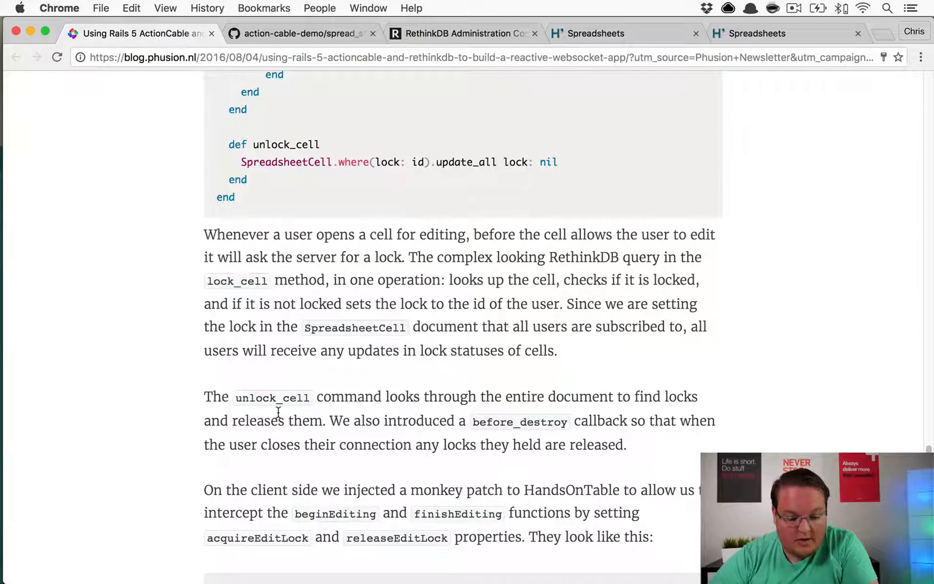
scroll("up", 3)
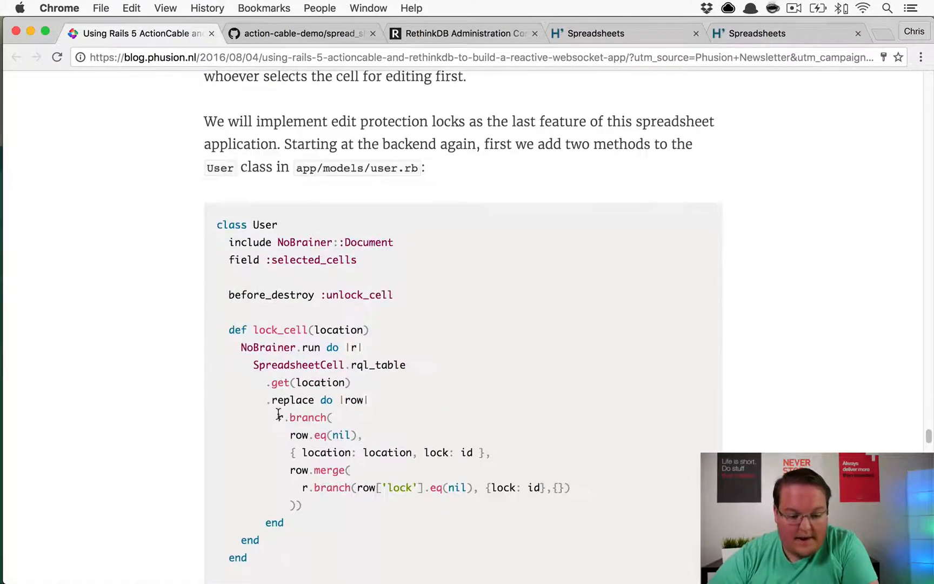
scroll("down", 3)
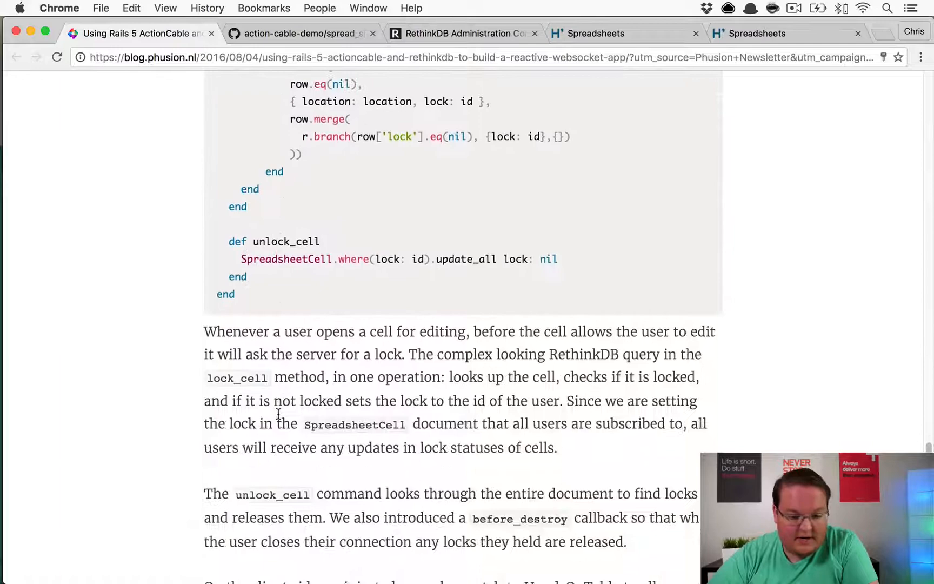
scroll("up", 3)
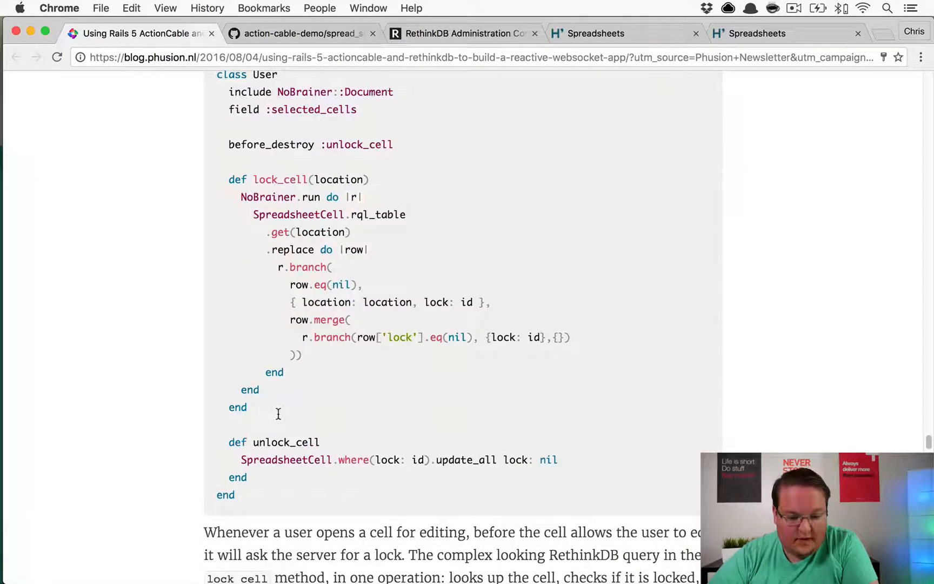
scroll("down", 3)
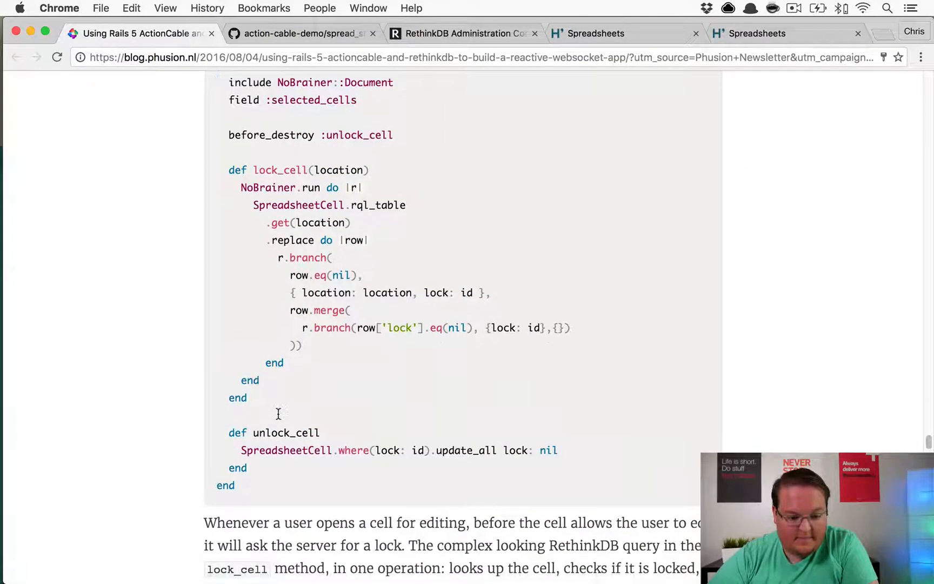
scroll("down", 3)
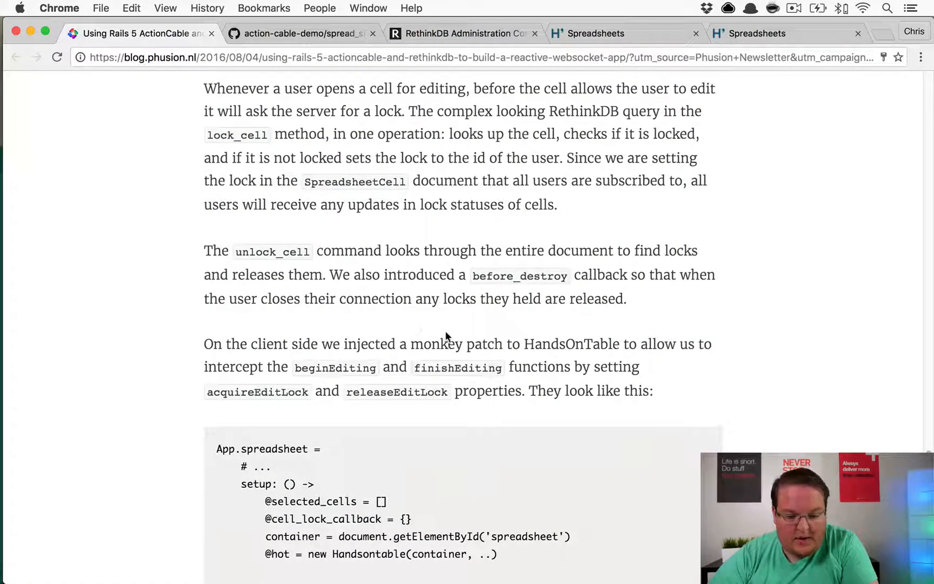
mouse_move(335, 349)
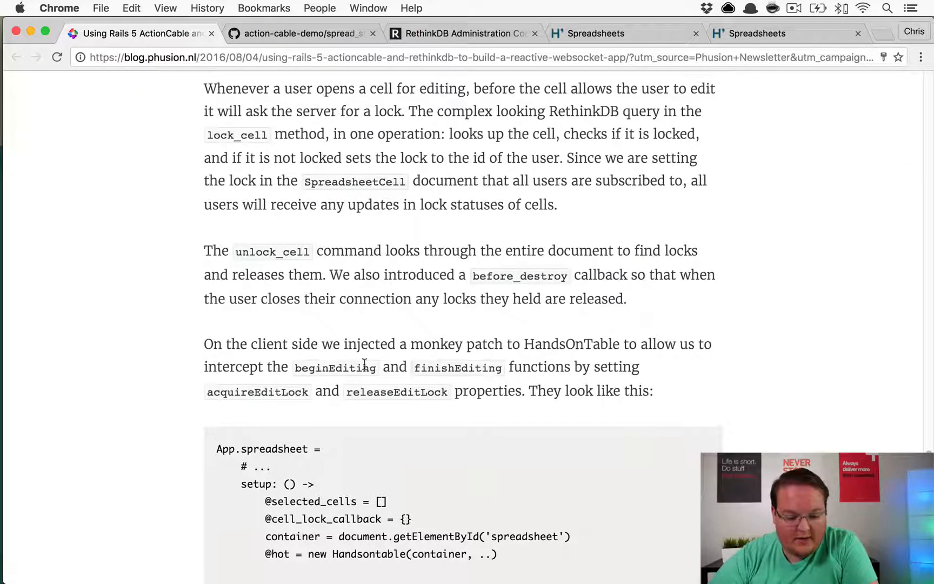
scroll("down", 3)
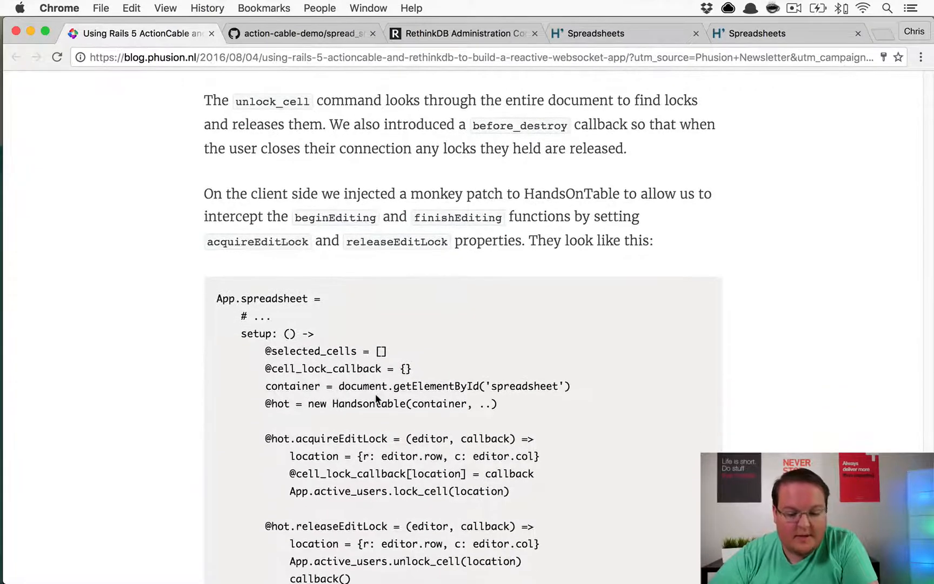
Step: Switch to the localhost:3000 Spreadsheets tab and double-click cell C1 to edit it
left_click(597, 33)
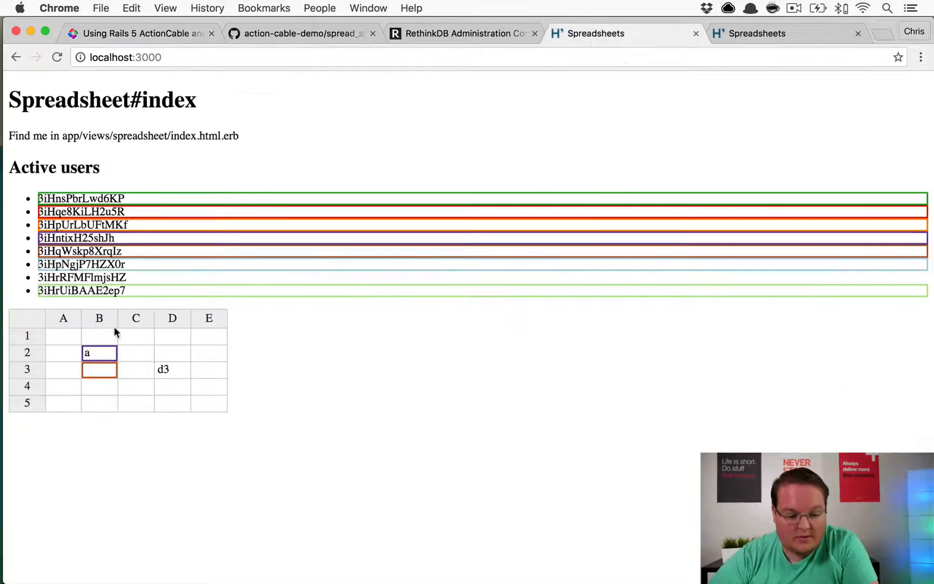
left_click(135, 336)
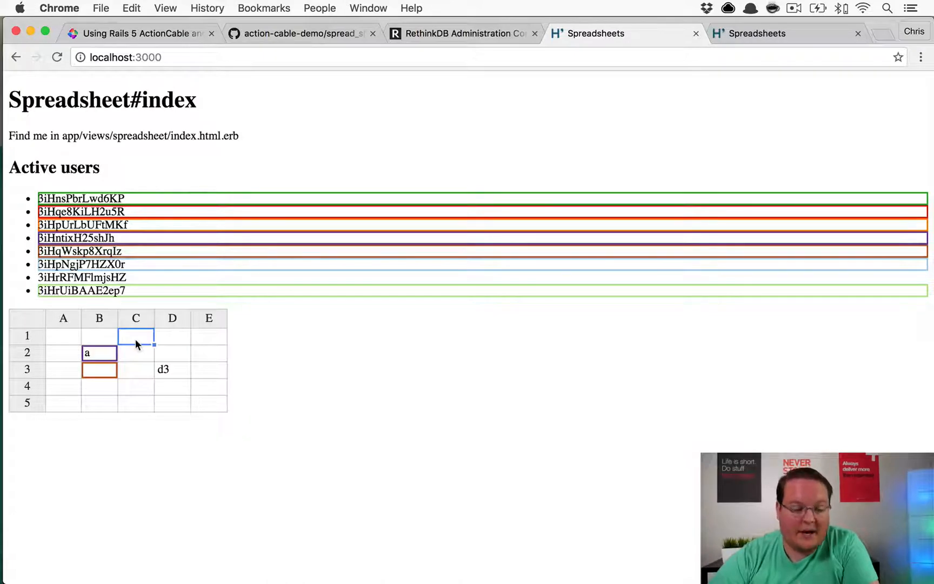
double_click(136, 337)
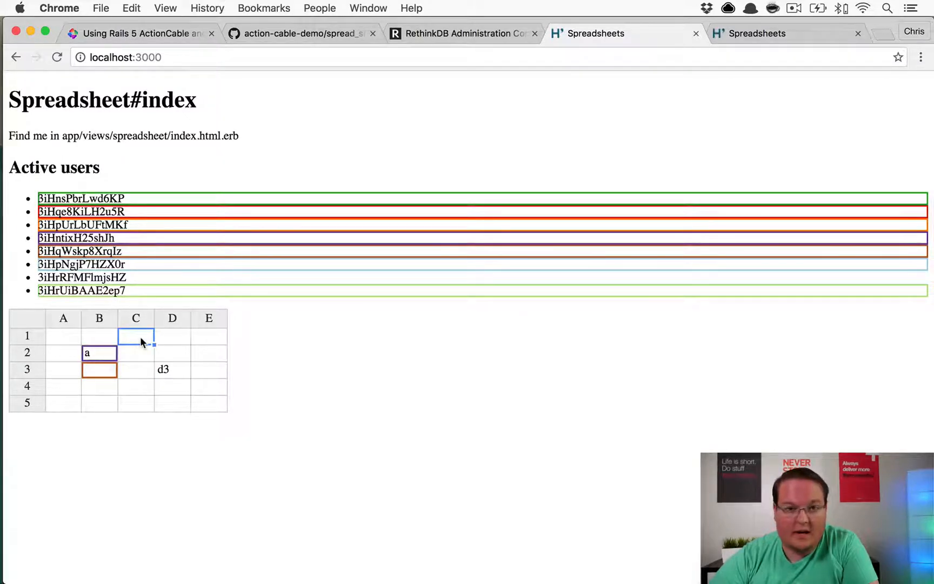
Step: Switch to the Phusion blog tab and scroll past the acquireEditLock code
left_click(141, 34)
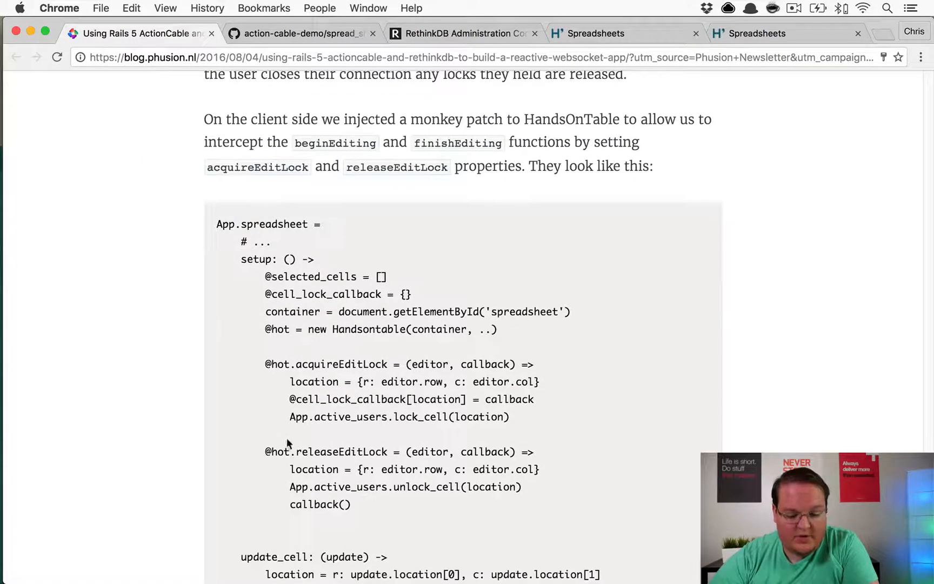
mouse_move(439, 456)
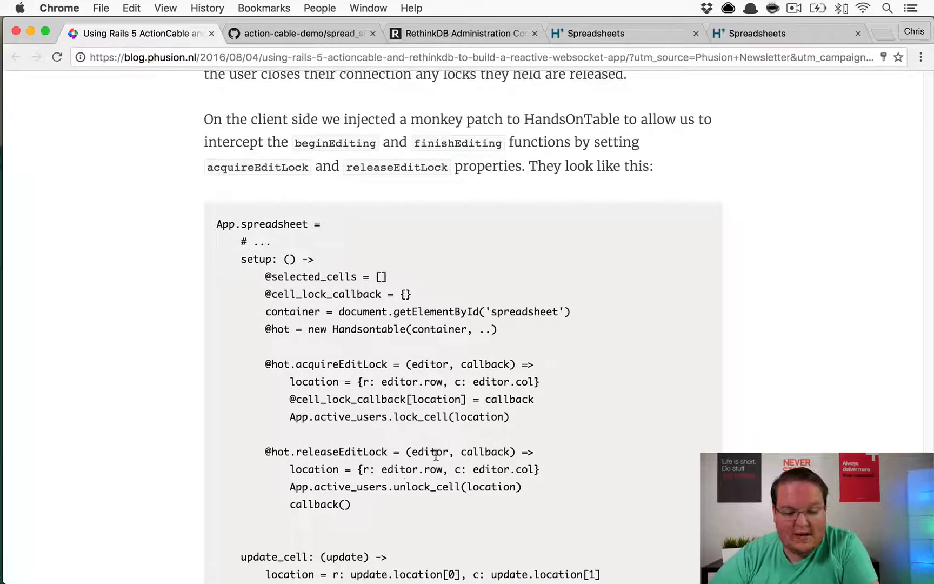
mouse_move(430, 487)
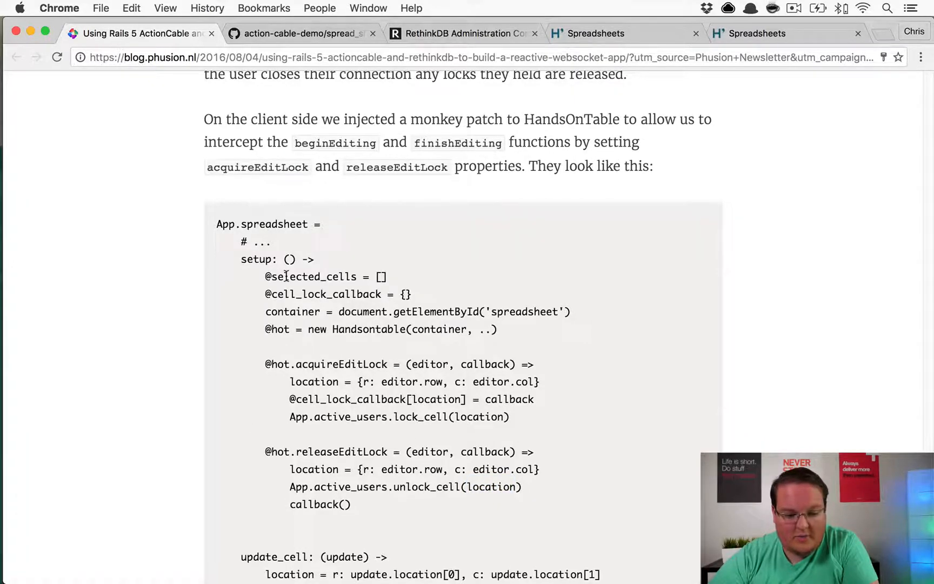
scroll("down", 3)
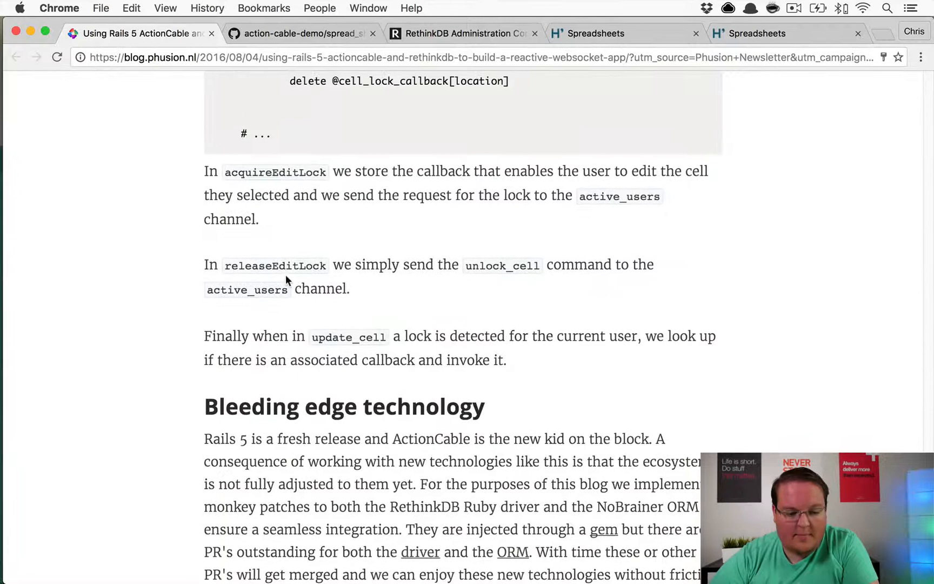
Step: Go to the action-cable-demo repository's main page and browse its commit list
left_click(301, 33)
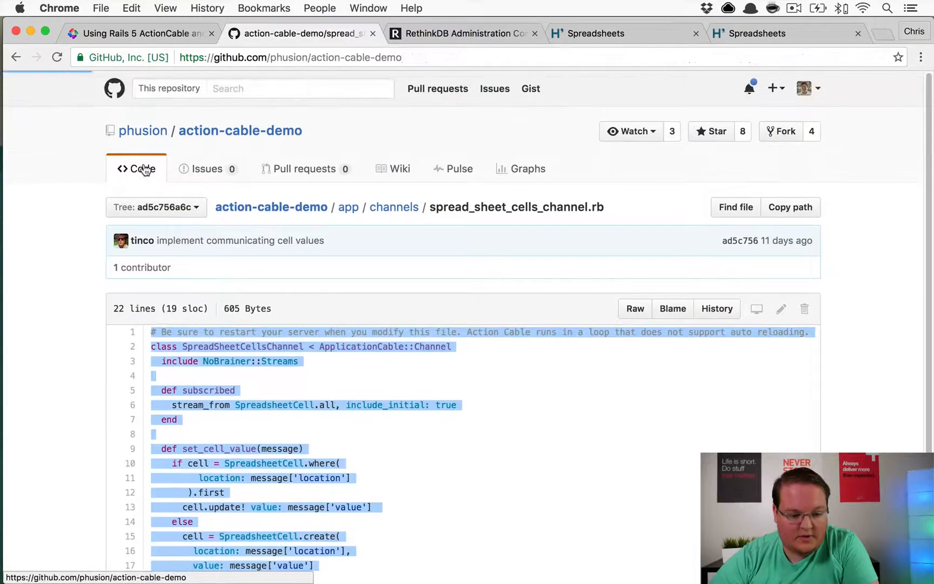
left_click(142, 168)
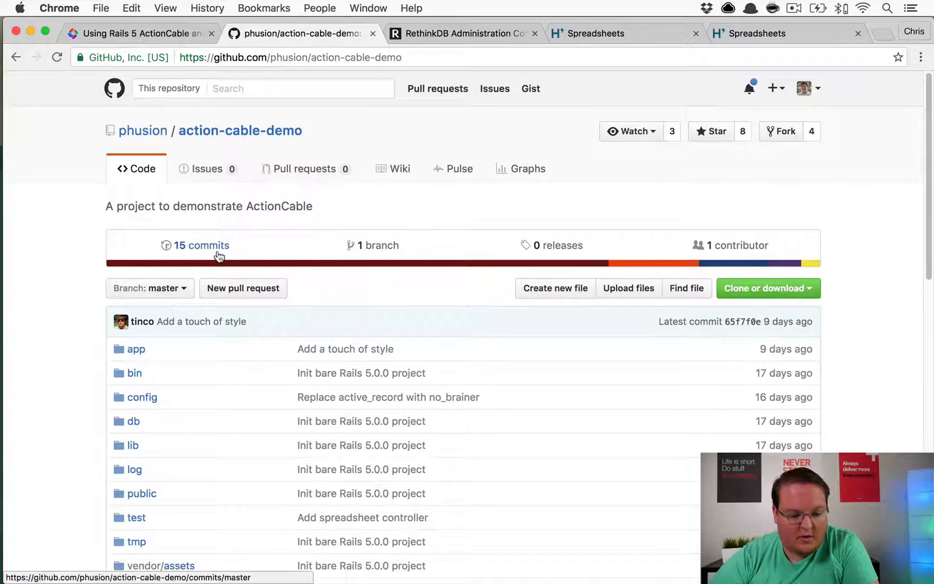
left_click(201, 245)
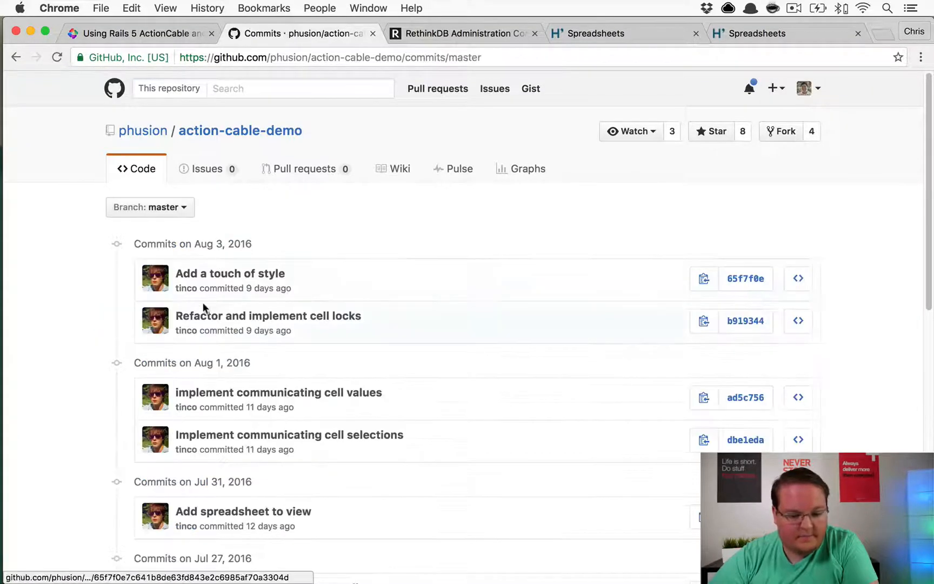
left_click(229, 274)
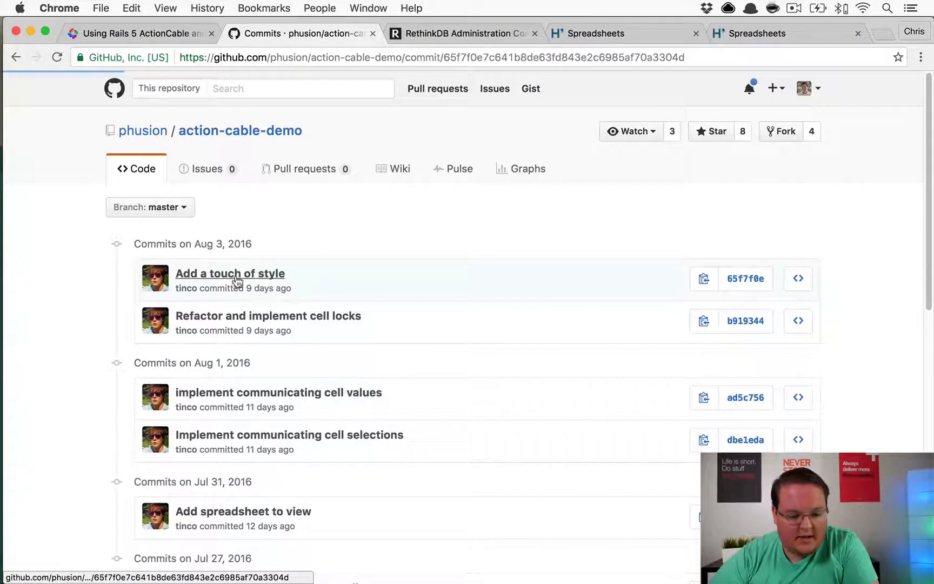
left_click(230, 274)
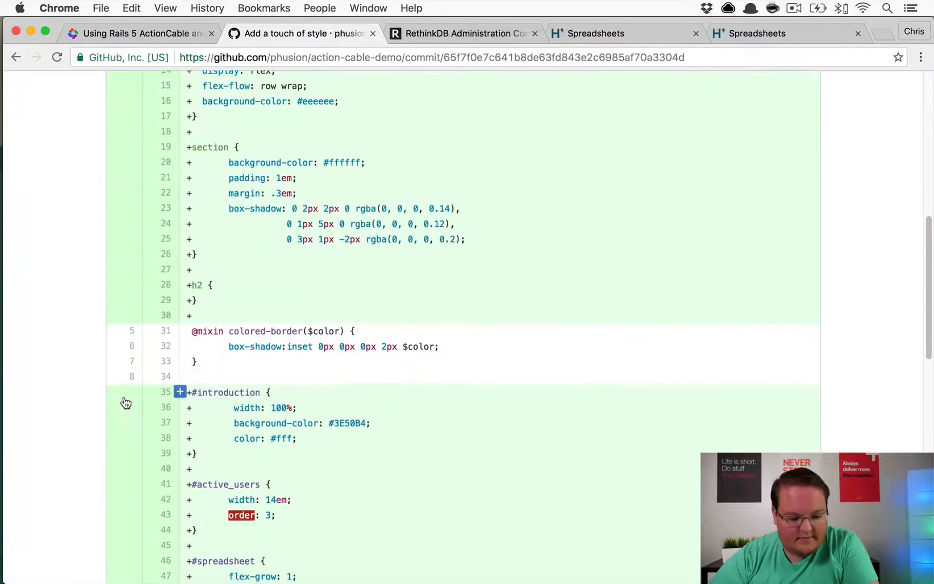
scroll("down", 3)
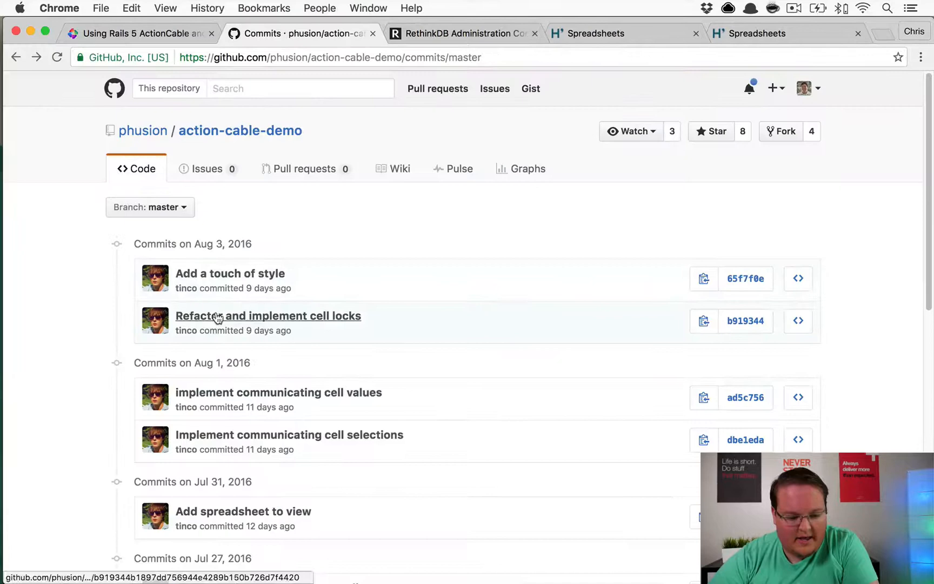
Step: Open commit 'Refactor and implement cell locks' and select the added locked_cell lines
left_click(268, 316)
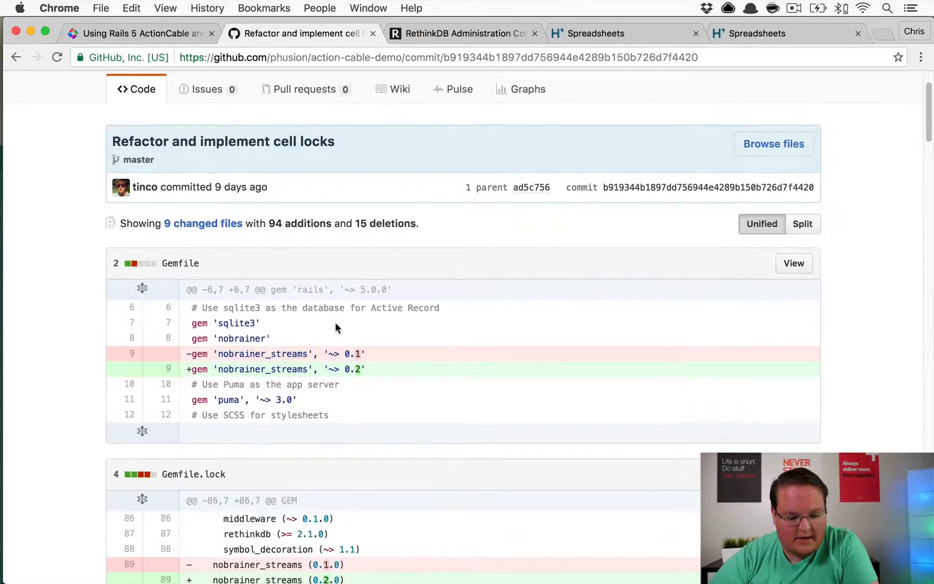
scroll("down", 3)
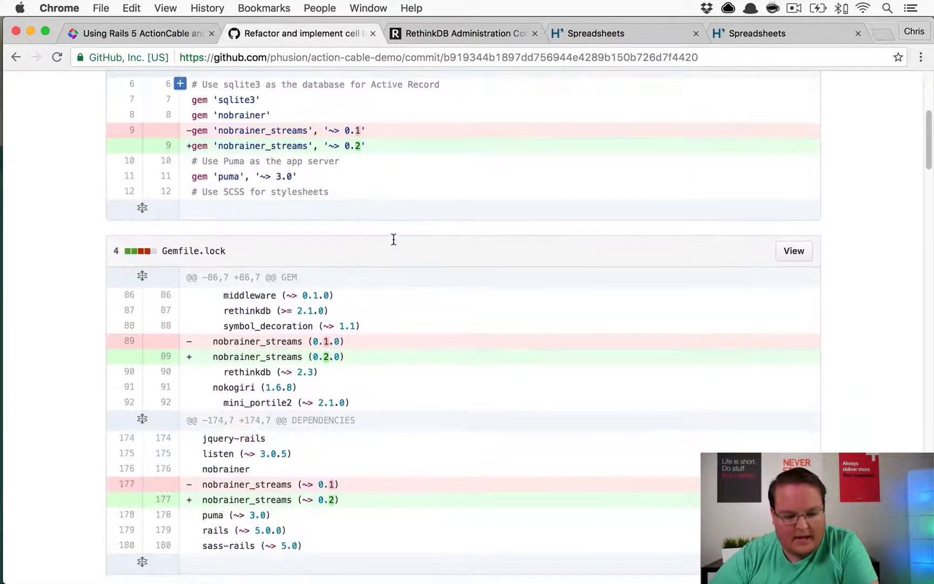
scroll("down", 3)
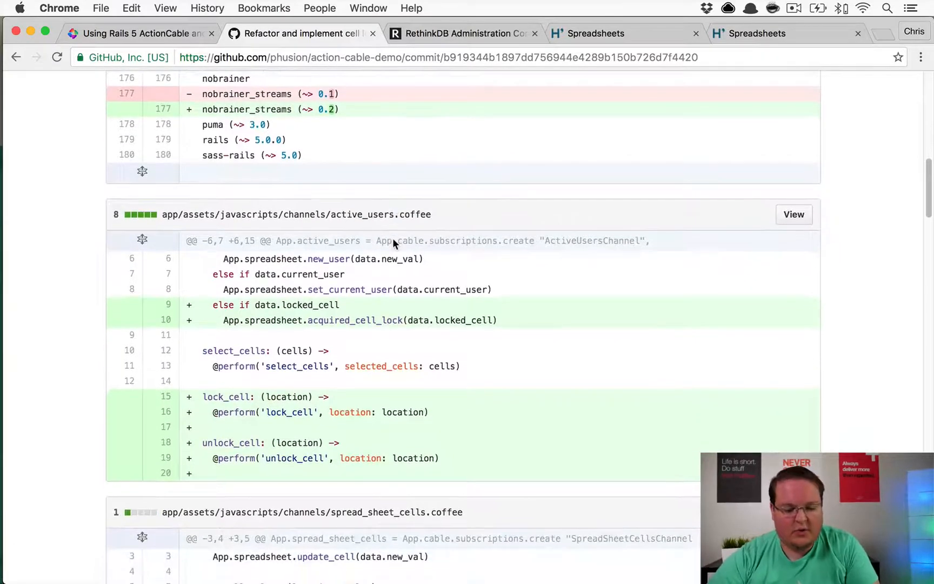
scroll("down", 3)
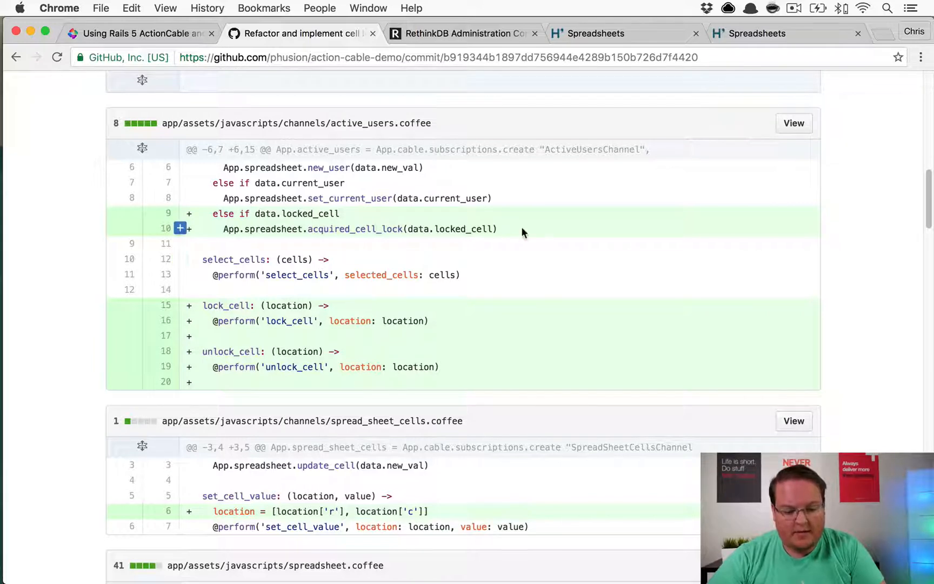
left_click_drag(211, 213, 497, 229)
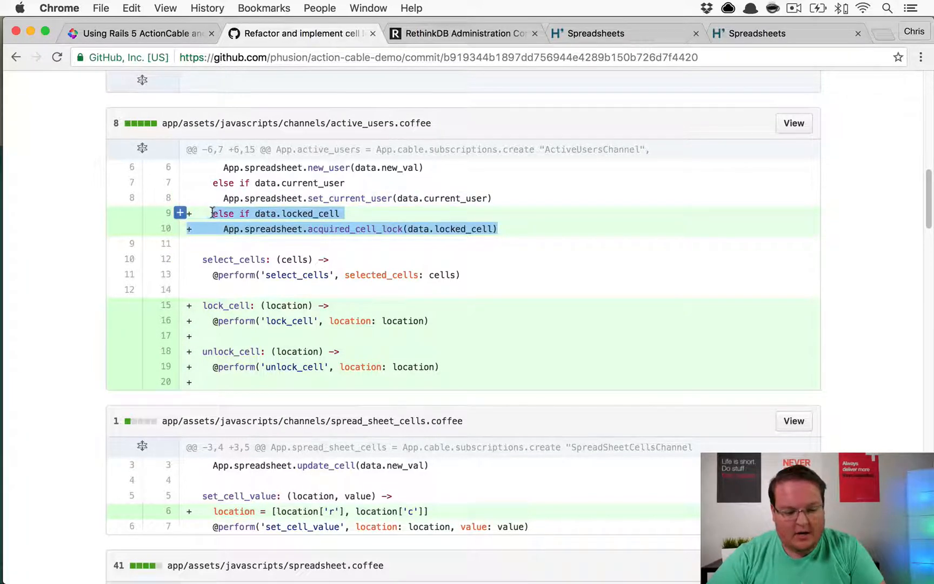
mouse_move(278, 133)
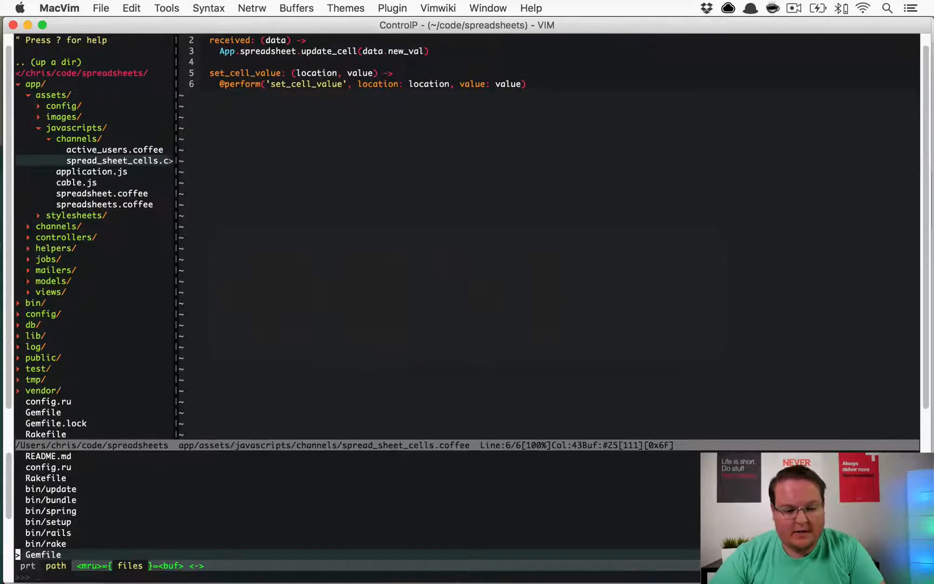
Step: Add the 'else if data.locked_cell' branch to active_users.coffee, save, and invoke CtrlP
type("activ")
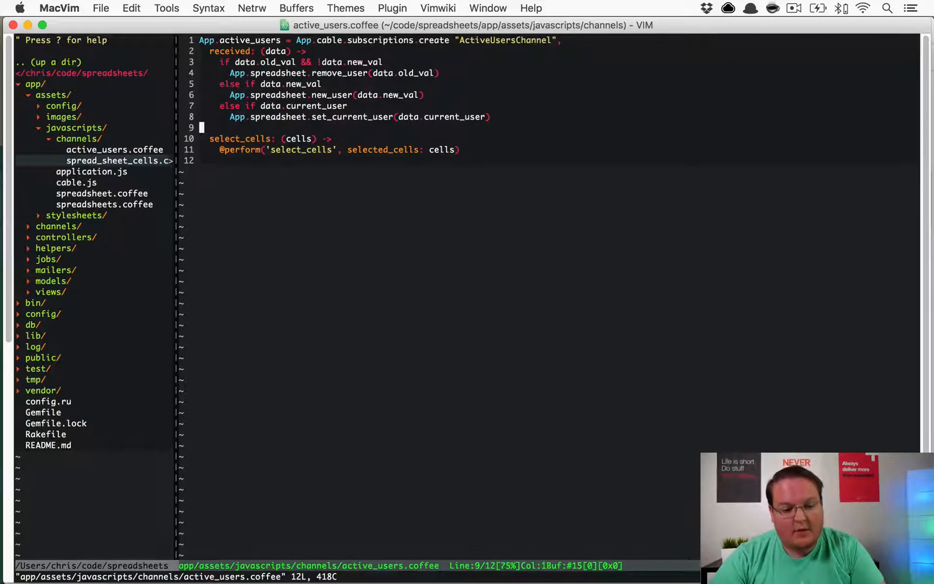
type("else if data.locked_cell")
type("App.spreadsheet.acquired_cell_lock(data.locked_cell)")
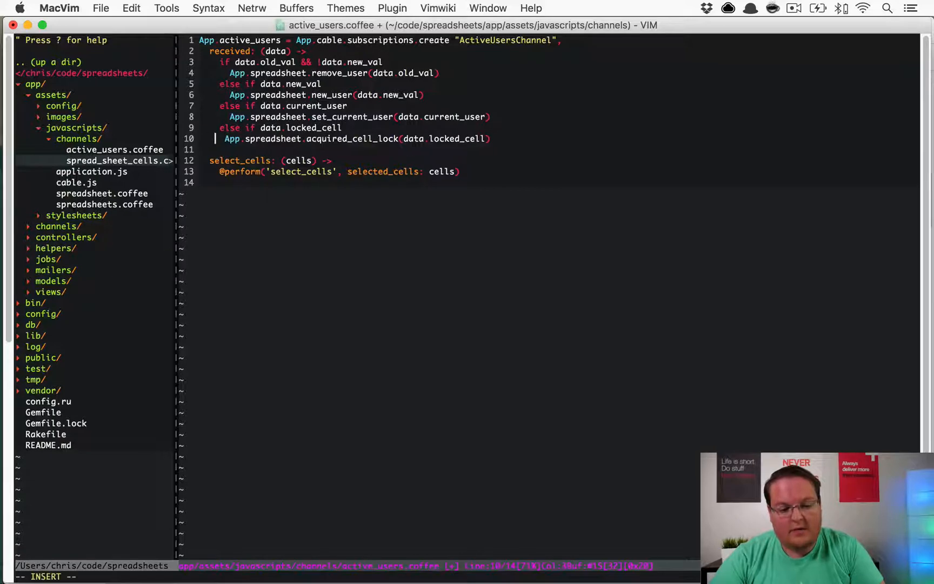
key("Escape")
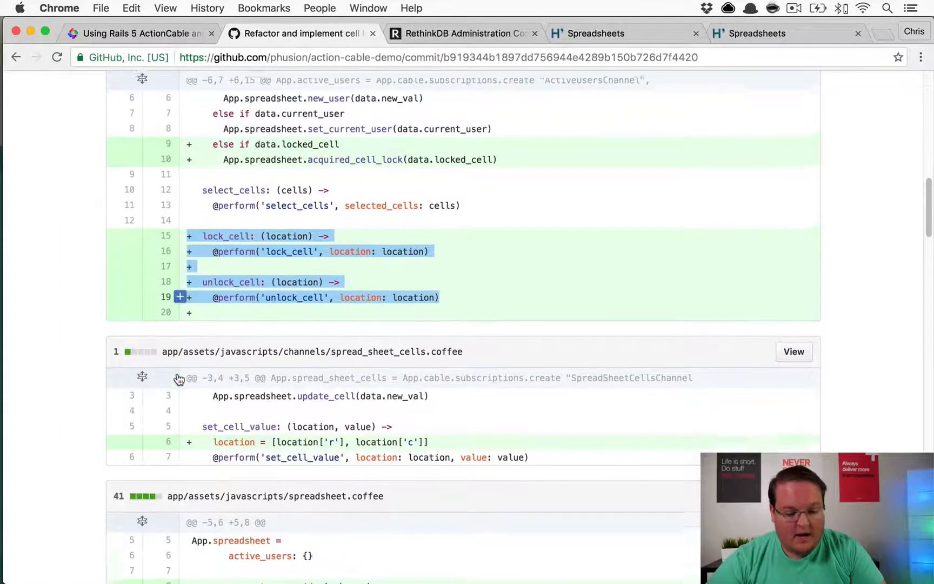
scroll("down", 3)
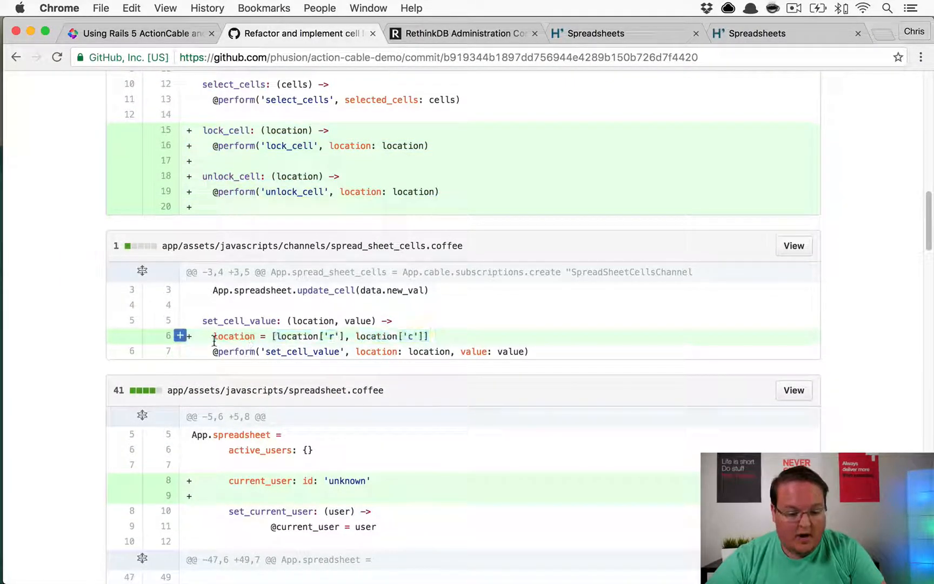
key("cmd+s")
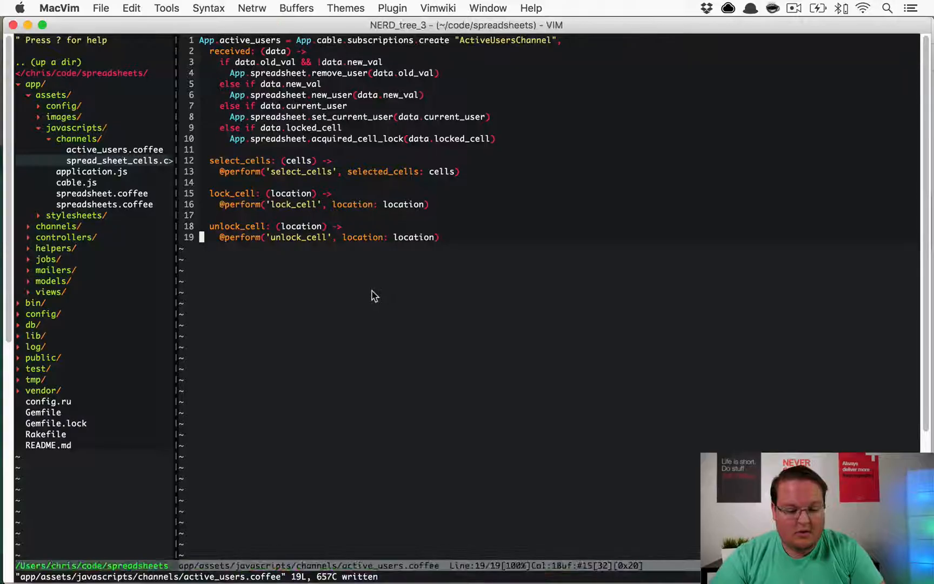
key("ctrl-p")
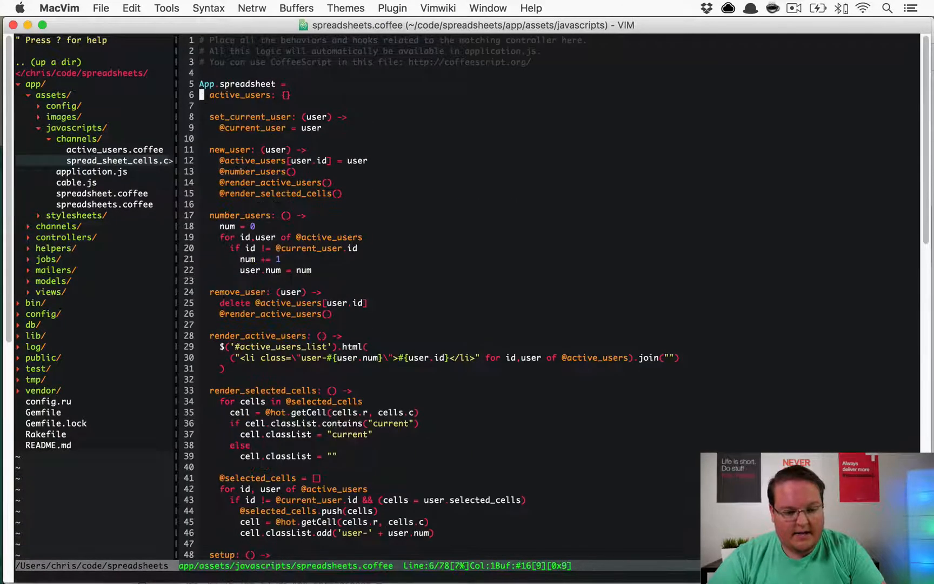
Step: Insert "current_user: id: 'unknown'" after active_users in spreadsheets.coffee
type("..")
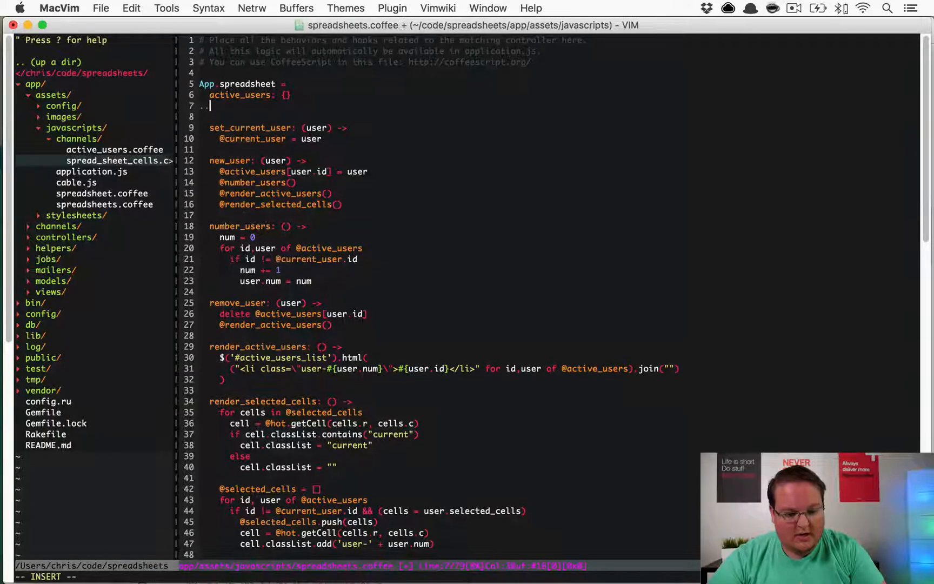
type("current_user: id: 'unknown'")
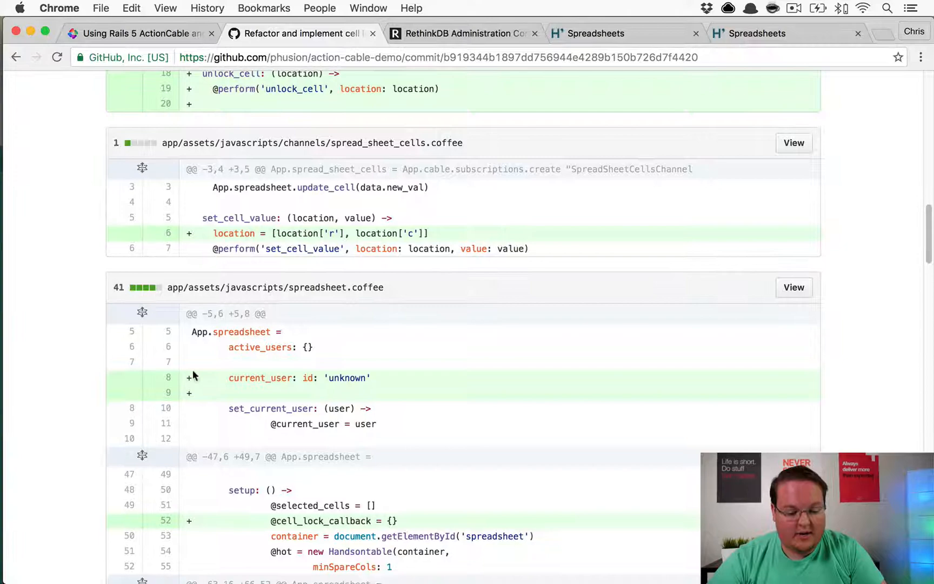
scroll("down", 3)
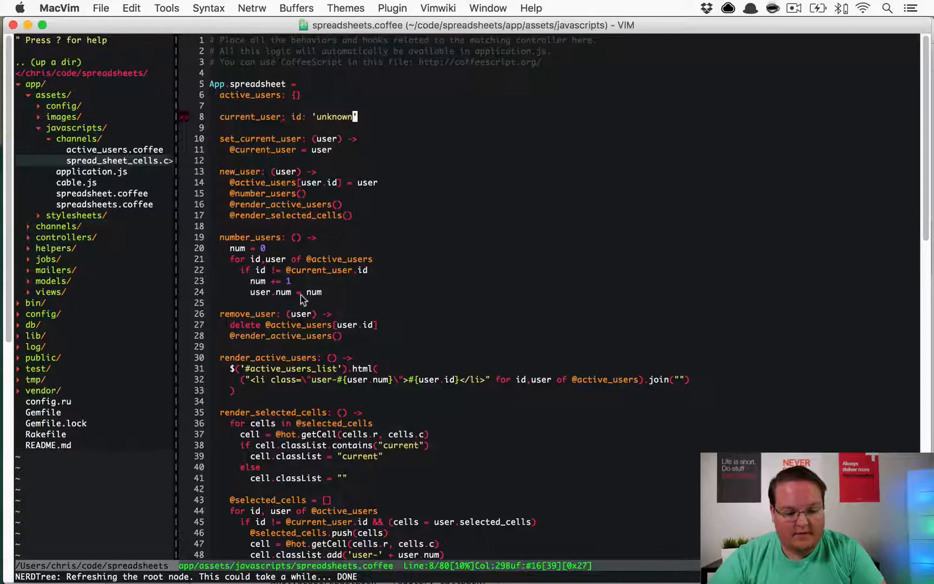
scroll("down", 3)
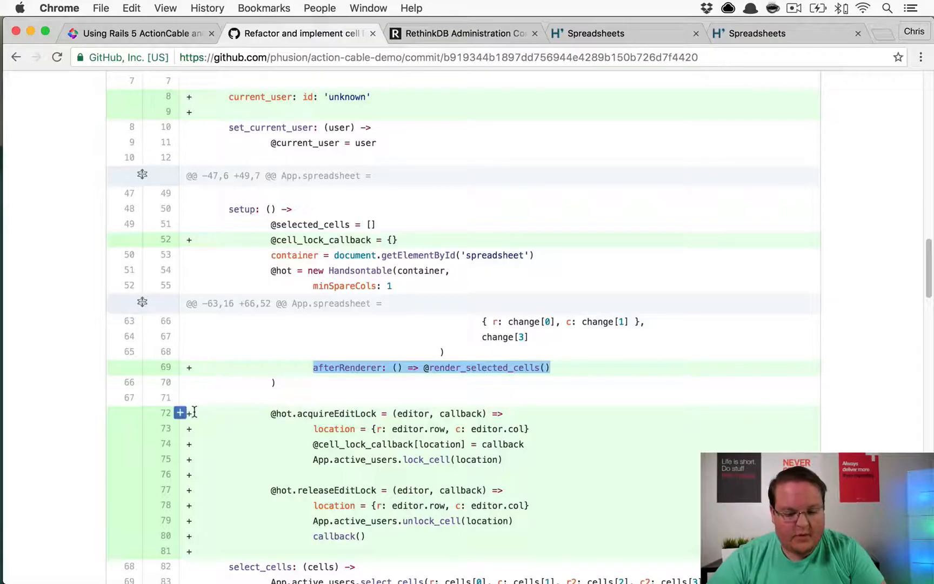
Step: Scroll through the spreadsheet.coffee lock changes and view active_users_channel.rb at this commit
scroll("down", 3)
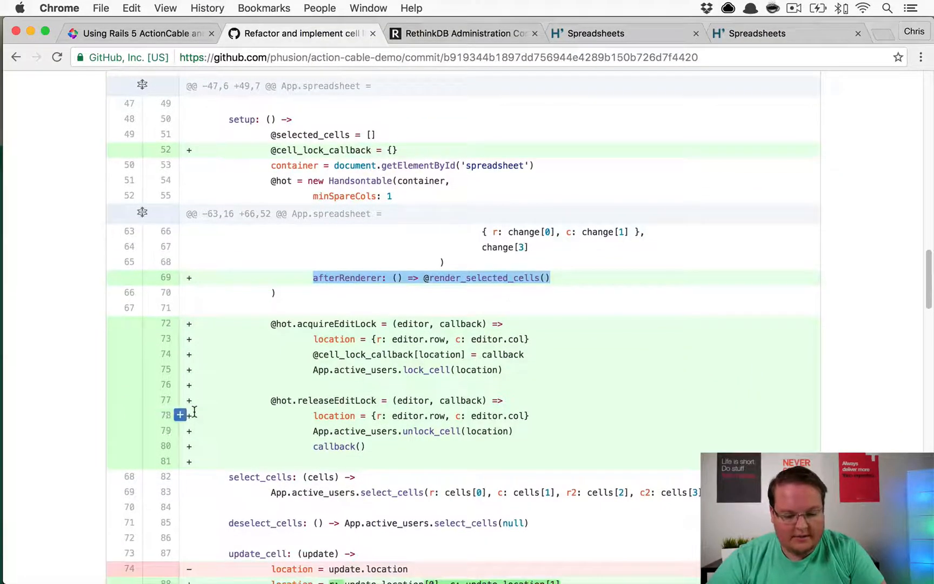
mouse_move(292, 330)
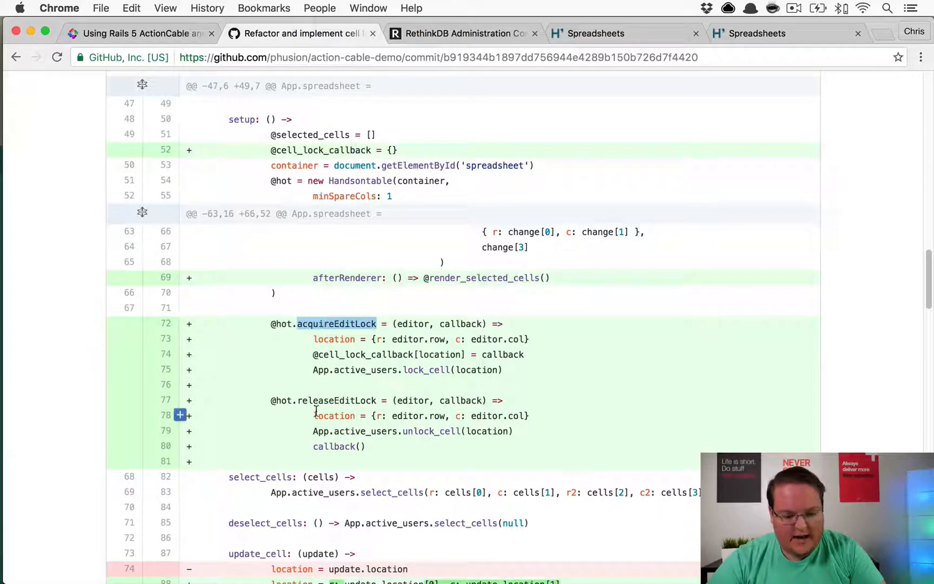
scroll("down", 3)
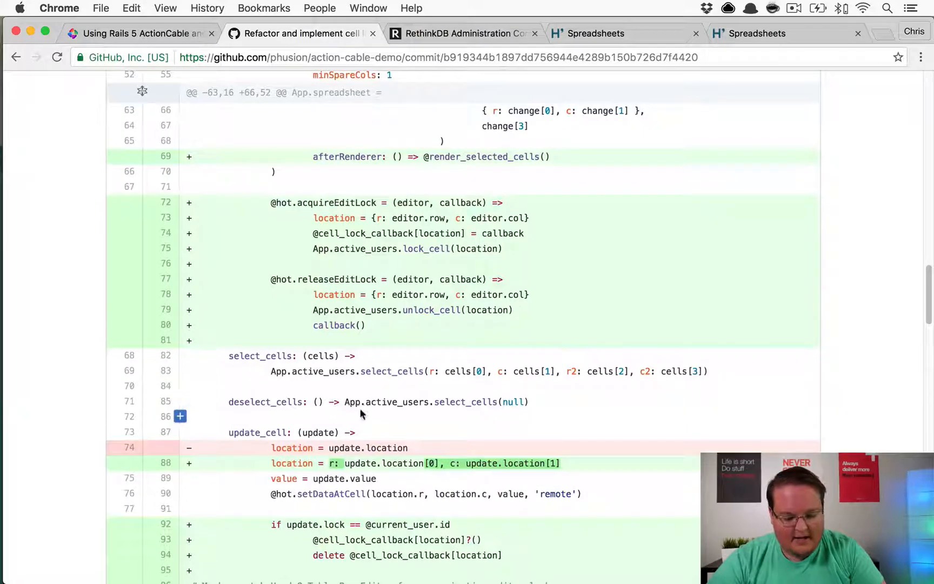
scroll("down", 3)
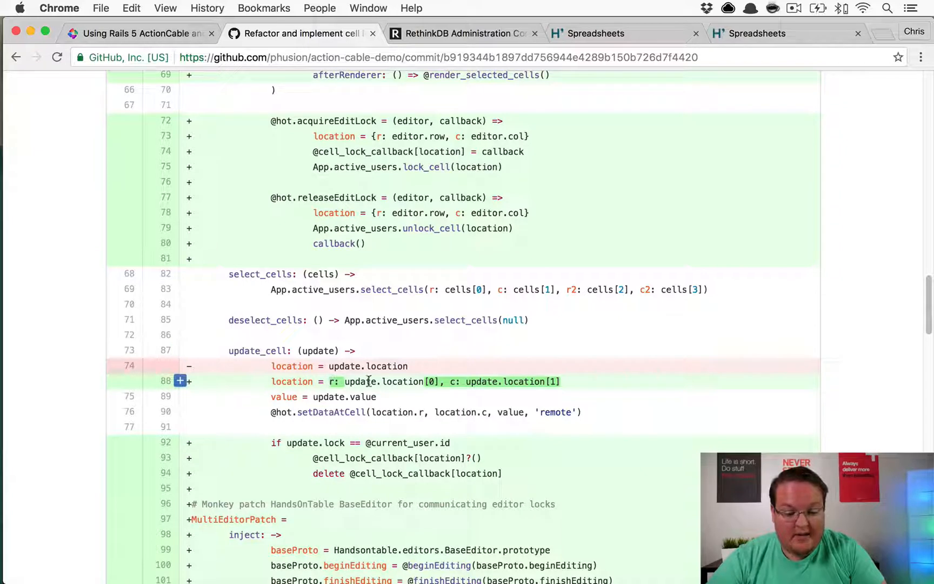
mouse_move(336, 382)
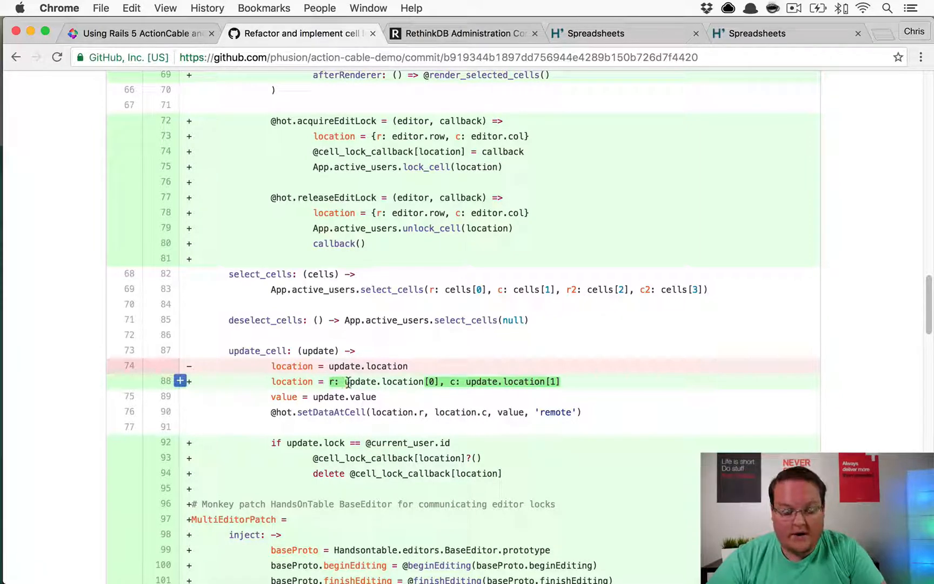
scroll("down", 3)
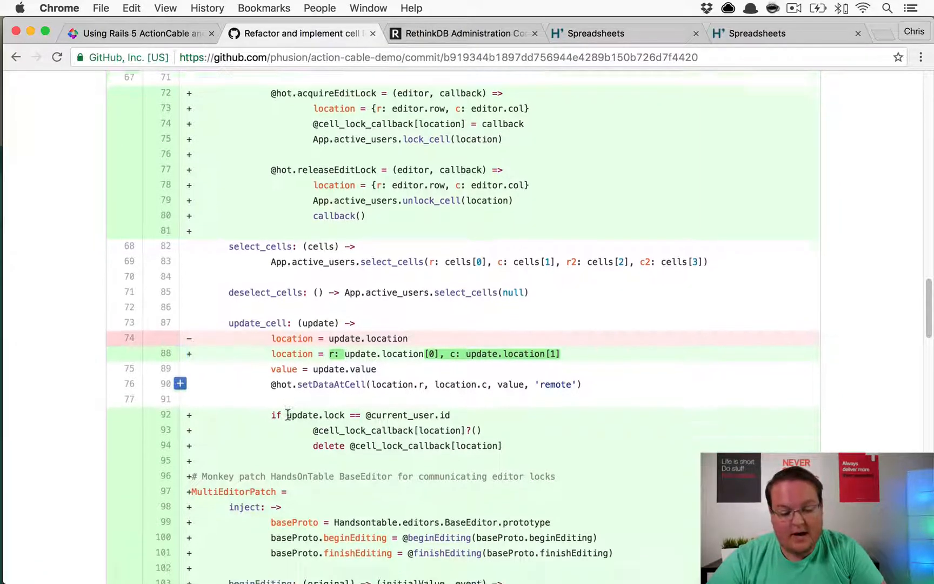
scroll("down", 3)
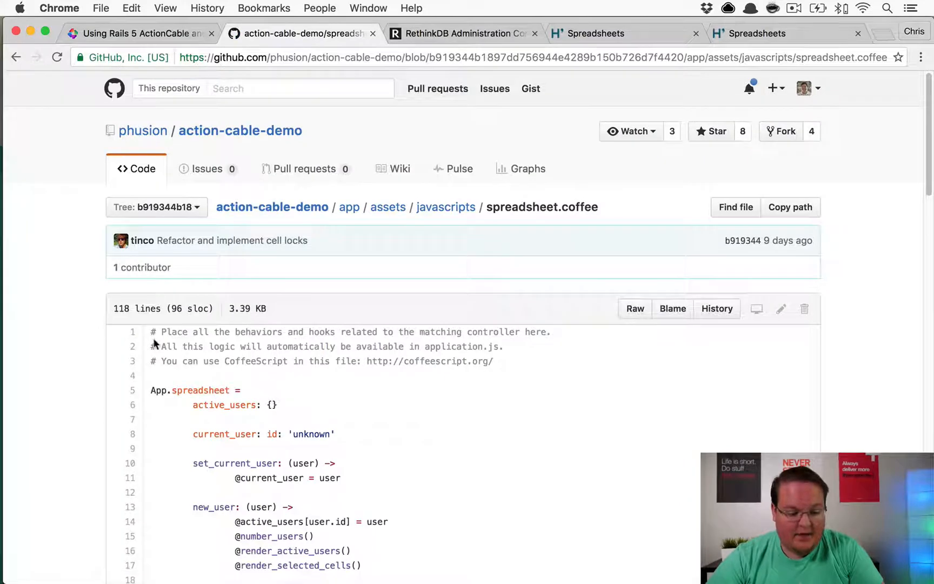
scroll("down", 3)
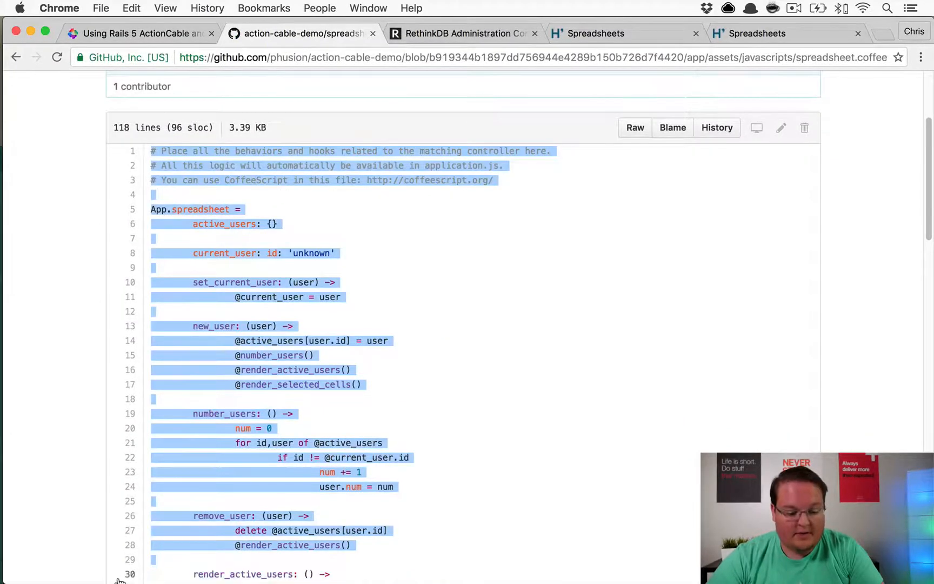
scroll("down", 3)
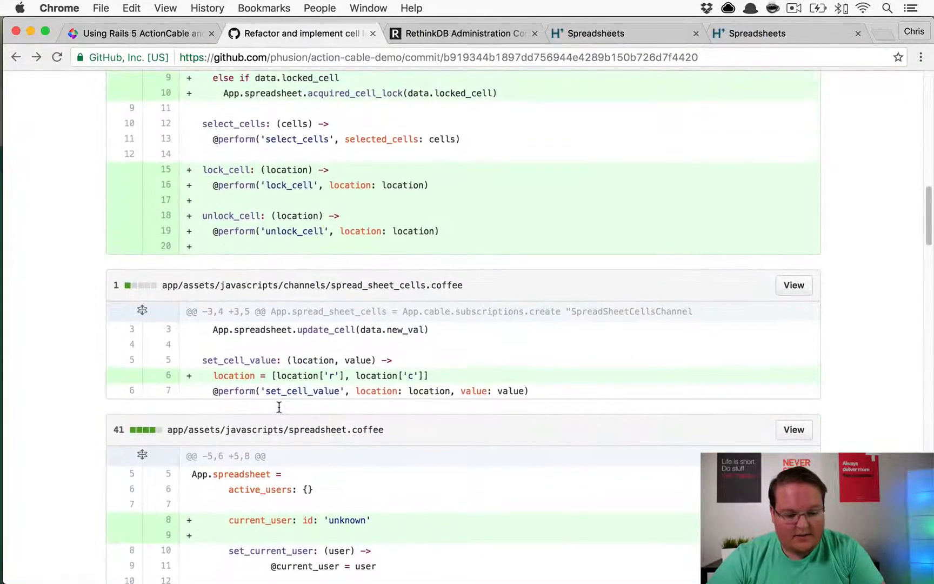
scroll("down", 3)
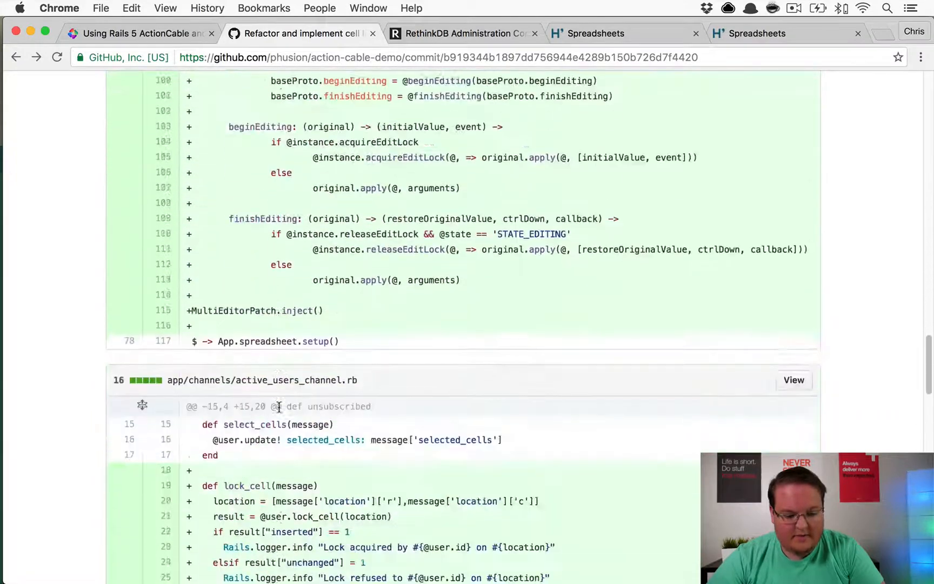
scroll("down", 3)
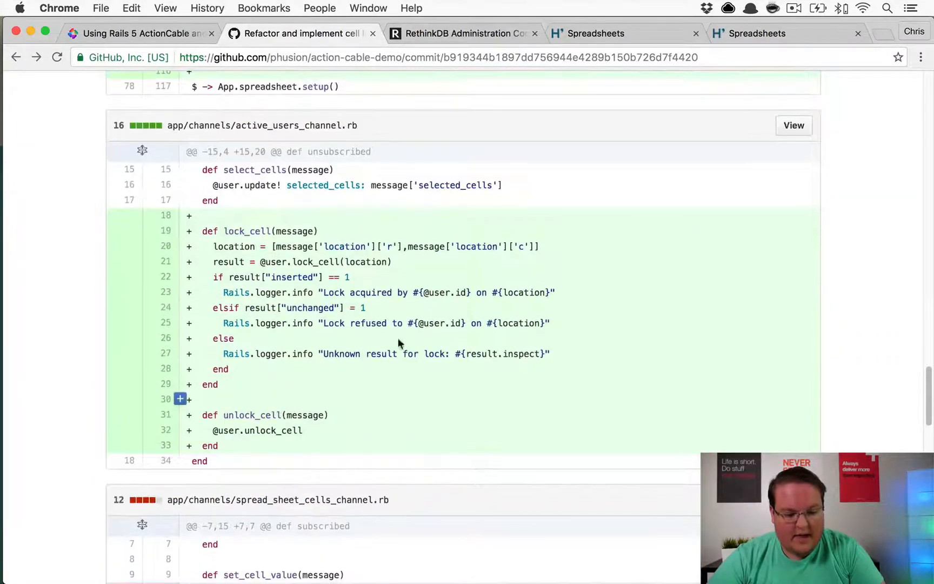
mouse_move(715, 138)
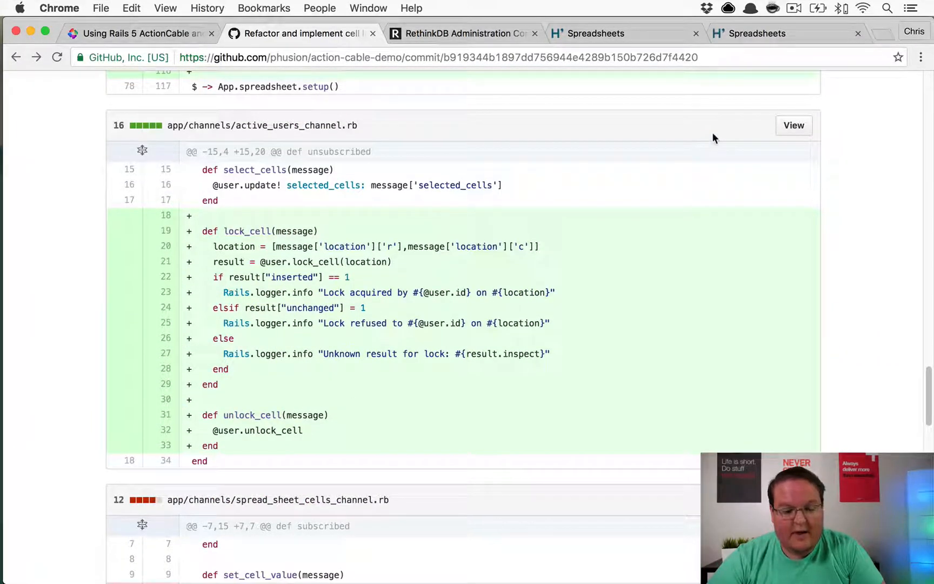
left_click(794, 125)
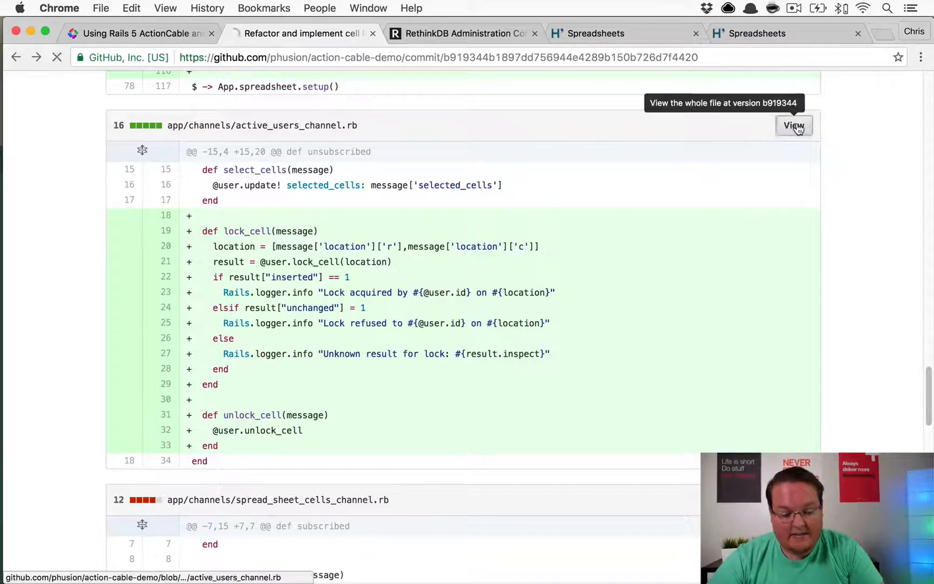
Step: Select through the full active_users_channel.rb, then scroll to spread_sheet_cells_channel.rb's diff
left_click(794, 125)
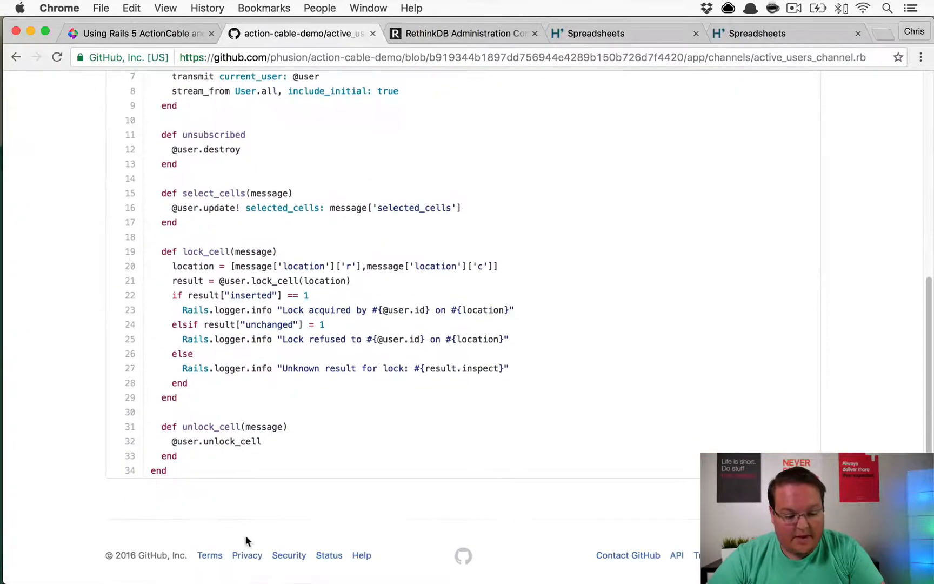
left_click_drag(172, 325, 177, 456)
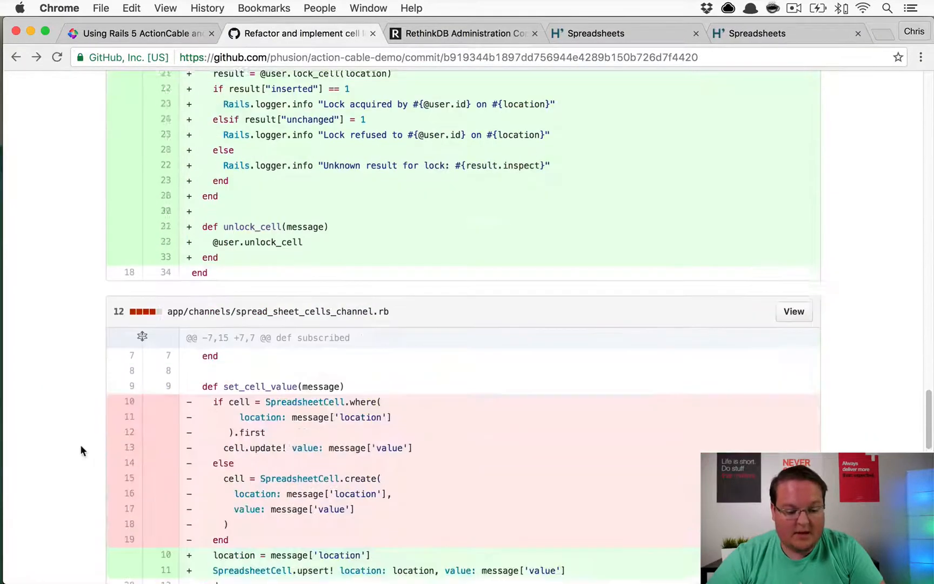
scroll("down", 3)
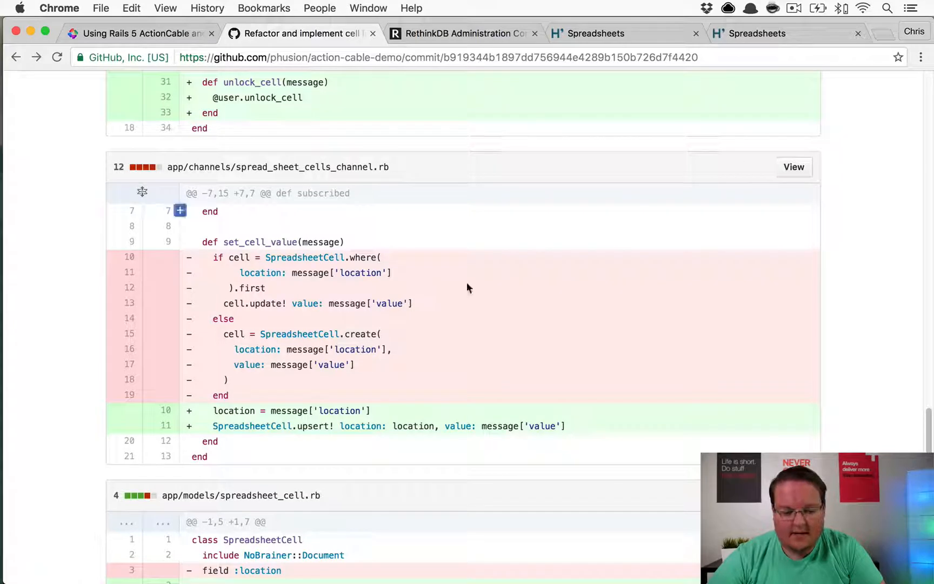
mouse_move(798, 169)
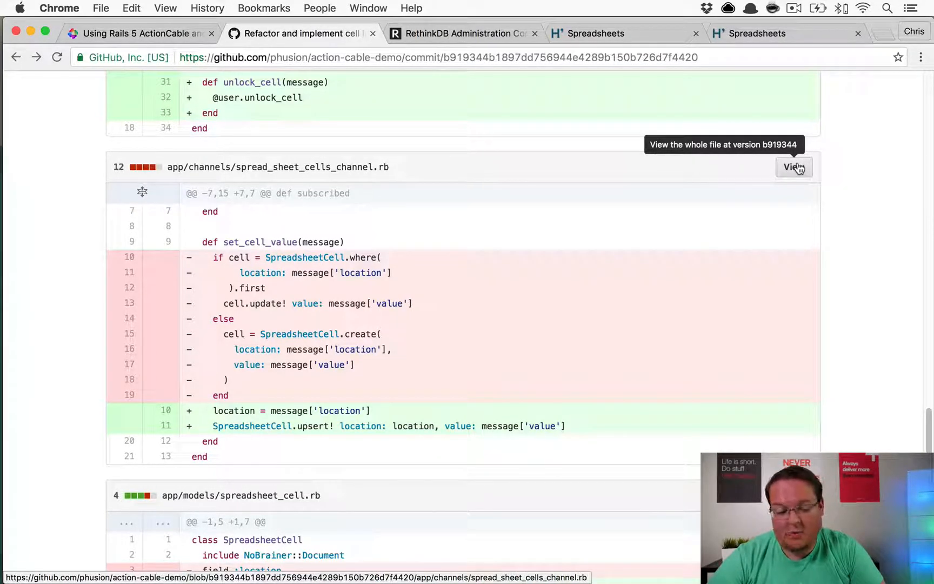
Step: View spread_sheet_cells_channel.rb at the commit and open the spreadsheet cell channel file in MacVim
left_click(794, 167)
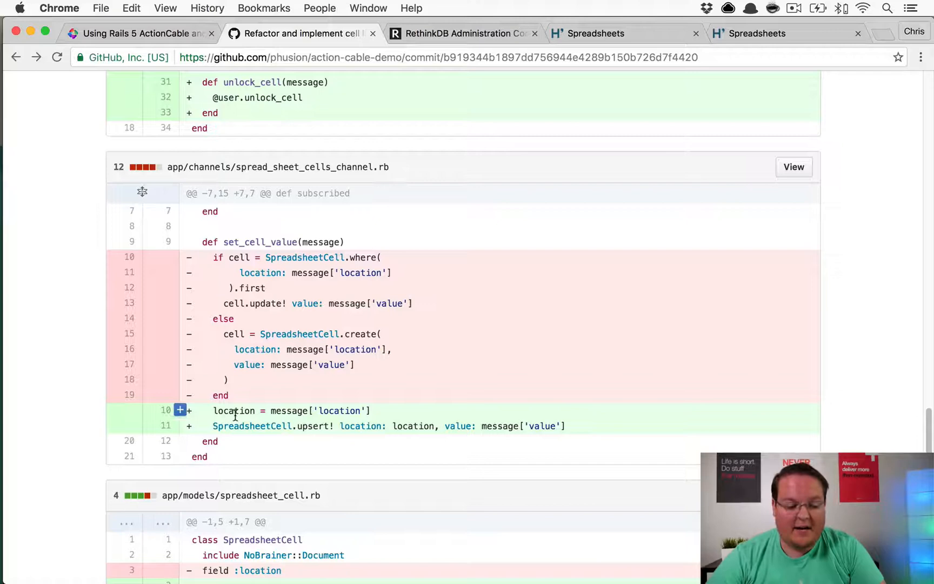
scroll("down", 3)
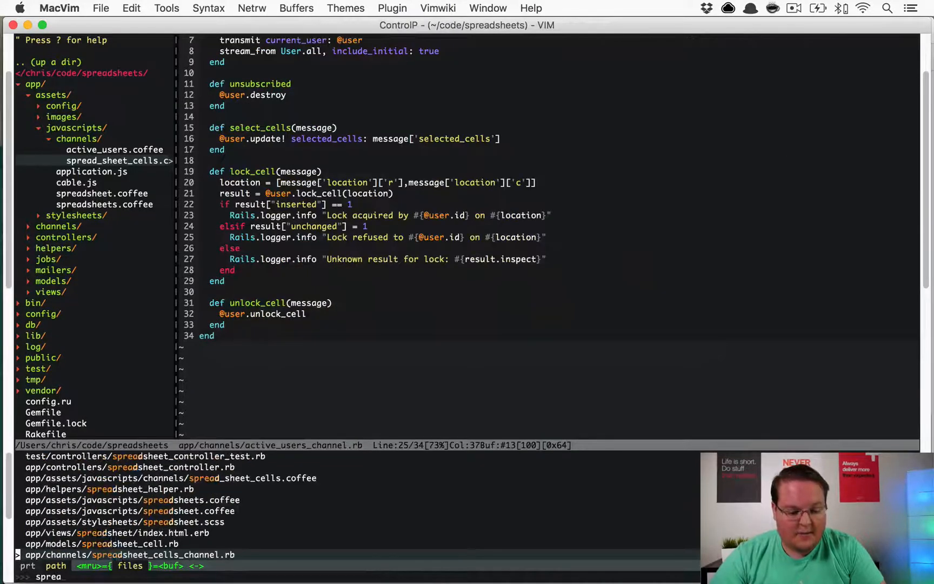
type("spreadsheetcell")
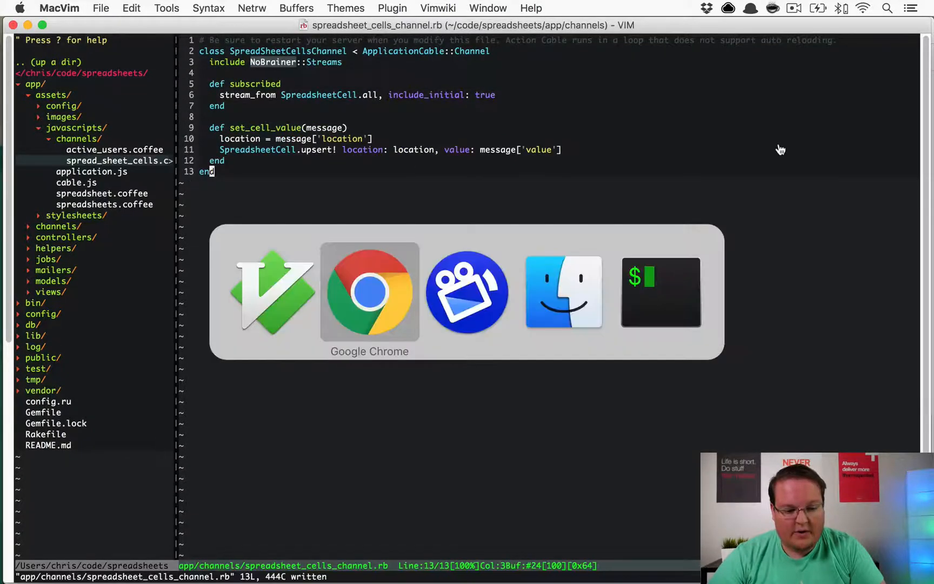
left_click(369, 292)
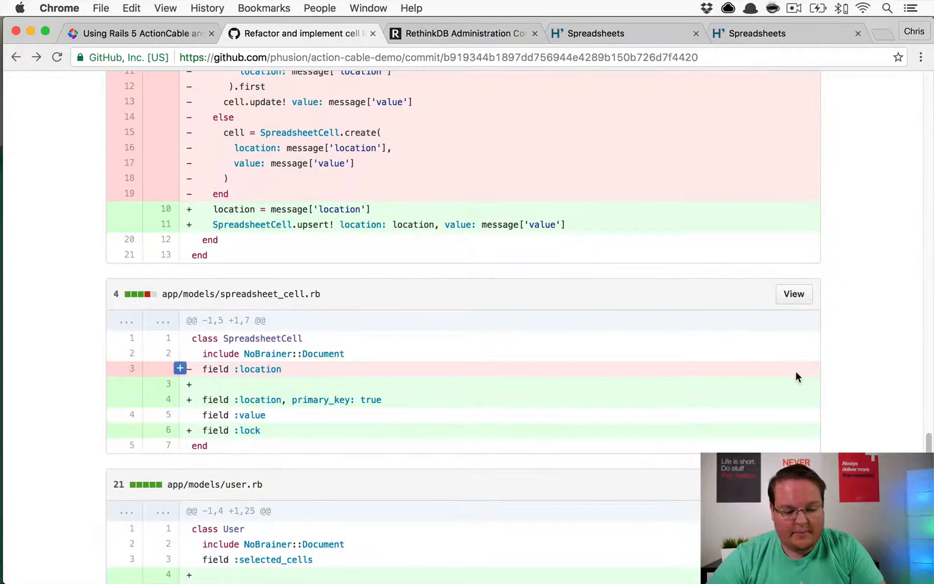
Step: Copy spreadsheet_cell.rb's location, value and lock field lines, then scroll to user.rb
left_click(794, 293)
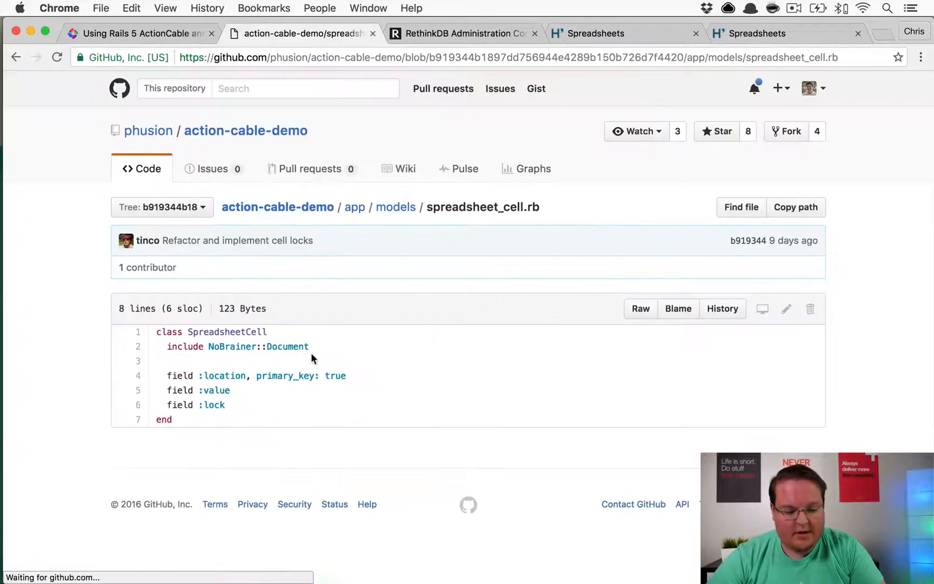
left_click_drag(167, 376, 225, 404)
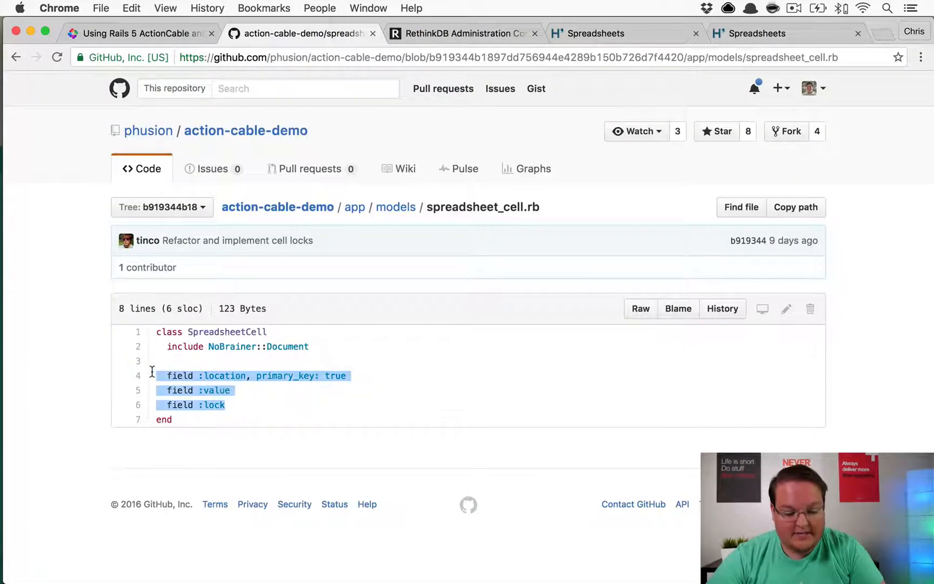
mouse_move(196, 367)
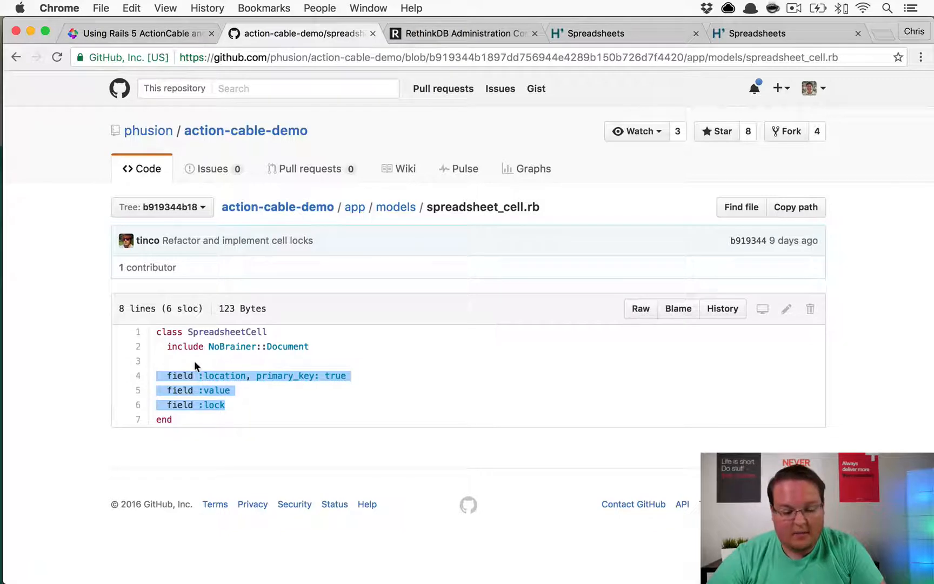
key("Cmd+Tab")
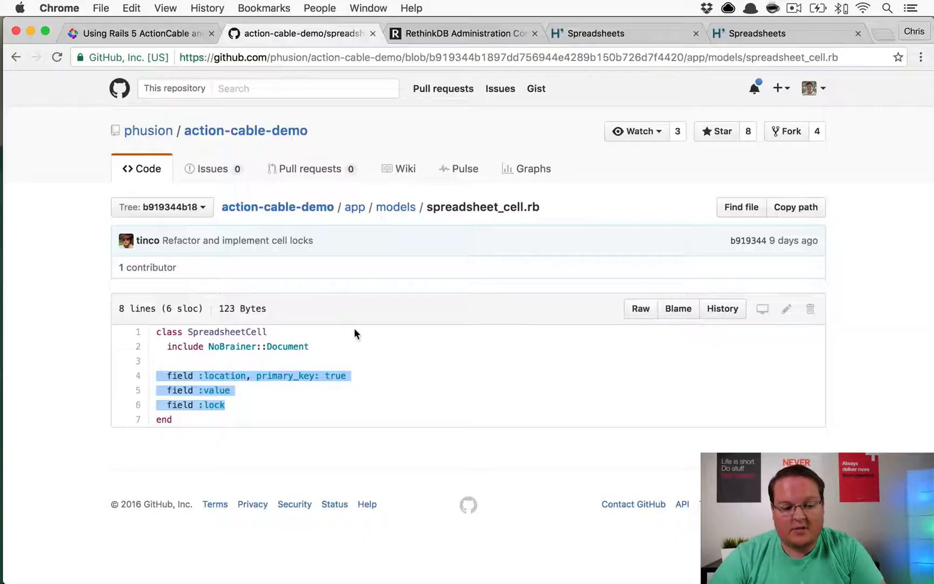
mouse_move(268, 394)
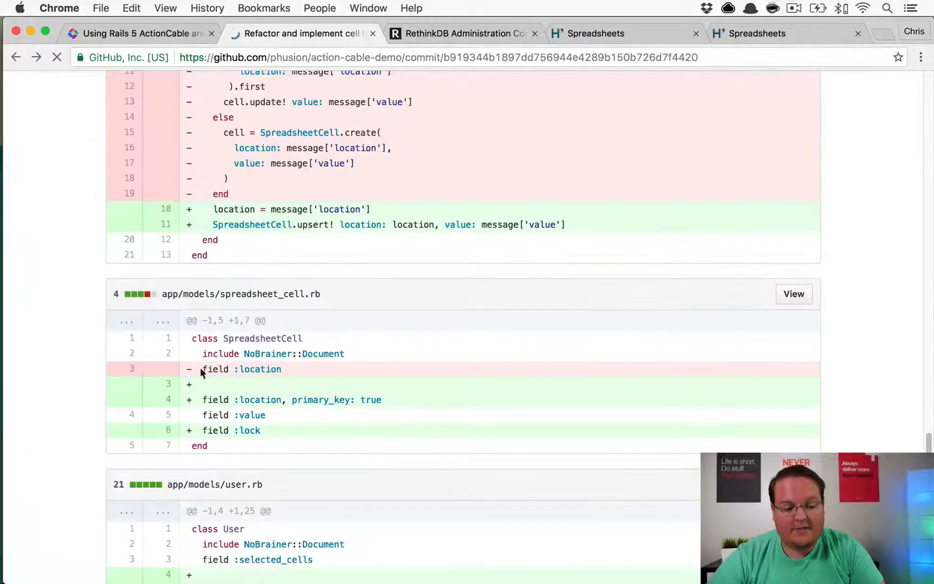
scroll("down", 3)
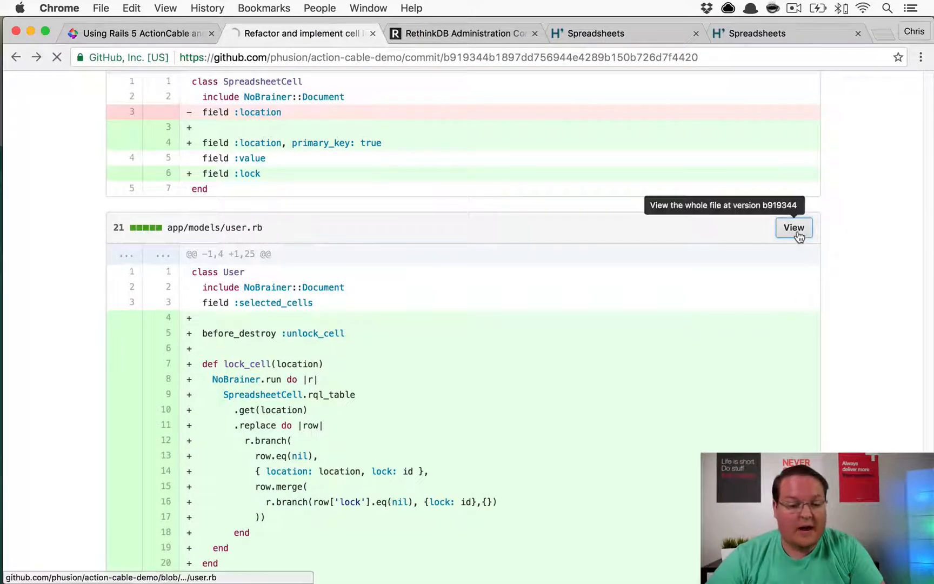
Step: View the full user.rb at the commit, then switch to the localhost:3000 tab
left_click(794, 228)
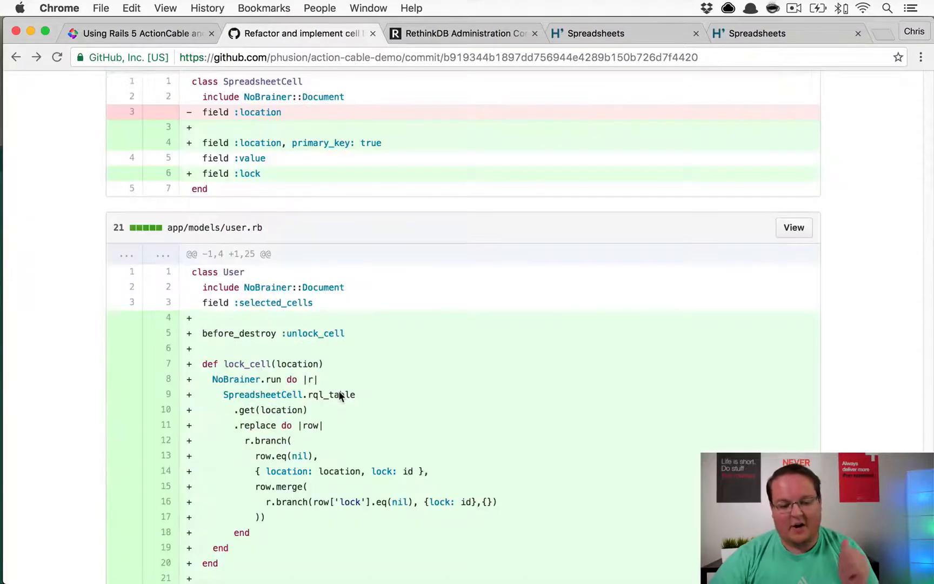
scroll("down", 3)
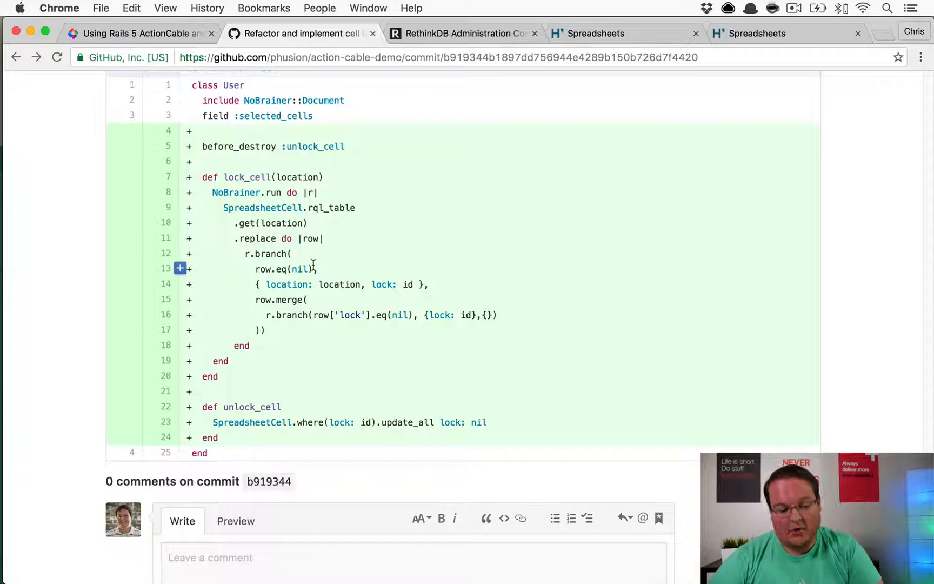
left_click(143, 33)
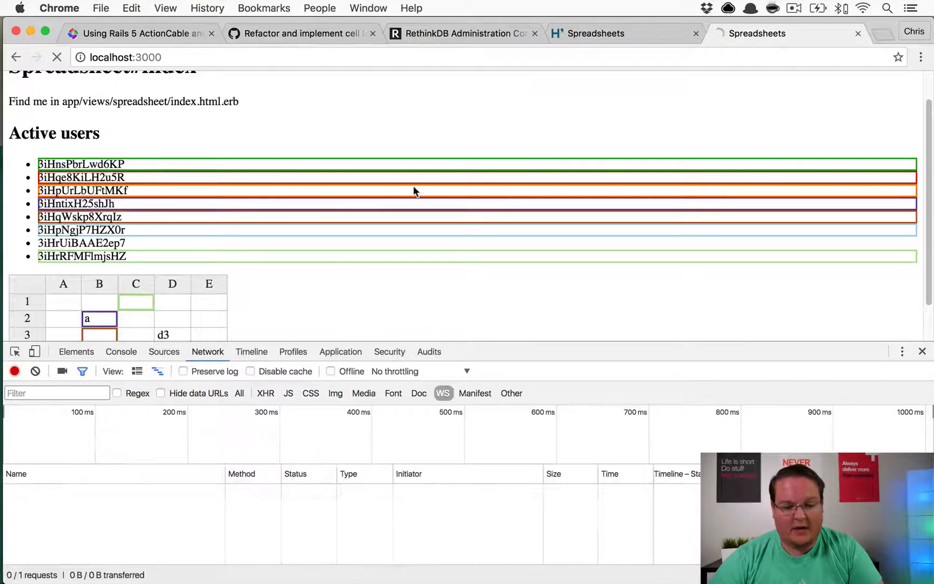
Step: Delete the spreadsheet_cells and users tables of spreadsheets_development in the RethinkDB console
left_click(463, 33)
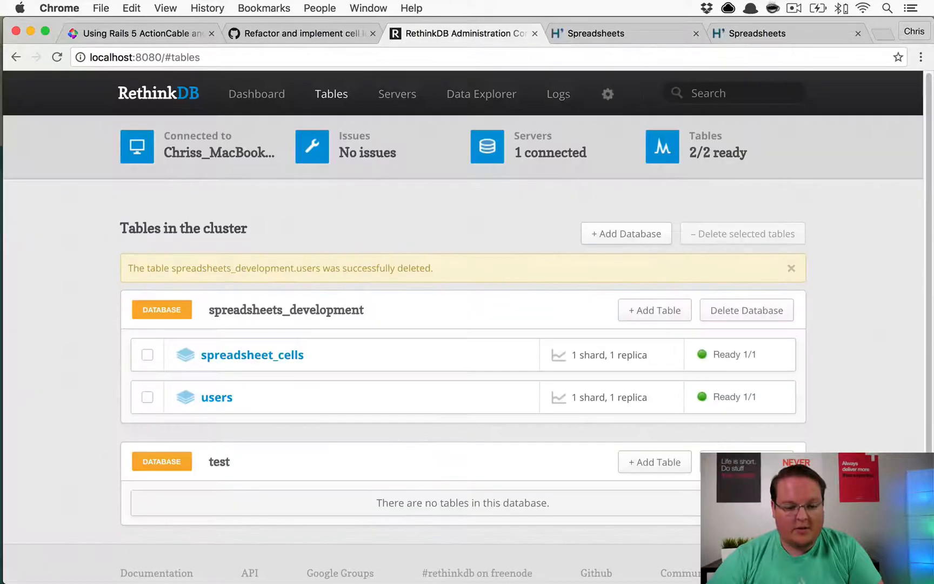
mouse_move(148, 364)
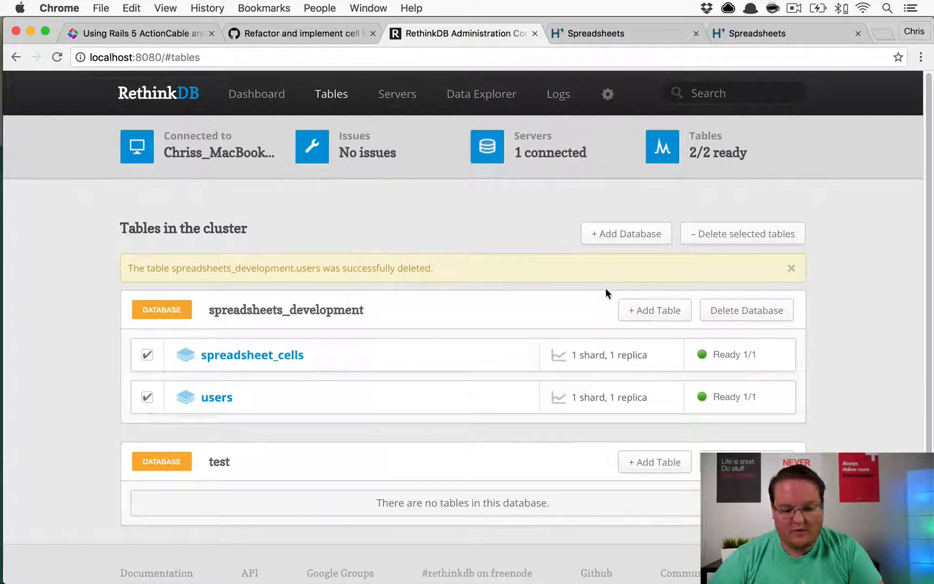
left_click(744, 234)
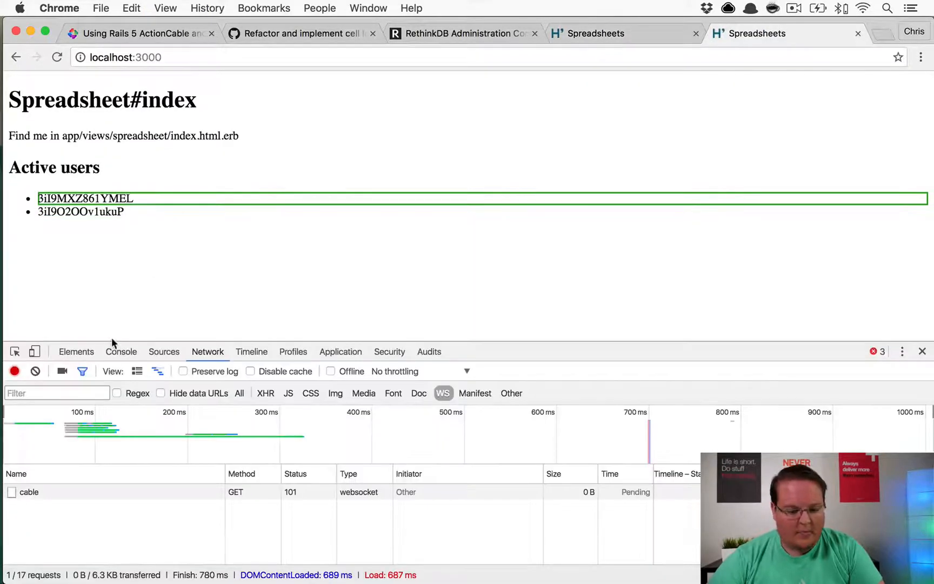
Step: Read the demo's two uncaught console errors, including 'Handsontable is not defined'
left_click(121, 351)
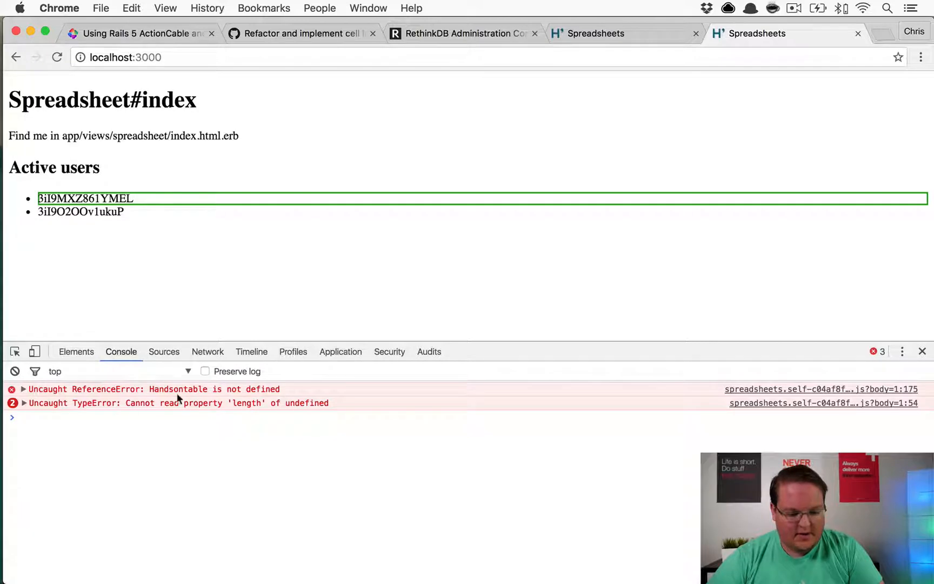
left_click(23, 402)
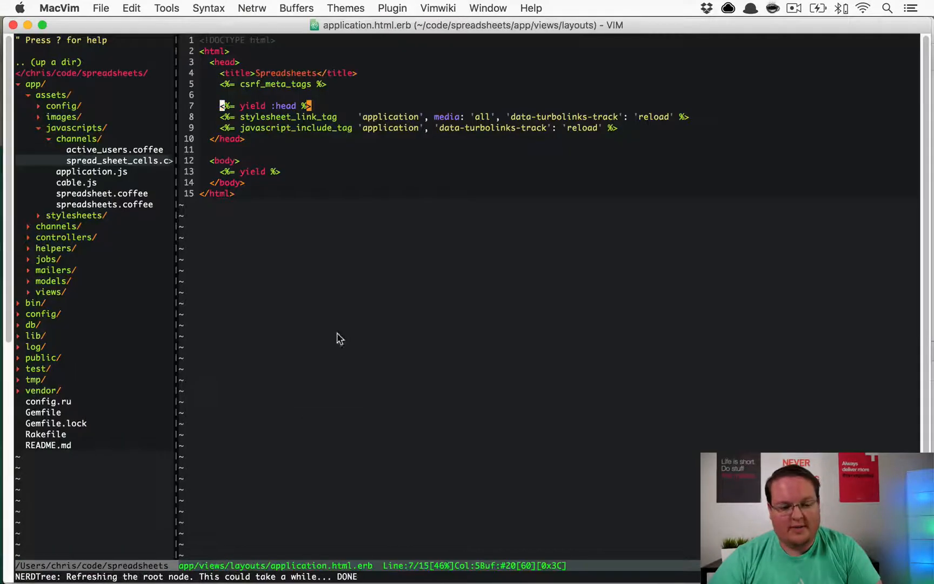
Step: Add MultiEditorPatch.inject() after App.spreadsheet.setup() and move yield :head below the script include
left_click(103, 150)
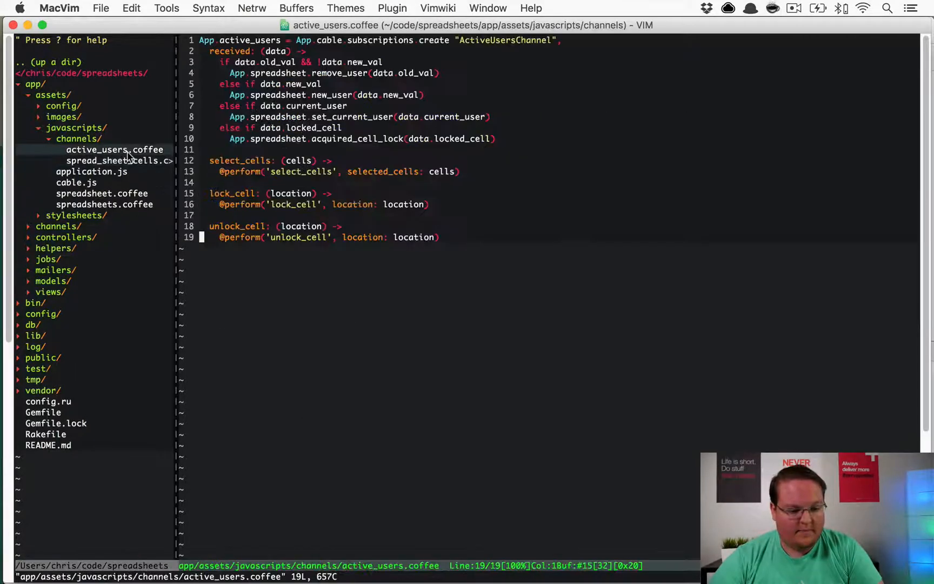
mouse_move(125, 208)
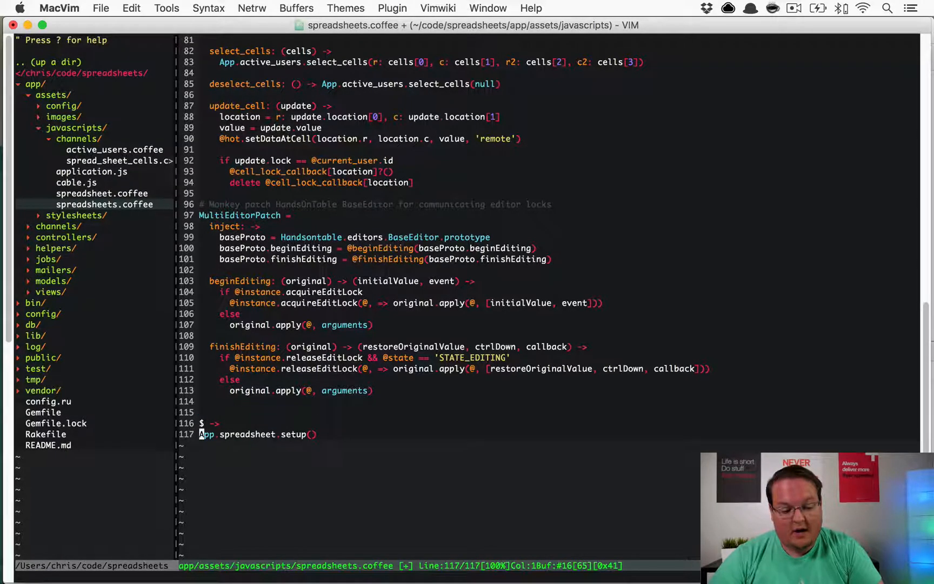
type("MultiEditorPatch.inject()")
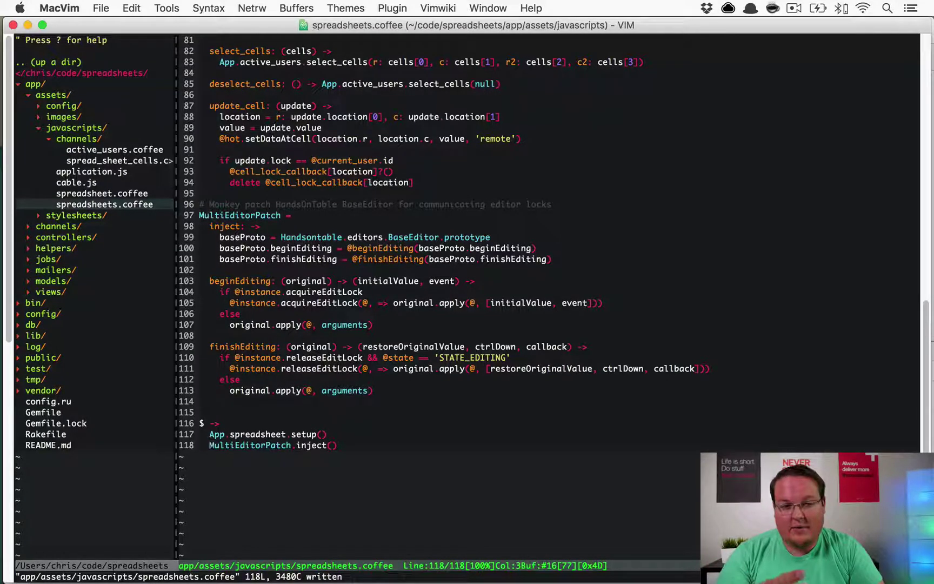
key("cmd+tab")
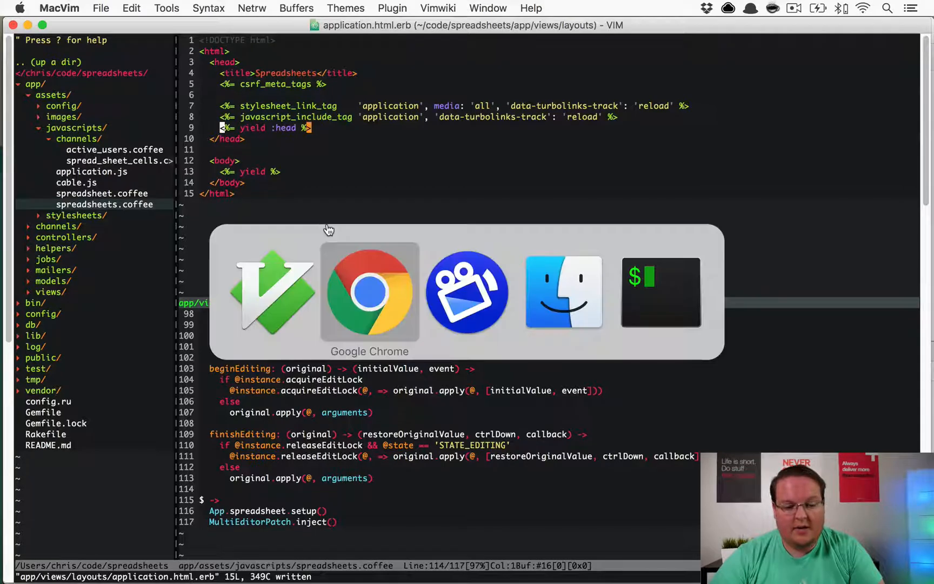
Step: Select cells B2, C2, D1 and A1 across the two spreadsheet sessions
left_click(370, 292)
type(":q")
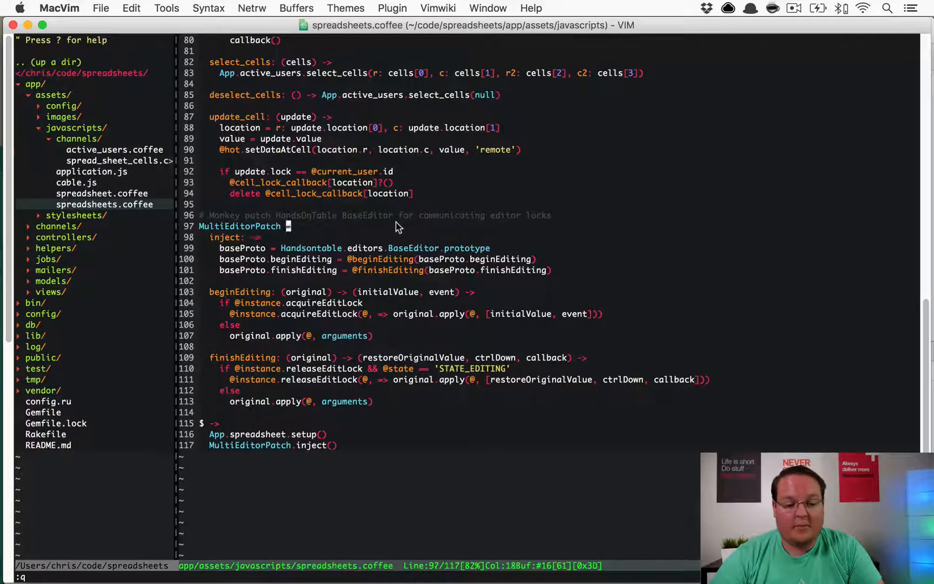
mouse_move(349, 235)
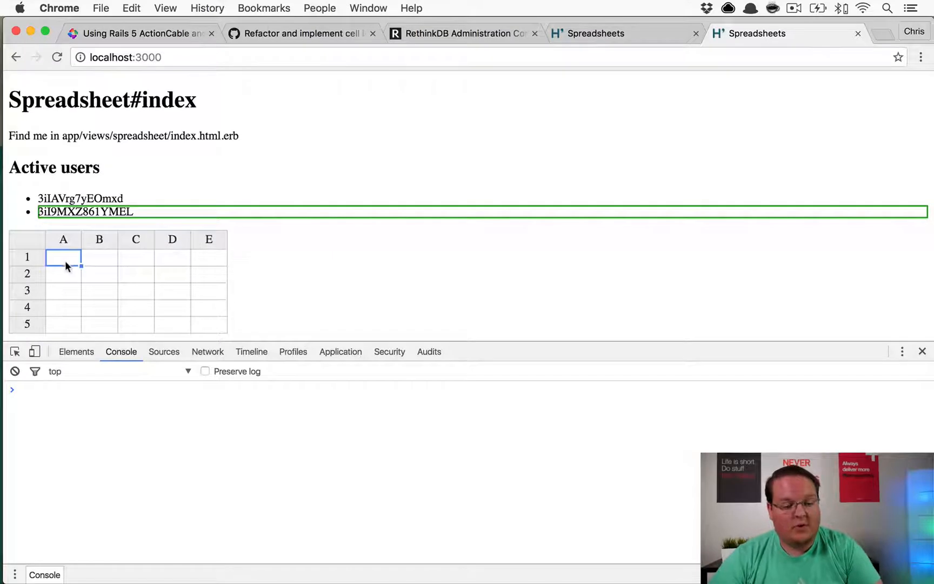
mouse_move(66, 266)
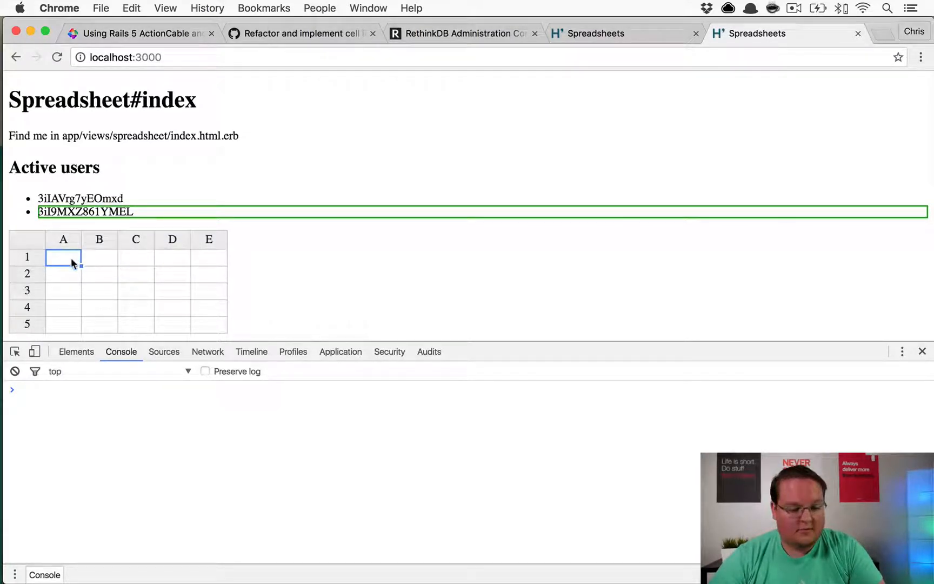
left_click(99, 273)
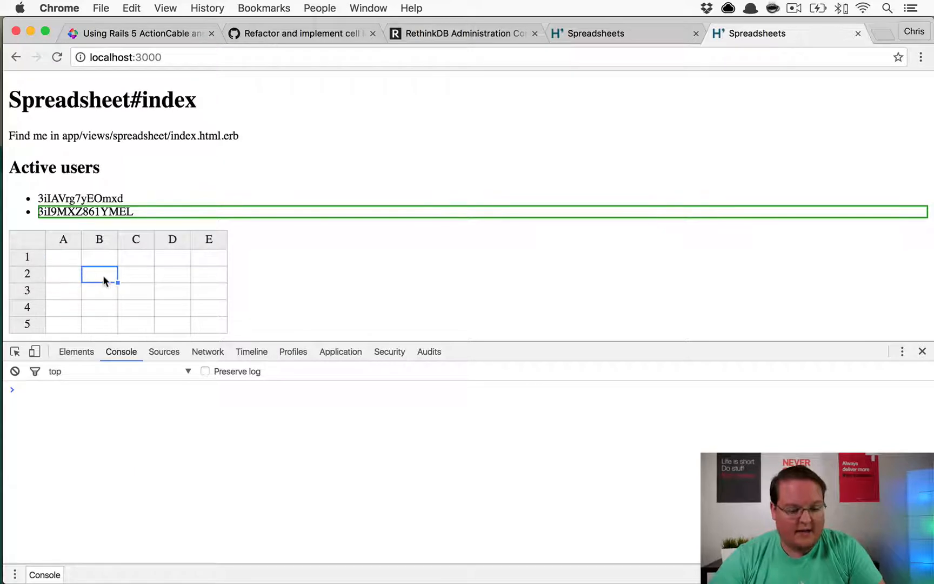
left_click(136, 274)
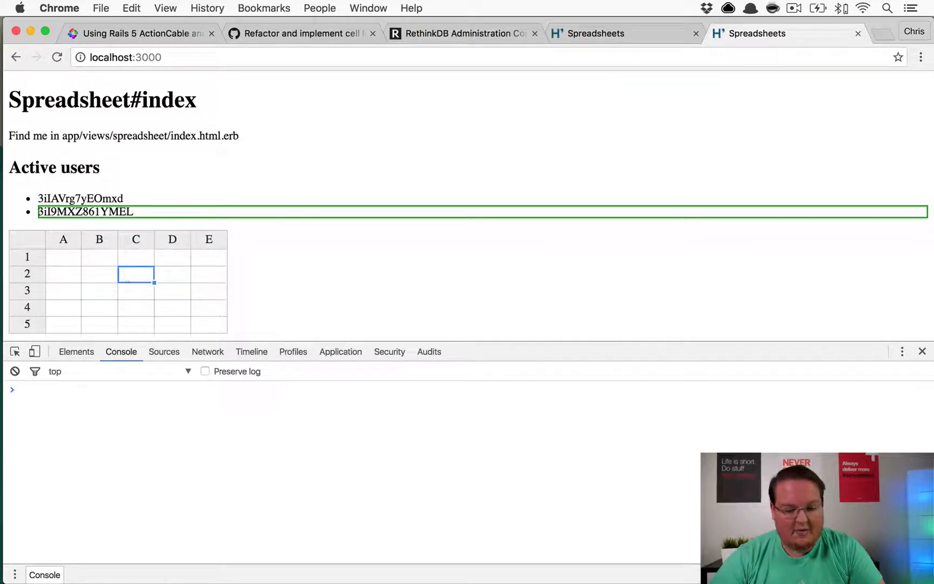
left_click(172, 257)
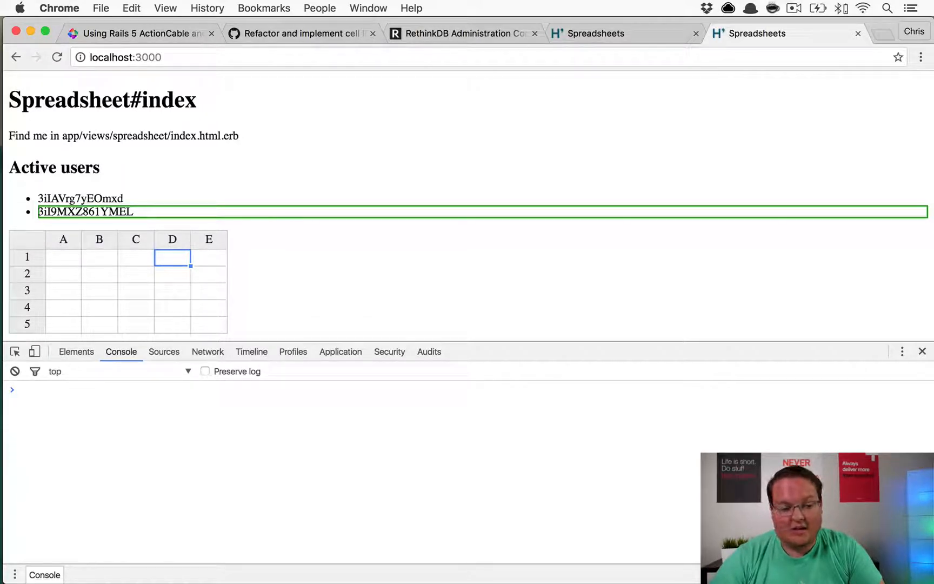
mouse_move(184, 357)
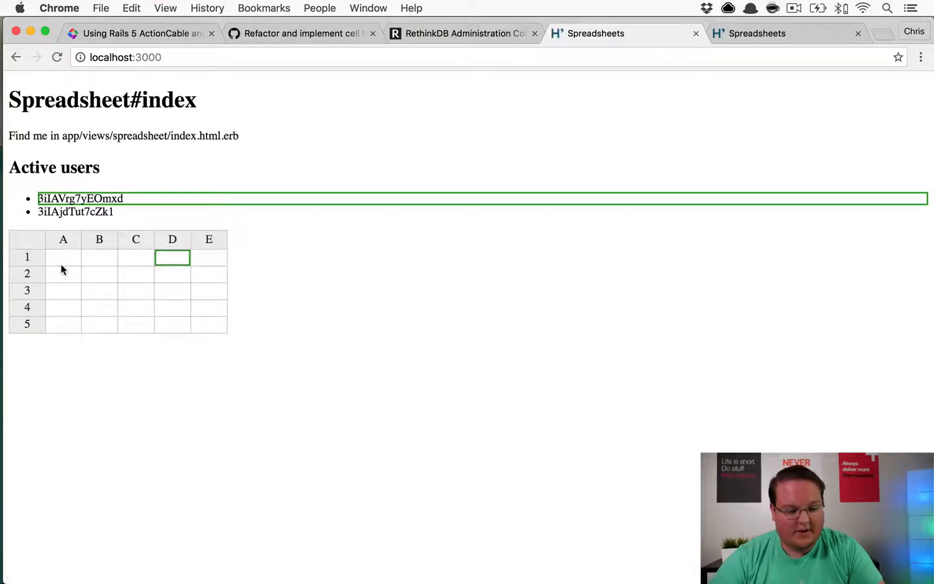
left_click(63, 257)
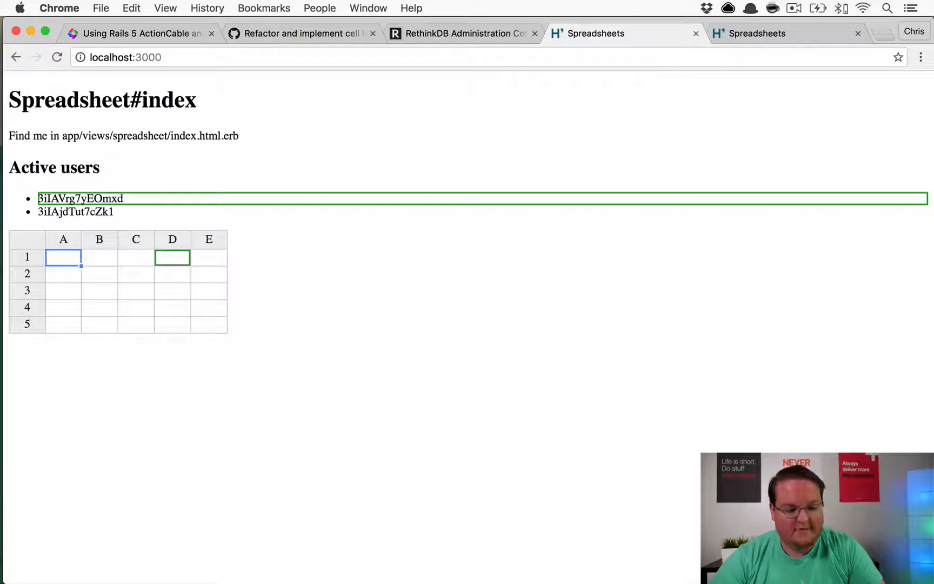
Step: Compare the local spreadsheet page with the RethinkDB tables, then view the GitHub commit diff
left_click(99, 257)
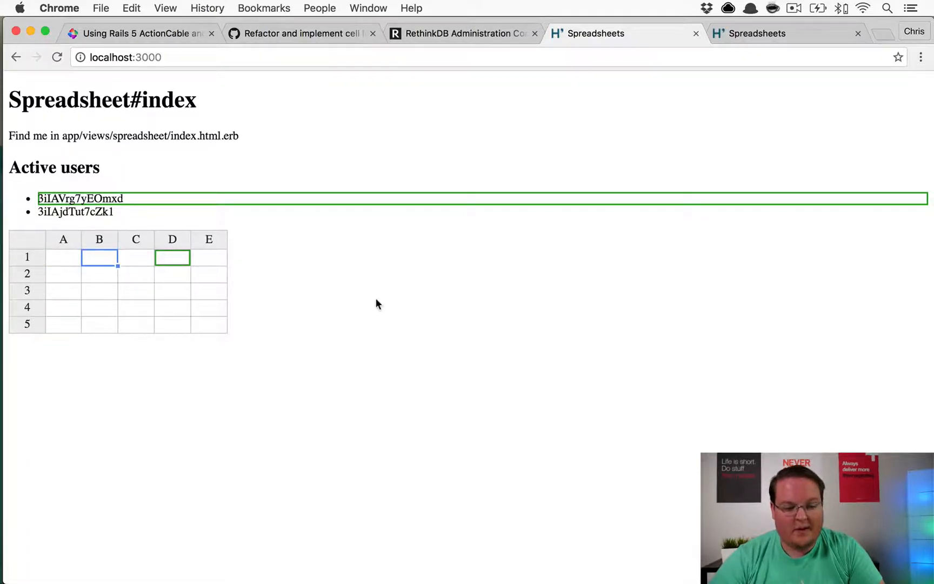
left_click(463, 33)
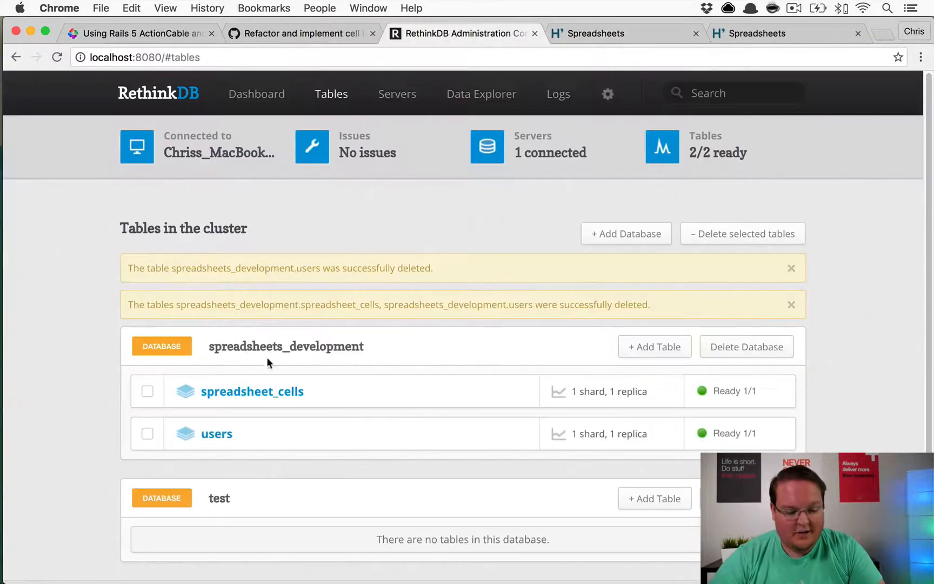
left_click(596, 33)
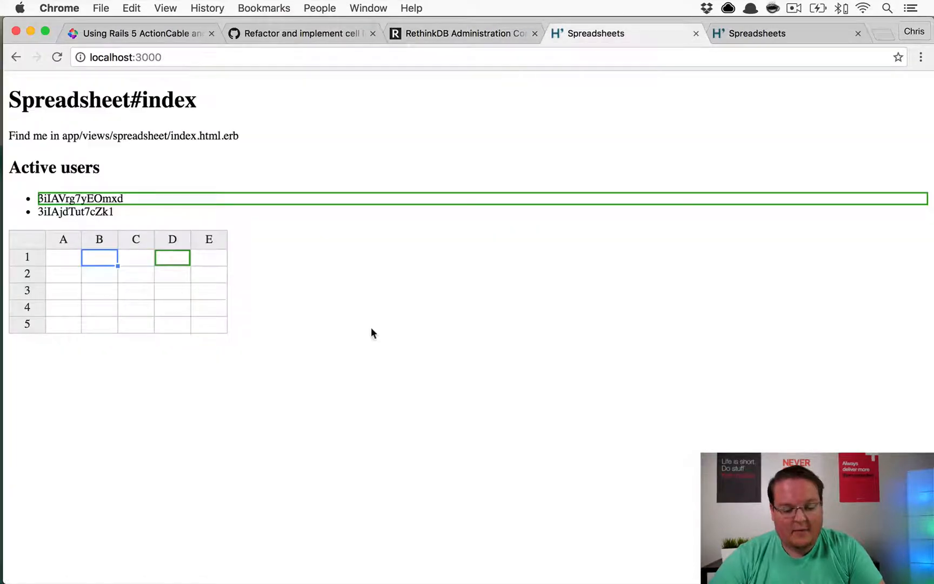
mouse_move(162, 309)
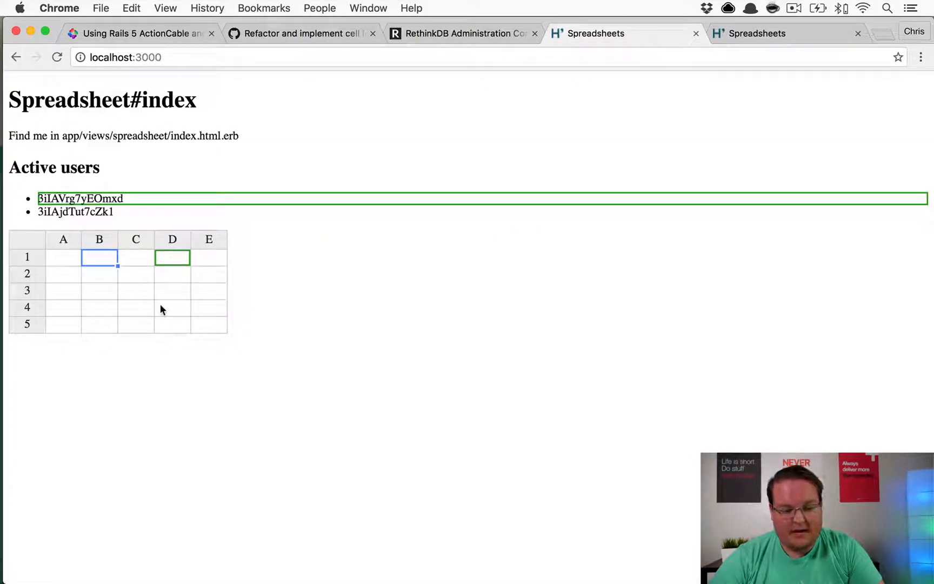
left_click(302, 33)
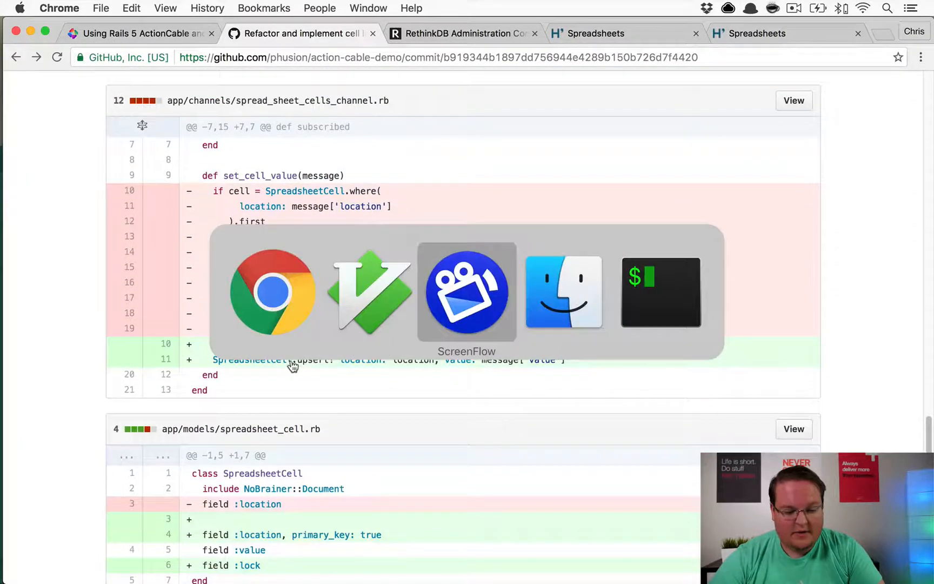
Step: Inspect the Rails log's repeated lock refusals for cell [0, 0] and selection updates
left_click(641, 292)
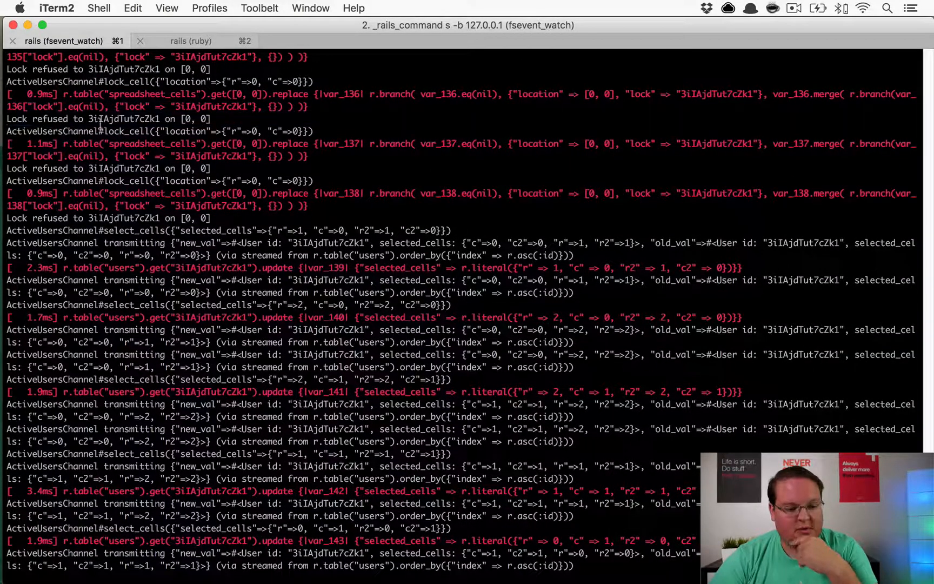
double_click(125, 131)
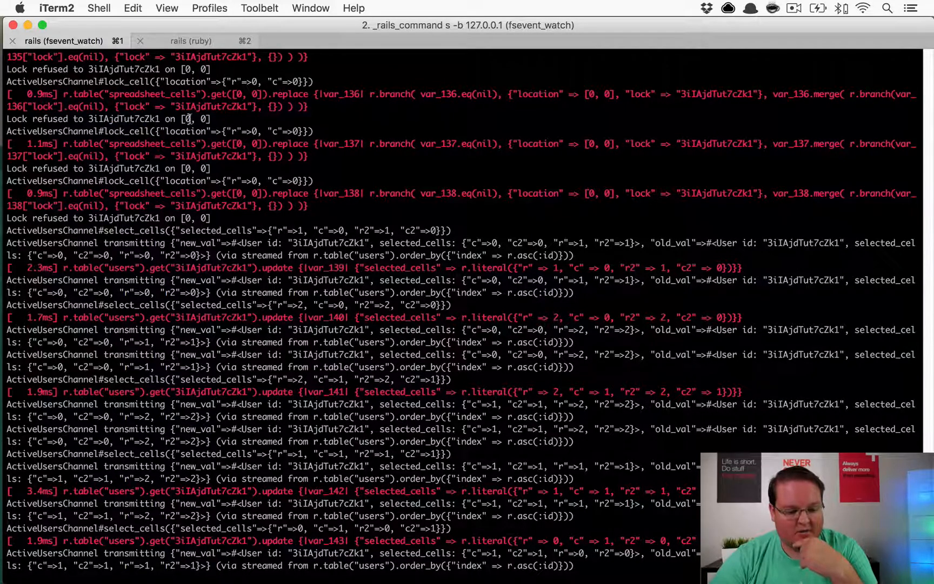
scroll("down", 3)
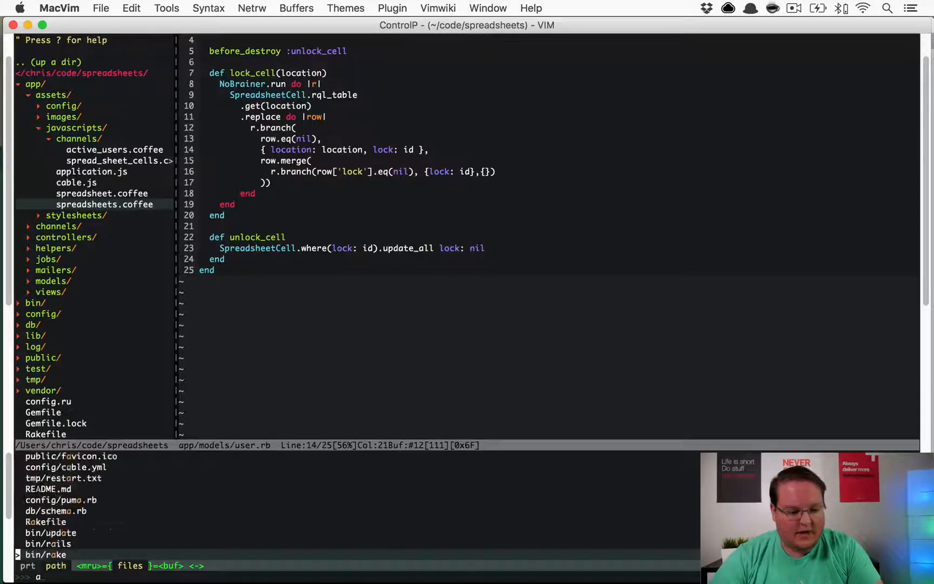
Step: Fuzzy-find 'activ' and open app/channels/active_users_channel.rb
type("ctiv")
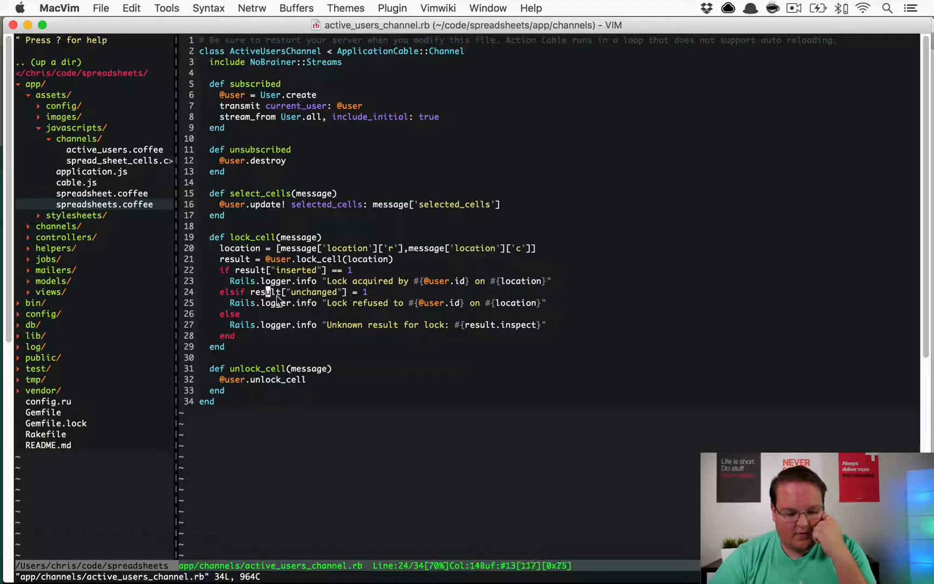
mouse_move(319, 269)
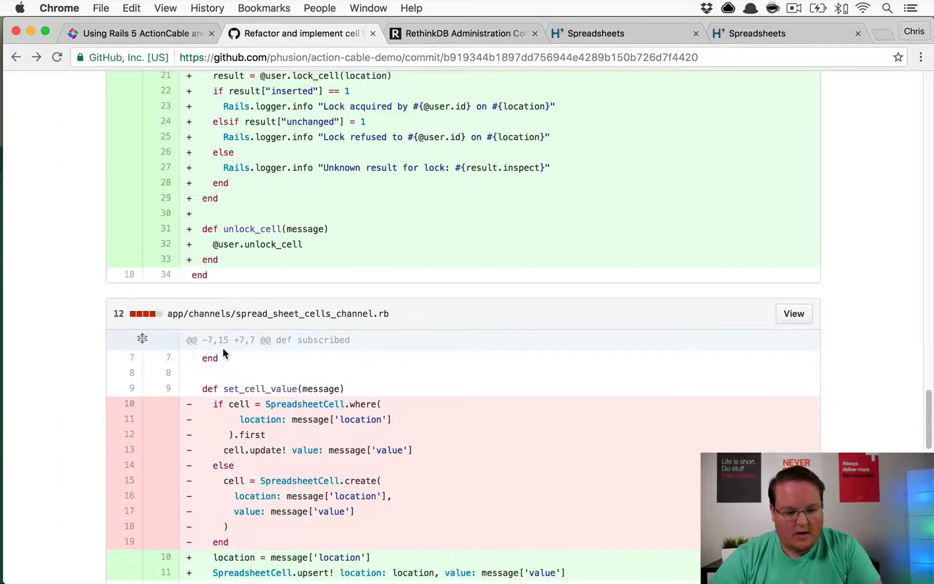
Step: Scroll the commit diff, then visit the phusion/action-cable-demo repository page
scroll("down", 3)
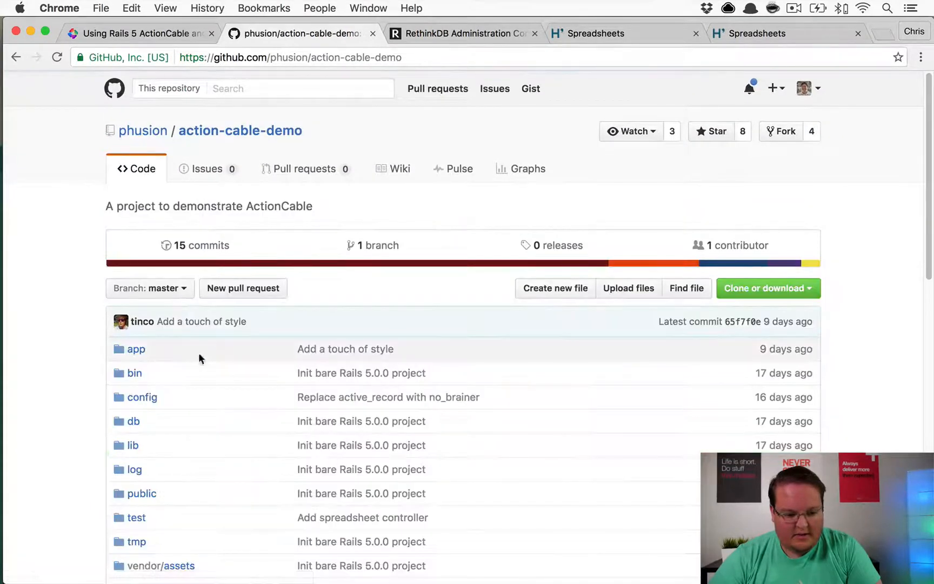
left_click(200, 245)
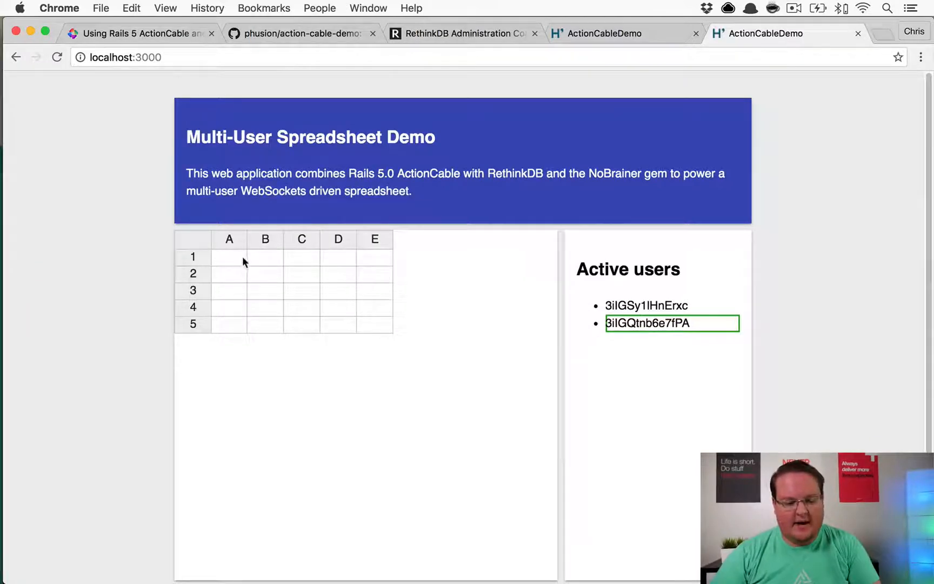
Step: Enter 'd' in cell A1, then type 'dfasd' in C2 as the second user
left_click(229, 257)
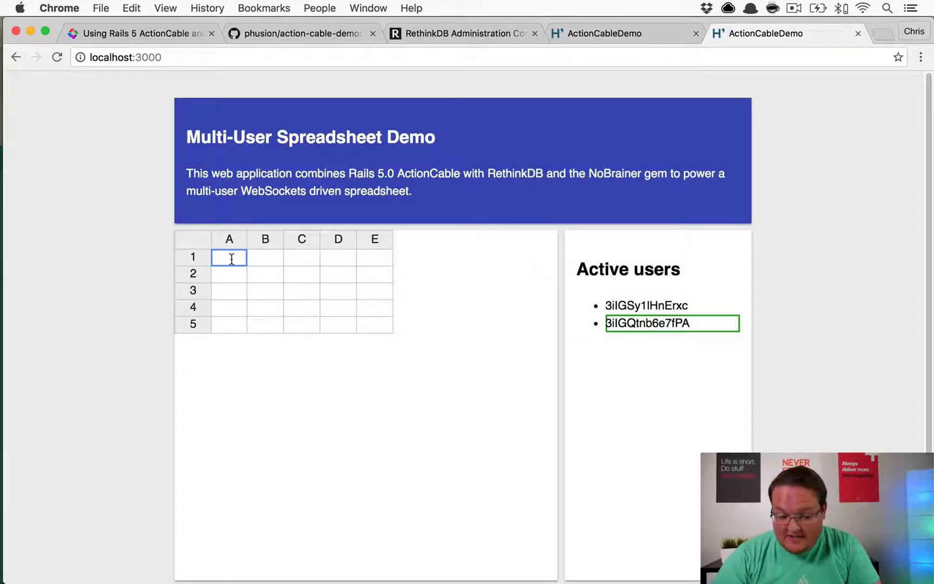
left_click(265, 257)
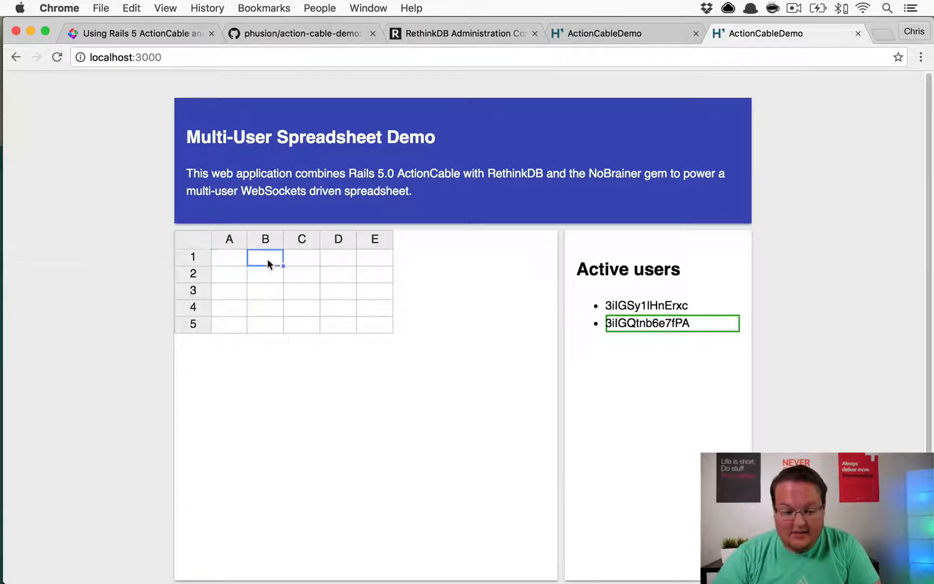
left_click(229, 257)
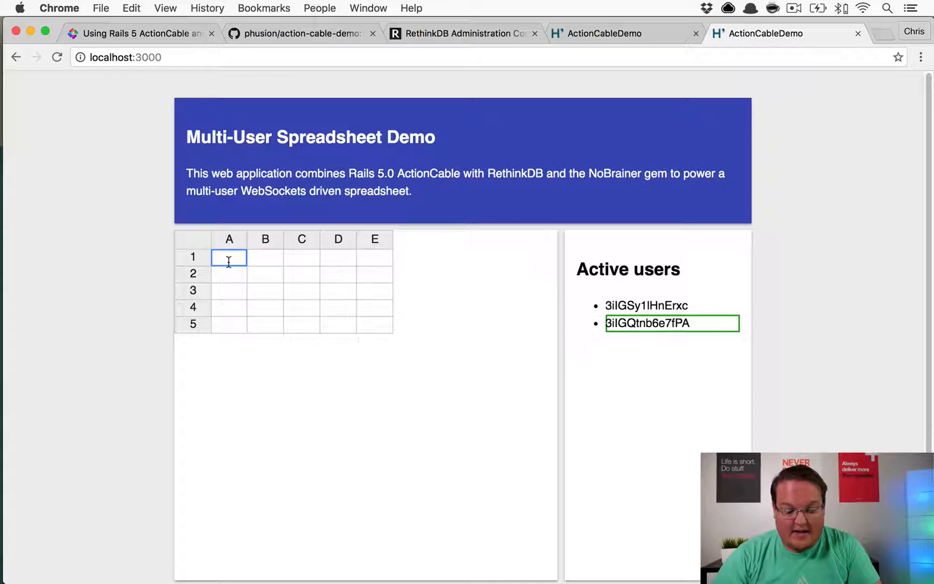
type("d")
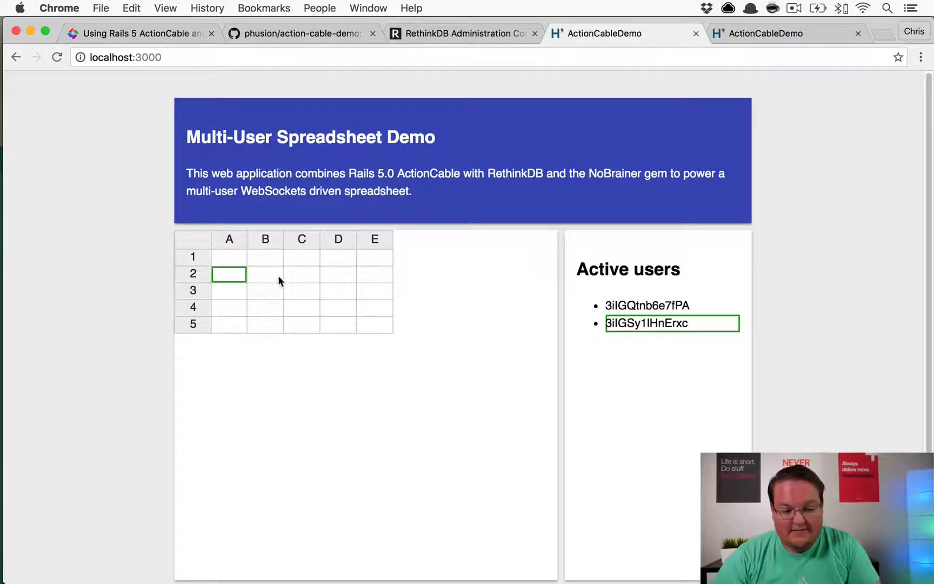
left_click(302, 274)
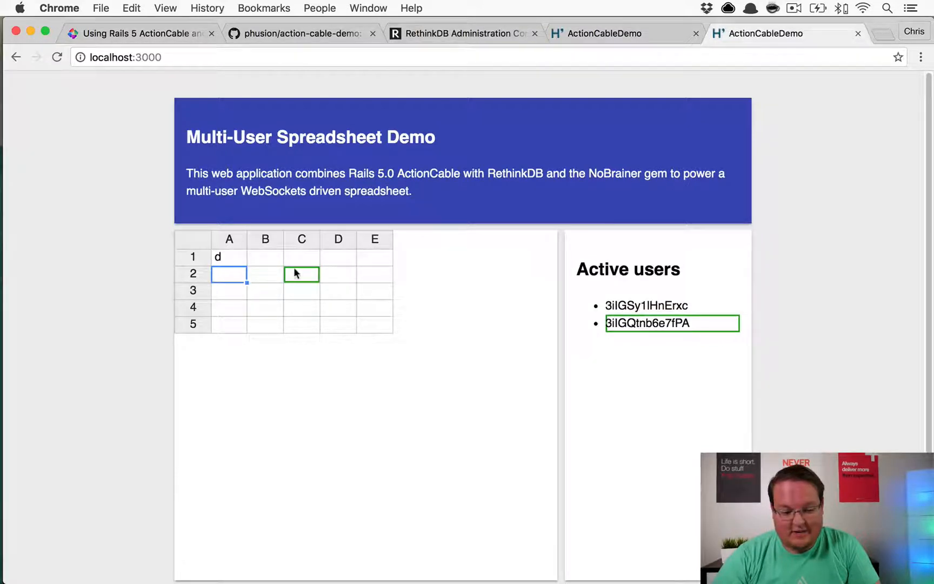
type("dfasd")
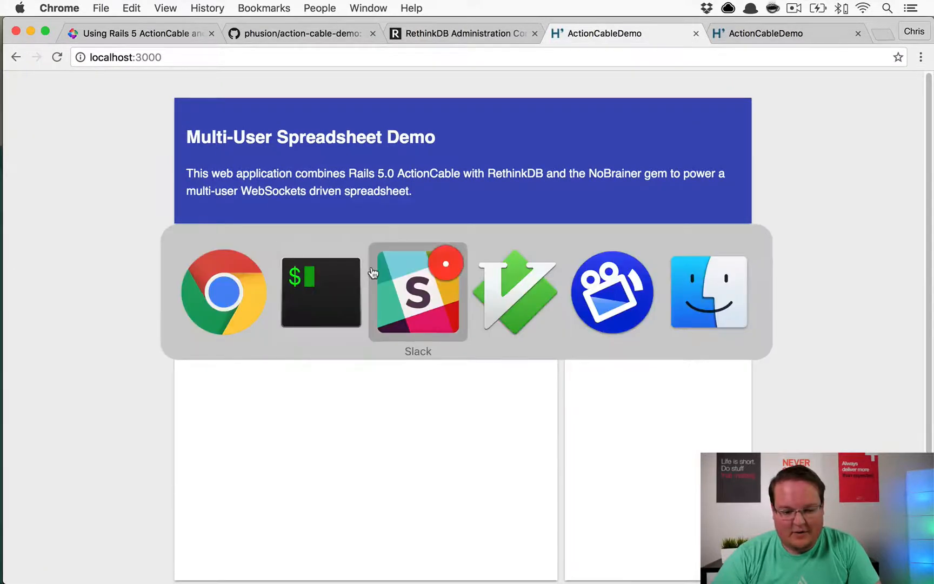
Step: Scroll the Phusion article to its conclusion on the patched RethinkDB driver and NoBrainer
left_click(322, 292)
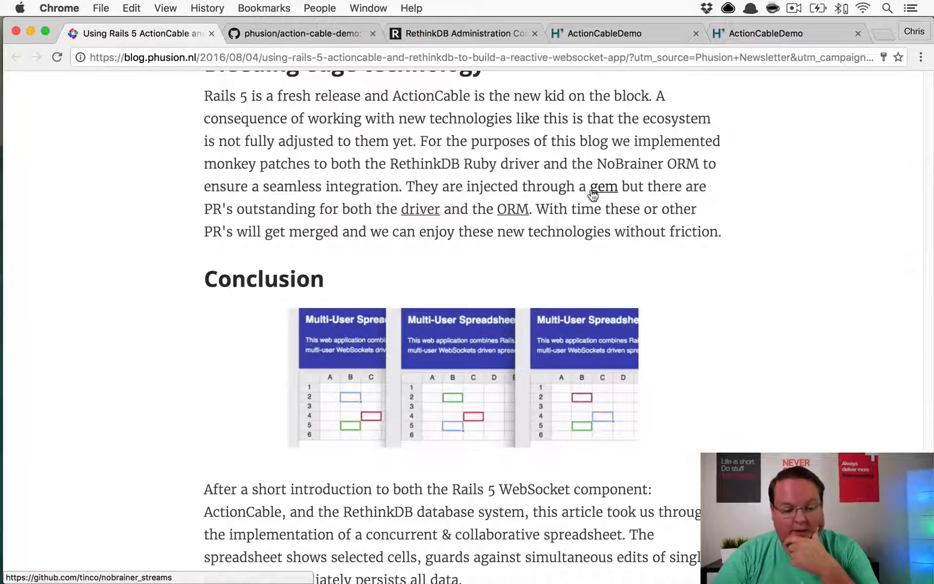
left_click(604, 186)
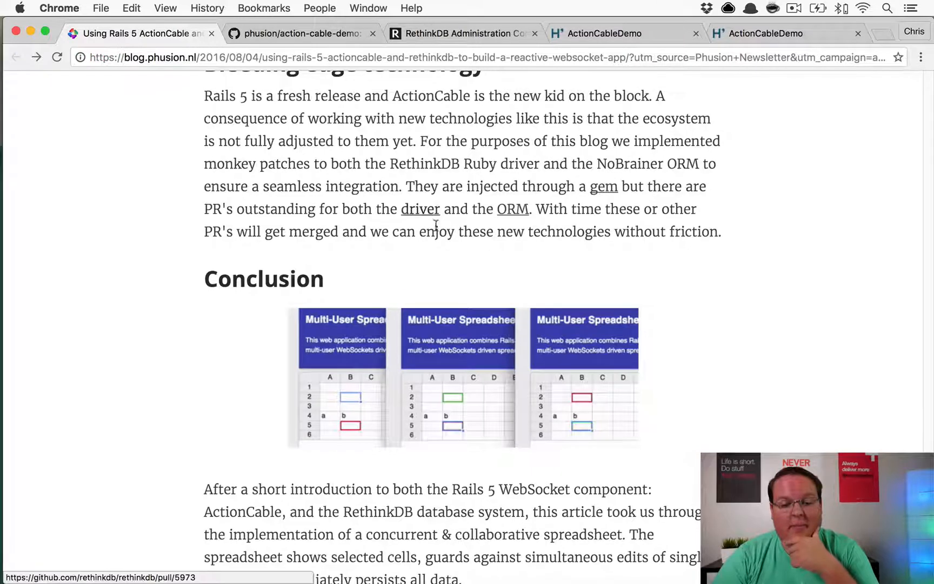
scroll("down", 3)
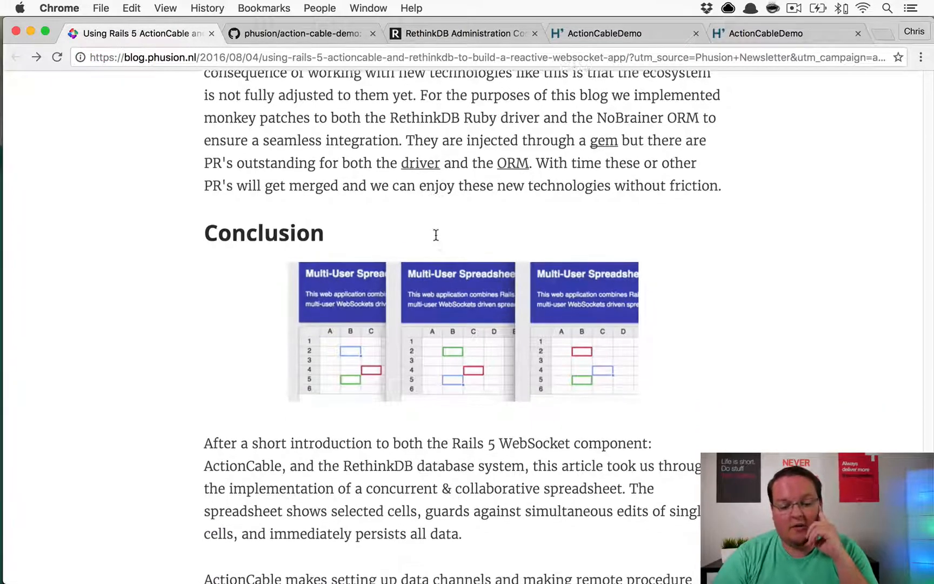
left_click(602, 33)
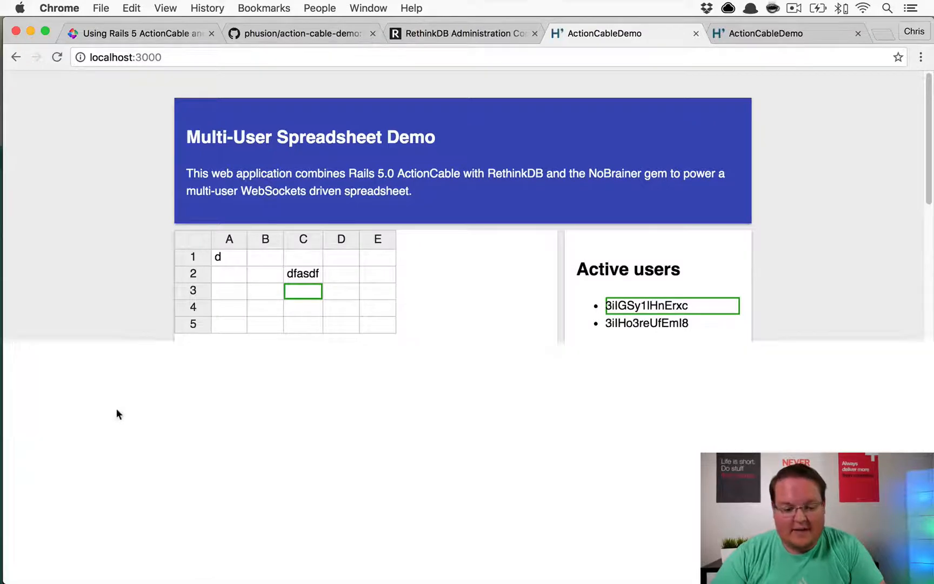
left_click(207, 351)
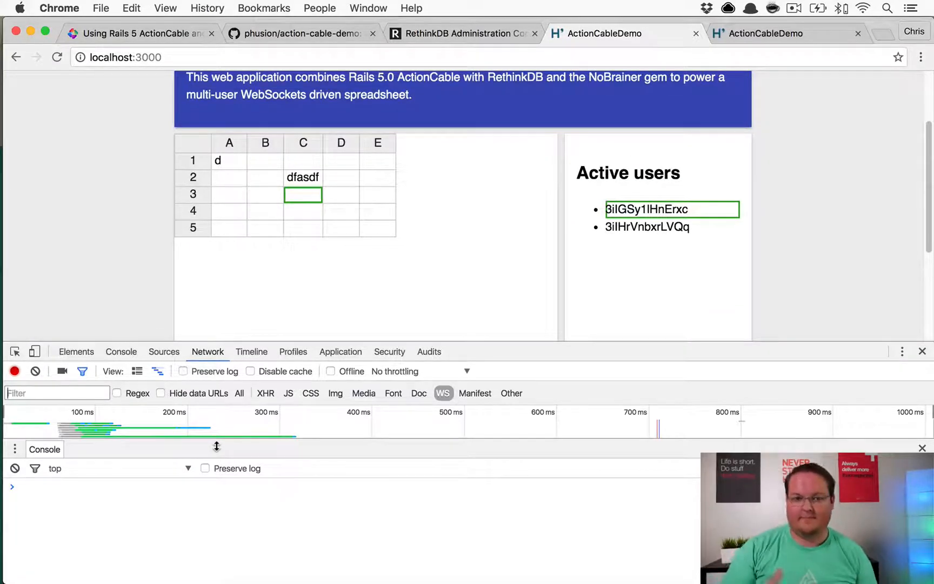
mouse_move(424, 176)
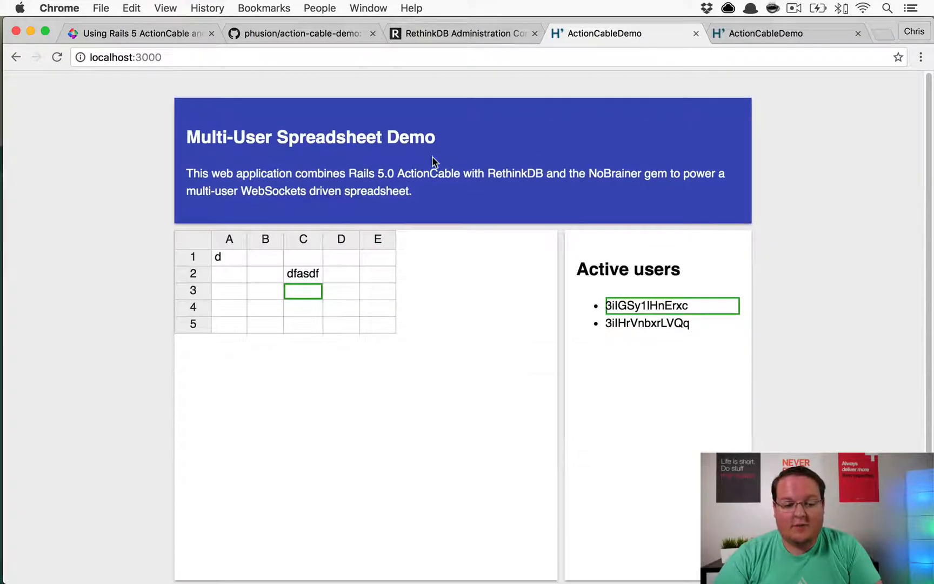
left_click(303, 307)
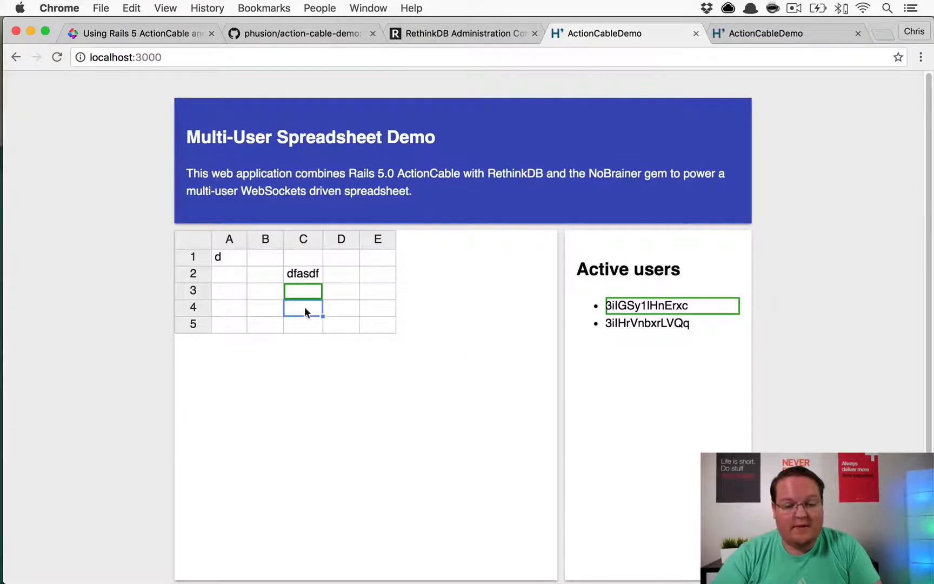